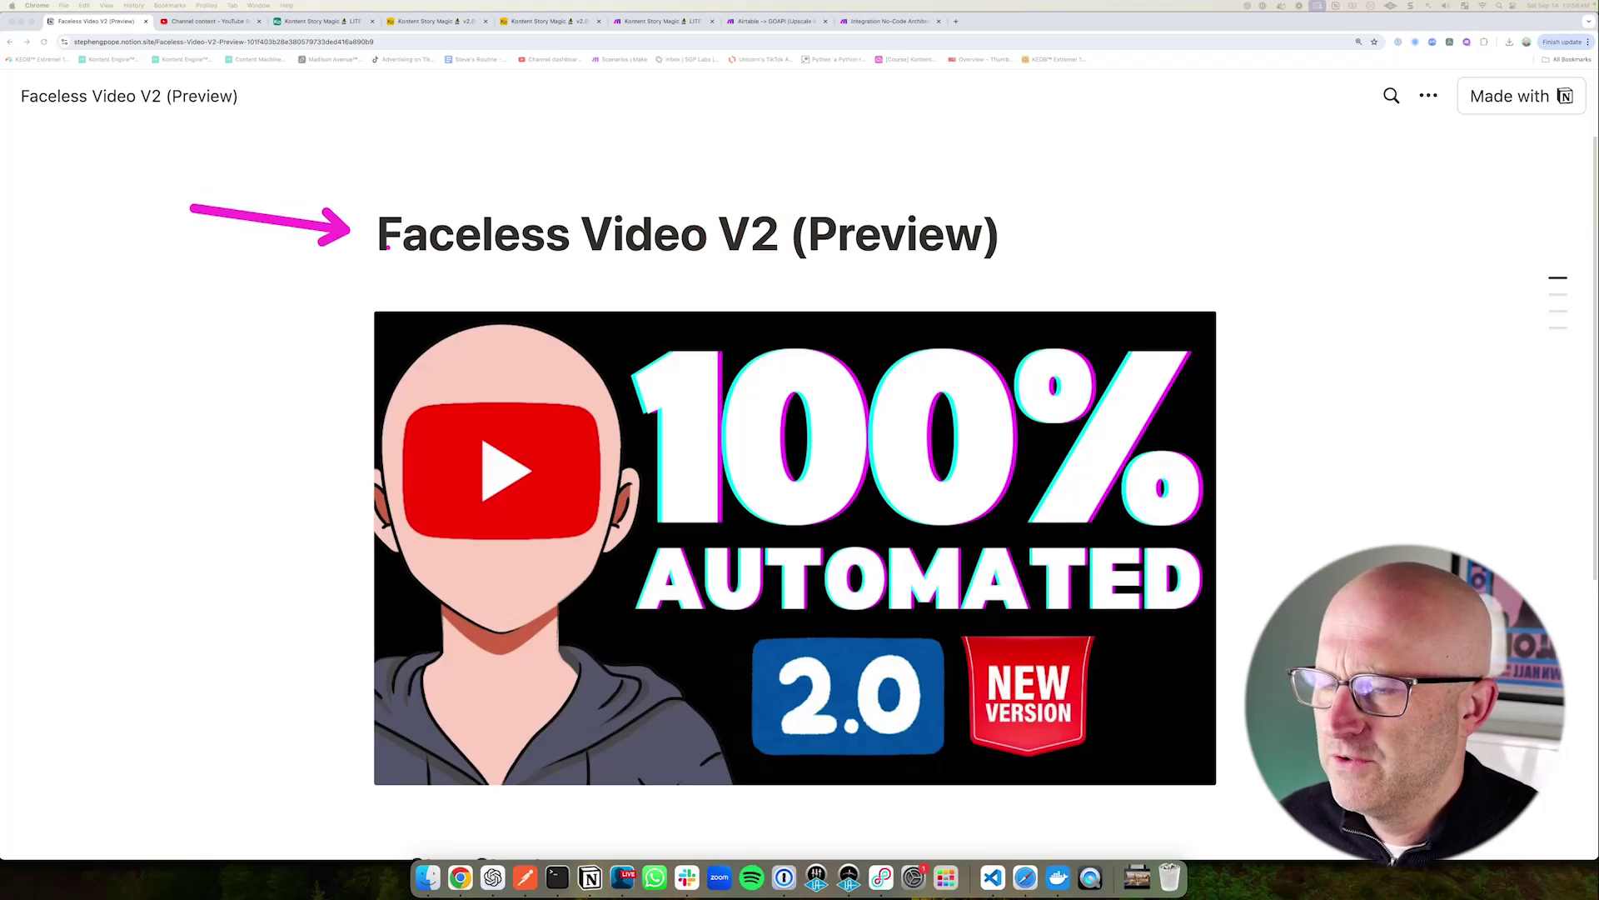
# - Scroll the Faceless Video V2 preview to the Story Structure through Easy Install sections
pyautogui.click(211, 23)
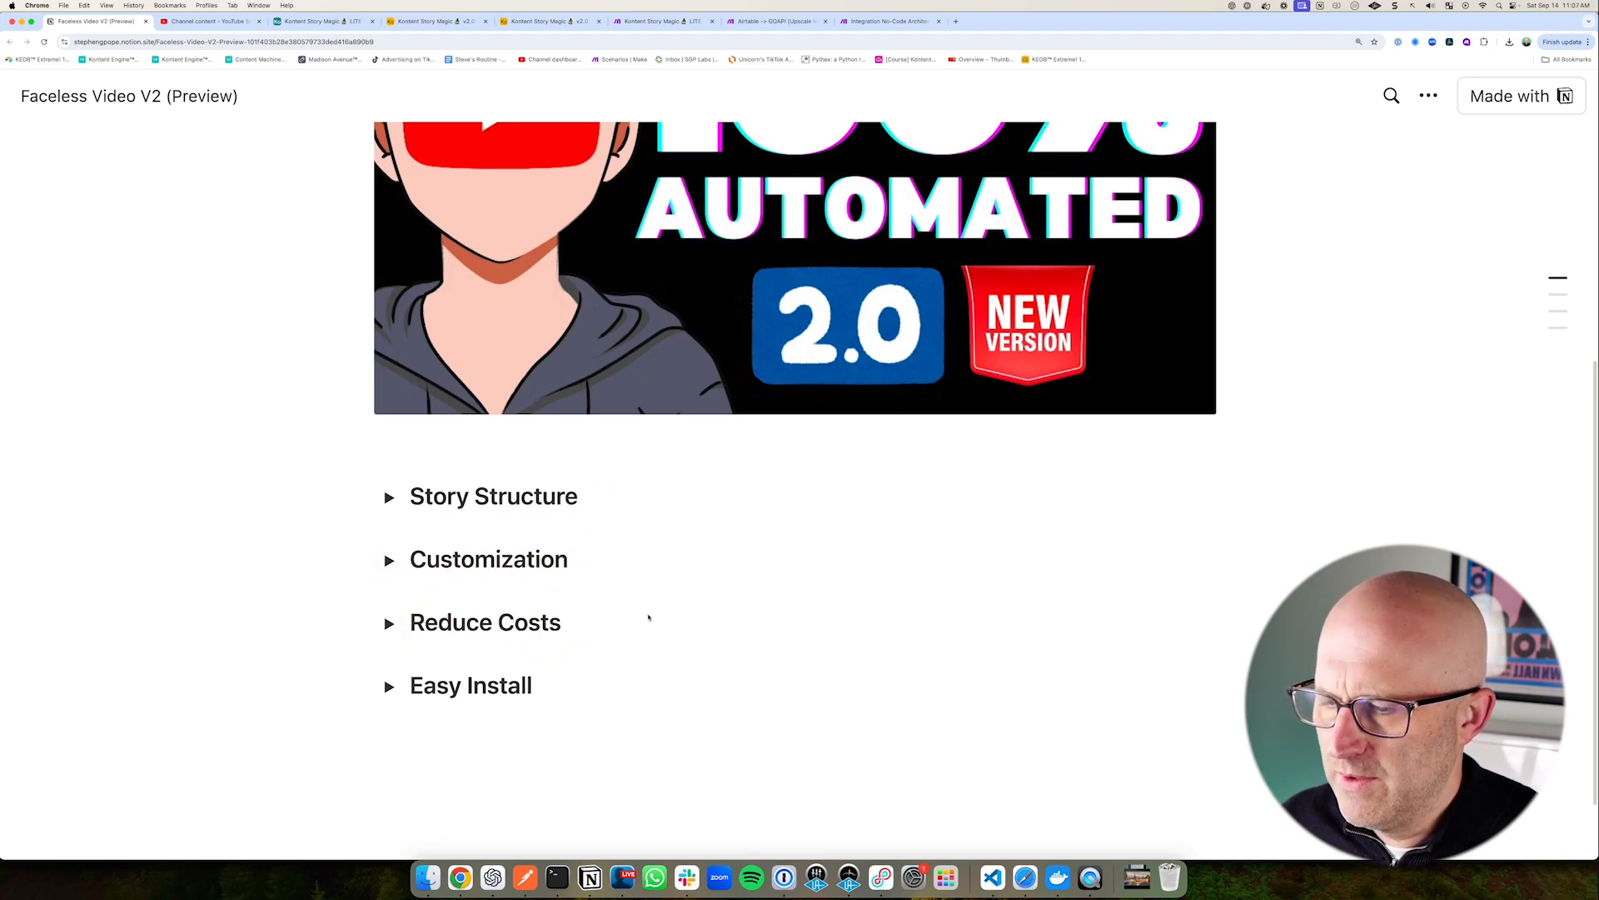
pyautogui.moveTo(667, 612); pyautogui.dragTo(765, 612)
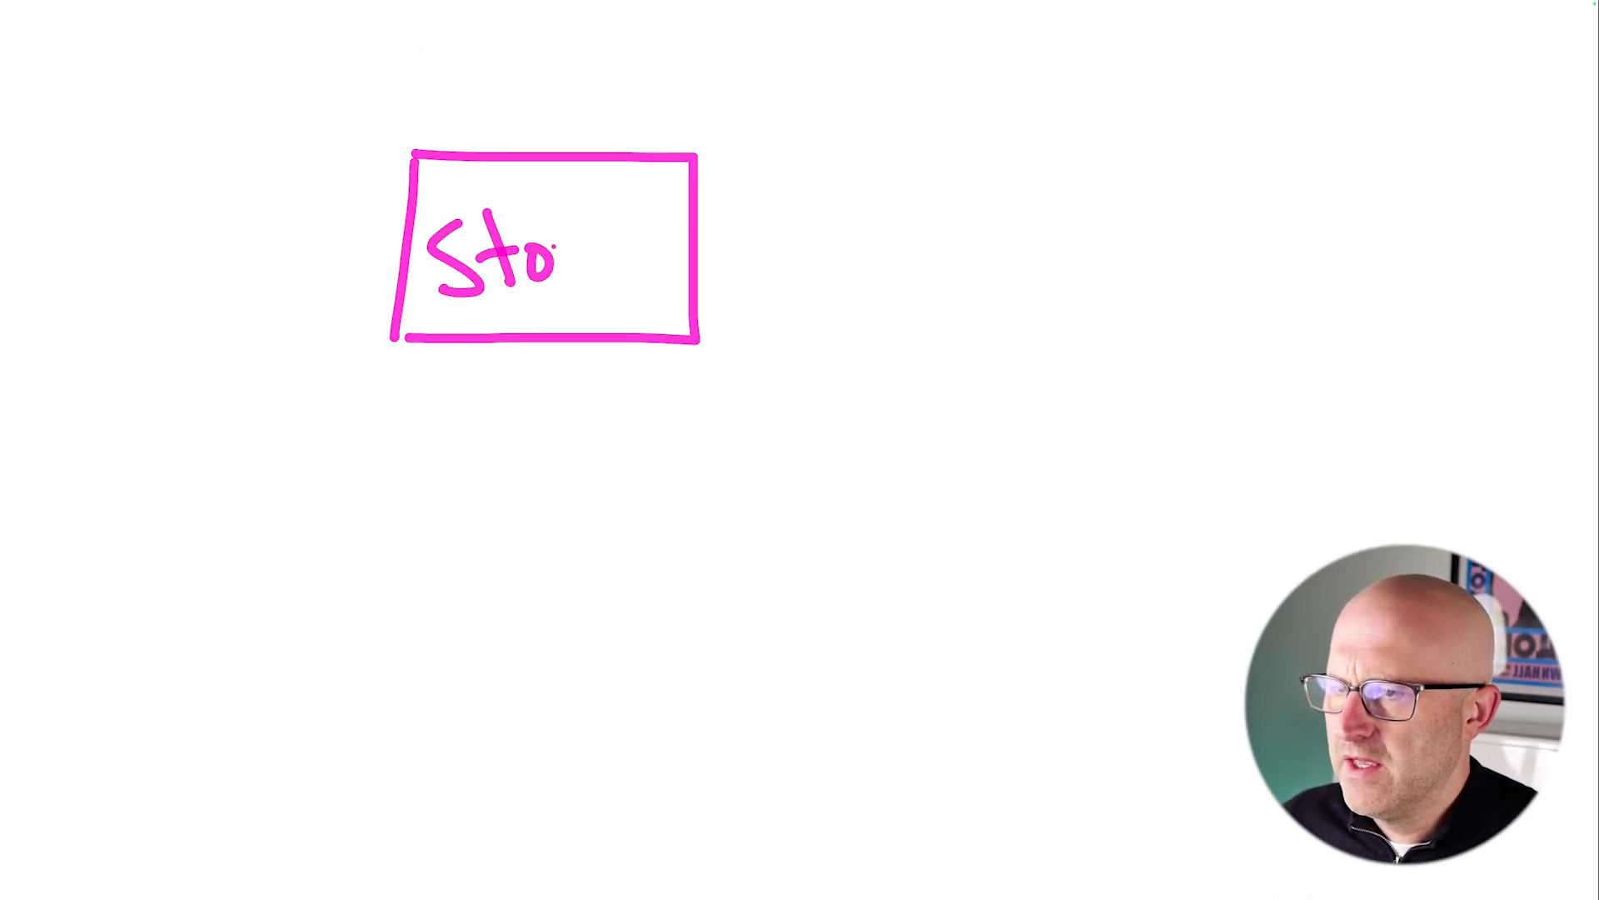
# - Bring up the Kontent Story Magic LITE v1.0 base on its Build Full Video stories
pyautogui.moveTo(862, 112); pyautogui.dragTo(730, 194)
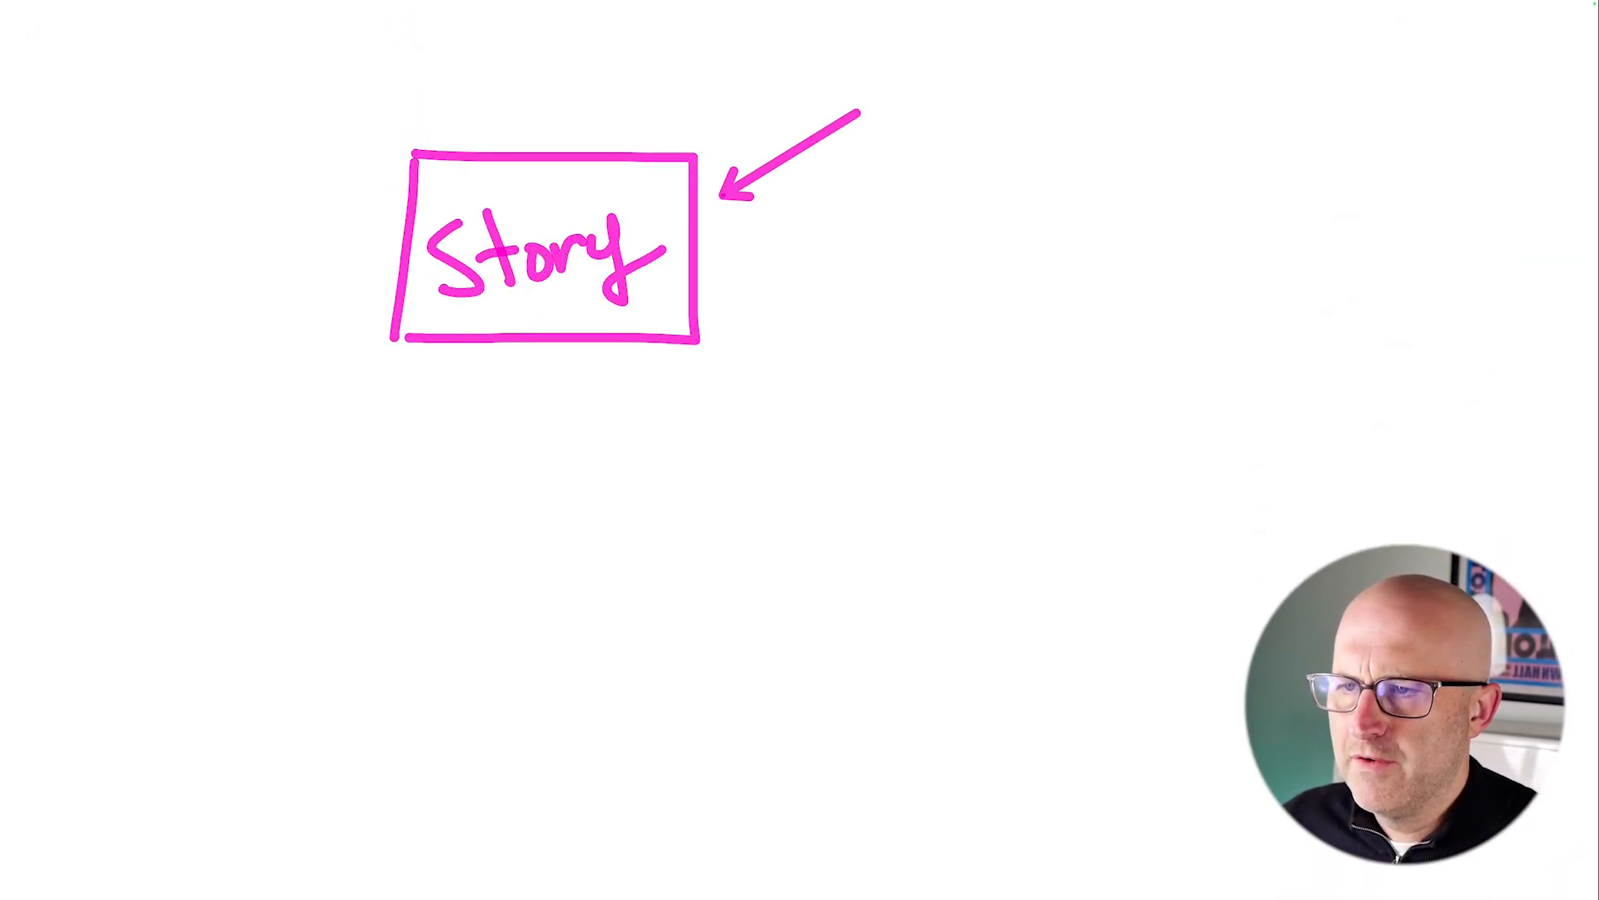
pyautogui.moveTo(530, 378); pyautogui.dragTo(704, 377)
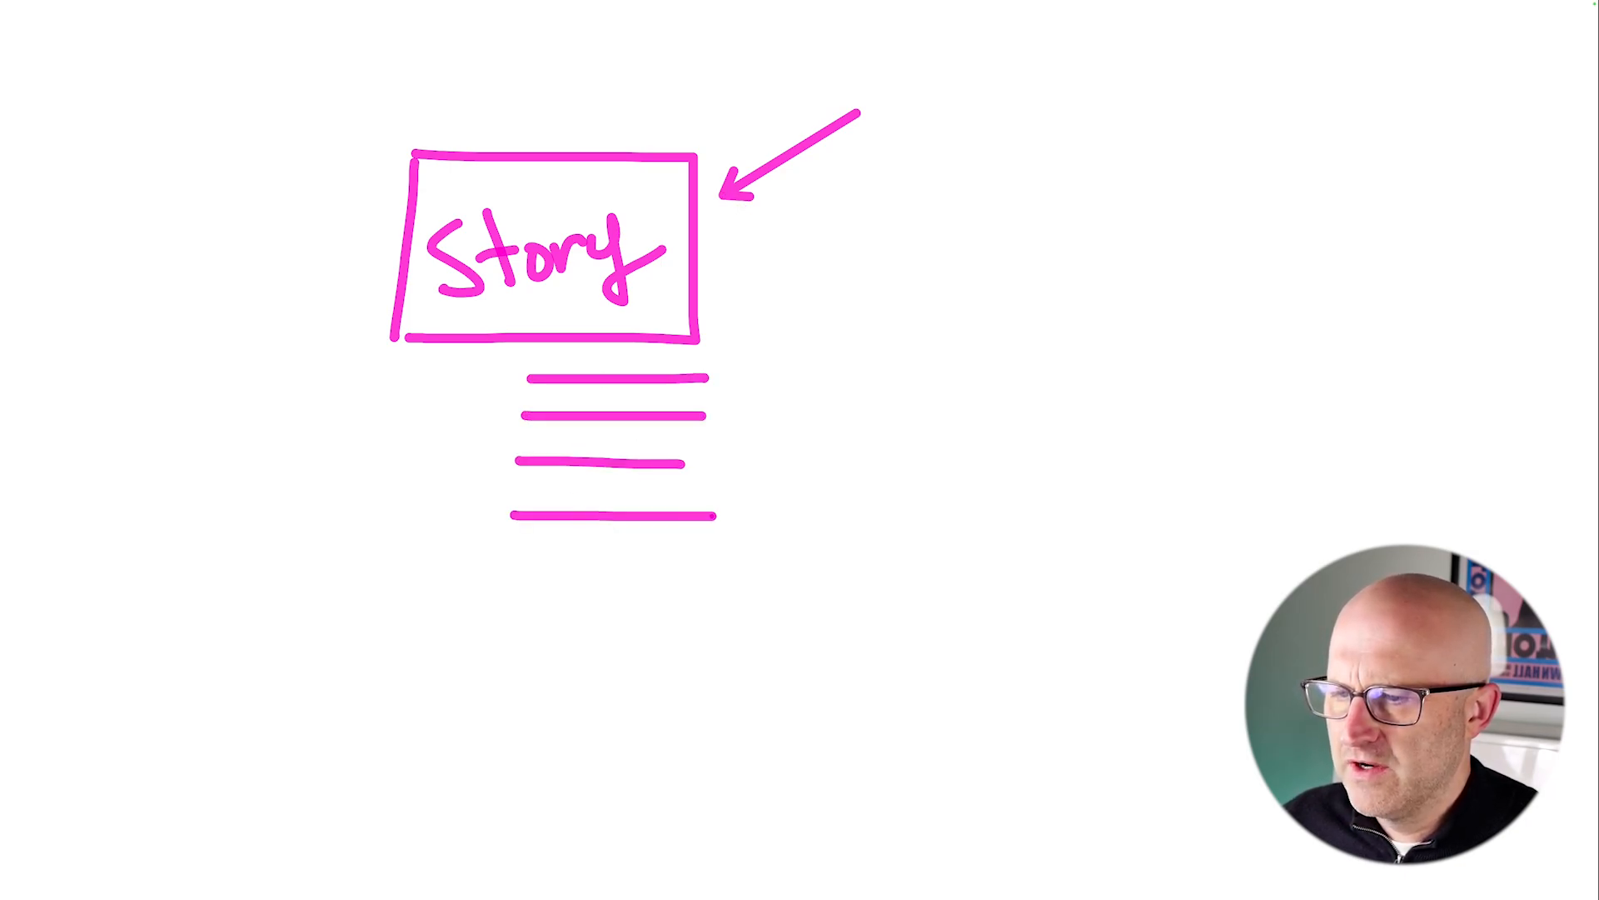
pyautogui.moveTo(805, 572); pyautogui.dragTo(1025, 385)
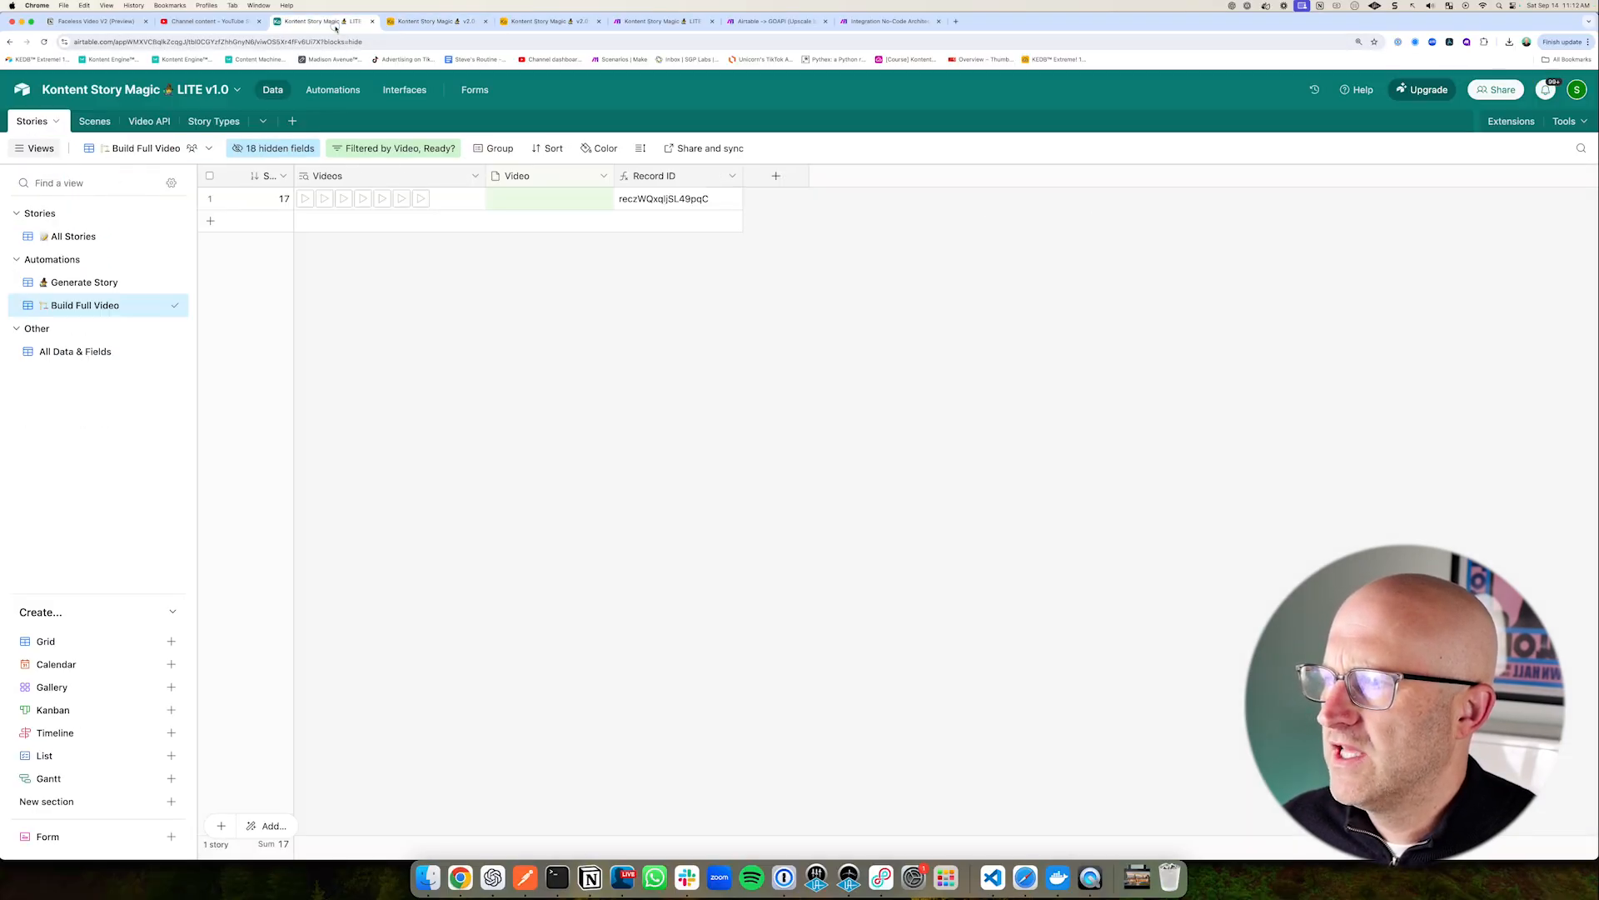
# - Open the v2.0 base's All Shots view, grouped into Family House and Nuclear Power Plant scenes
pyautogui.click(437, 21)
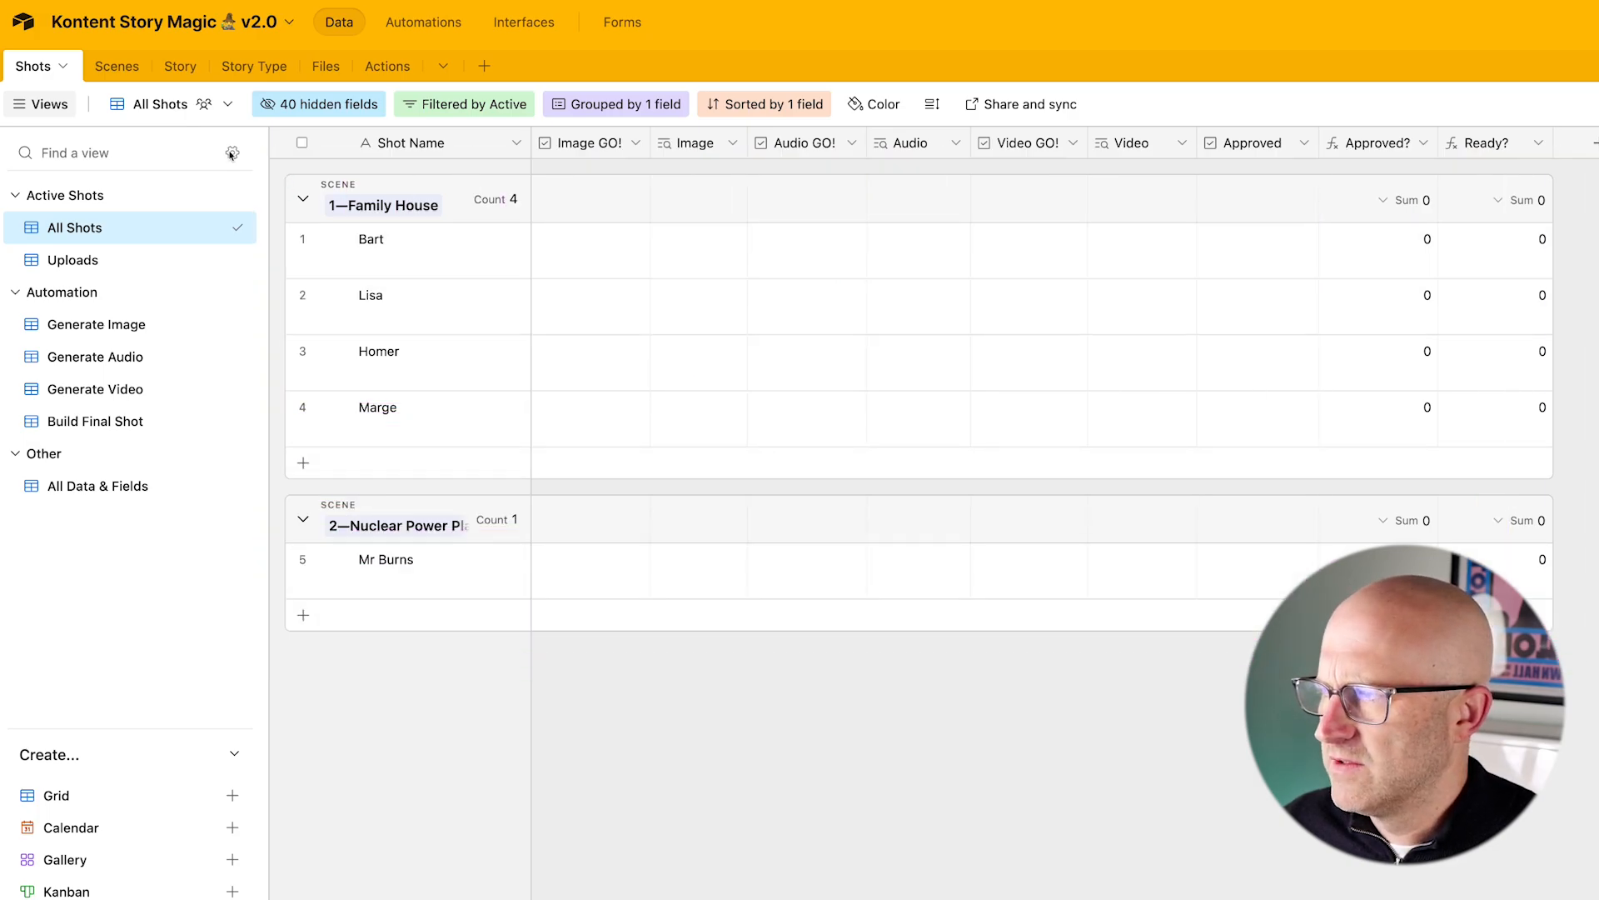
# - Tick Active Story for The LA Story and untick it for The Simpsons (Dark Fantasy)
pyautogui.click(116, 66)
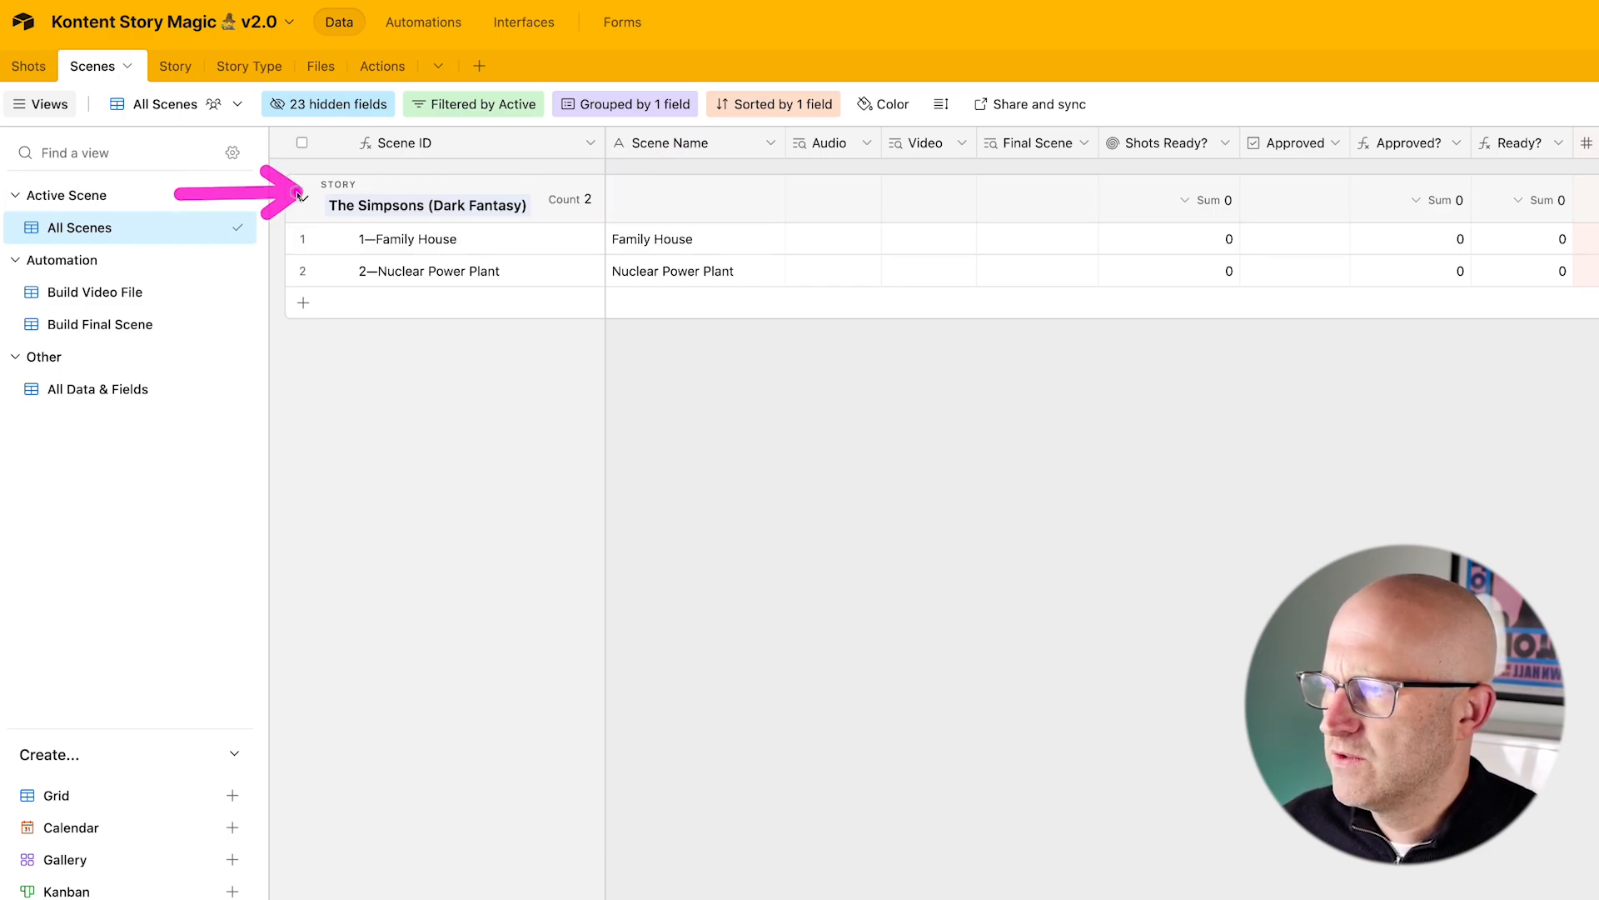
pyautogui.click(175, 66)
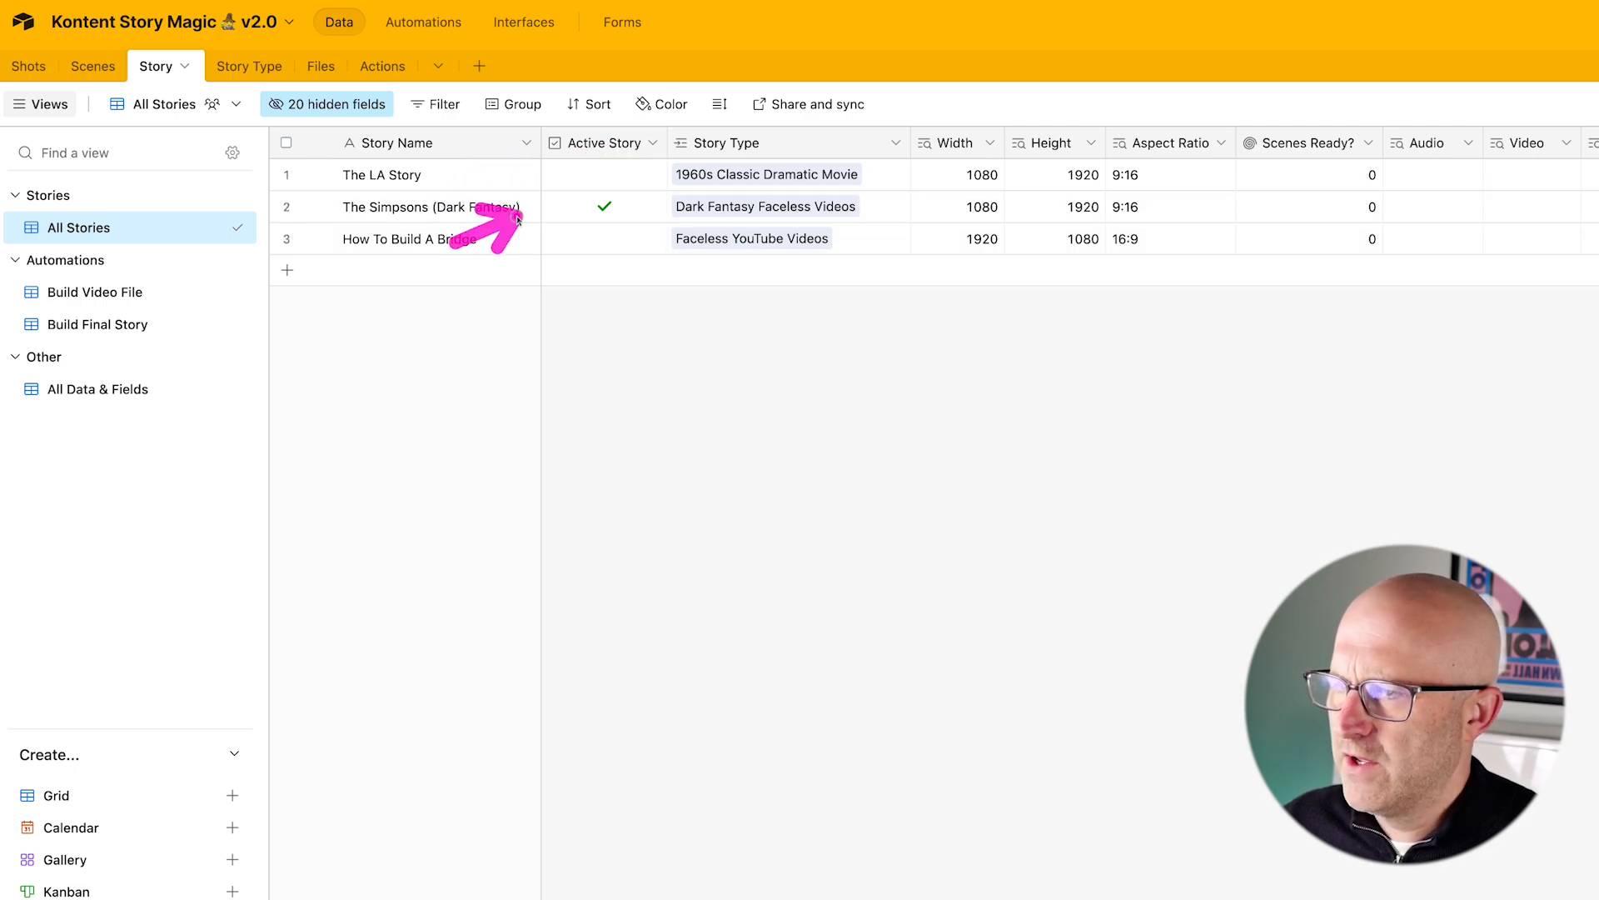
pyautogui.click(604, 175)
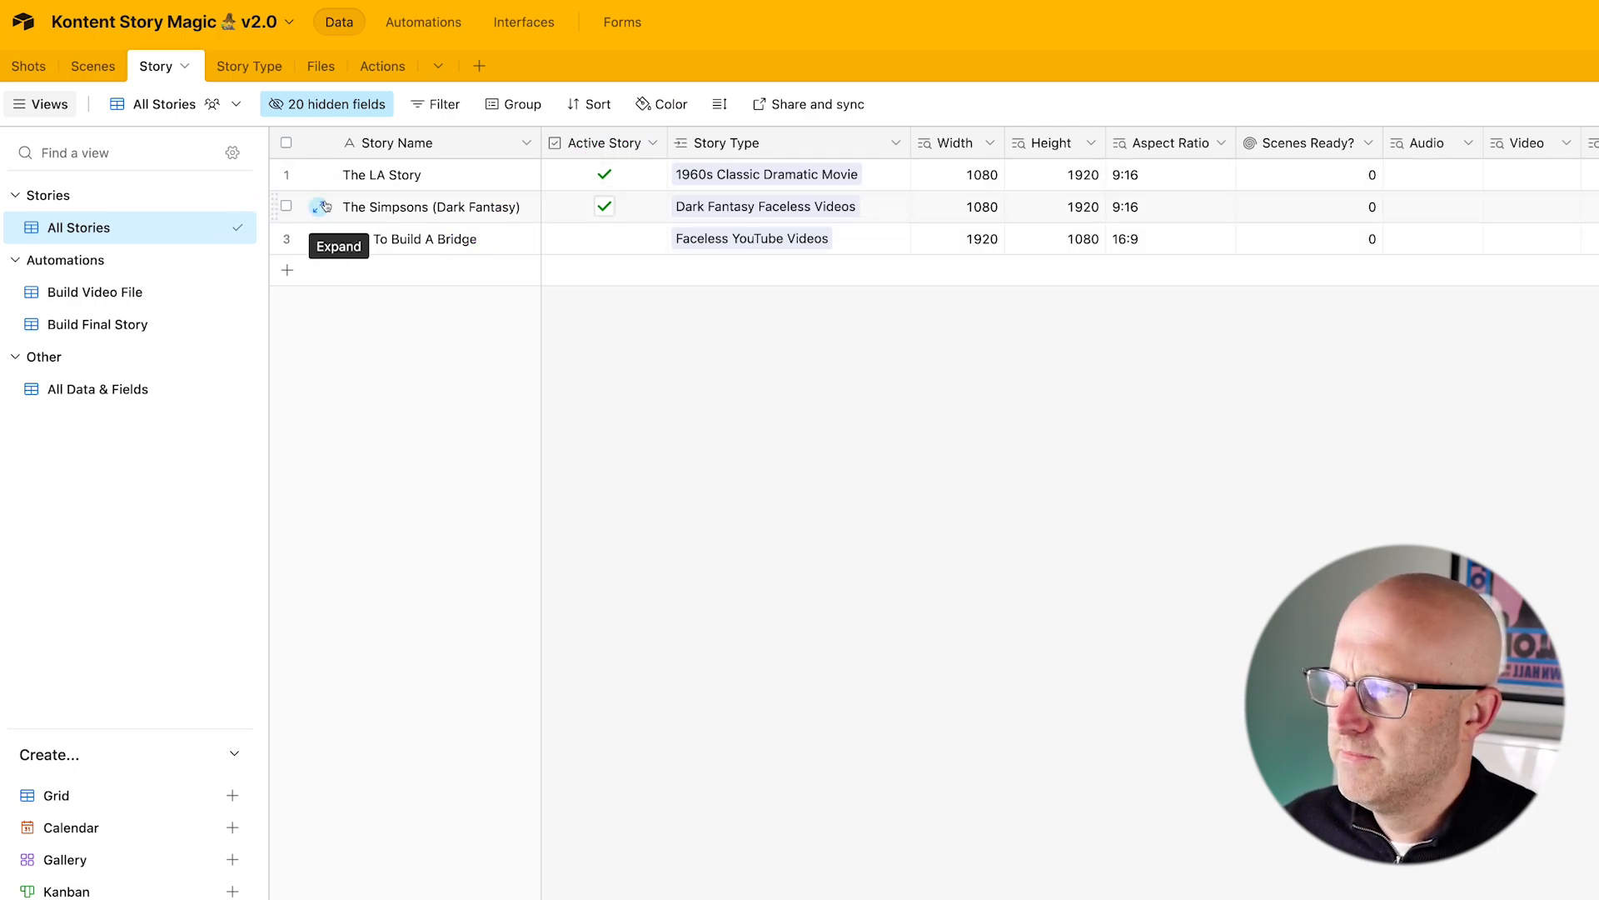
pyautogui.click(81, 66)
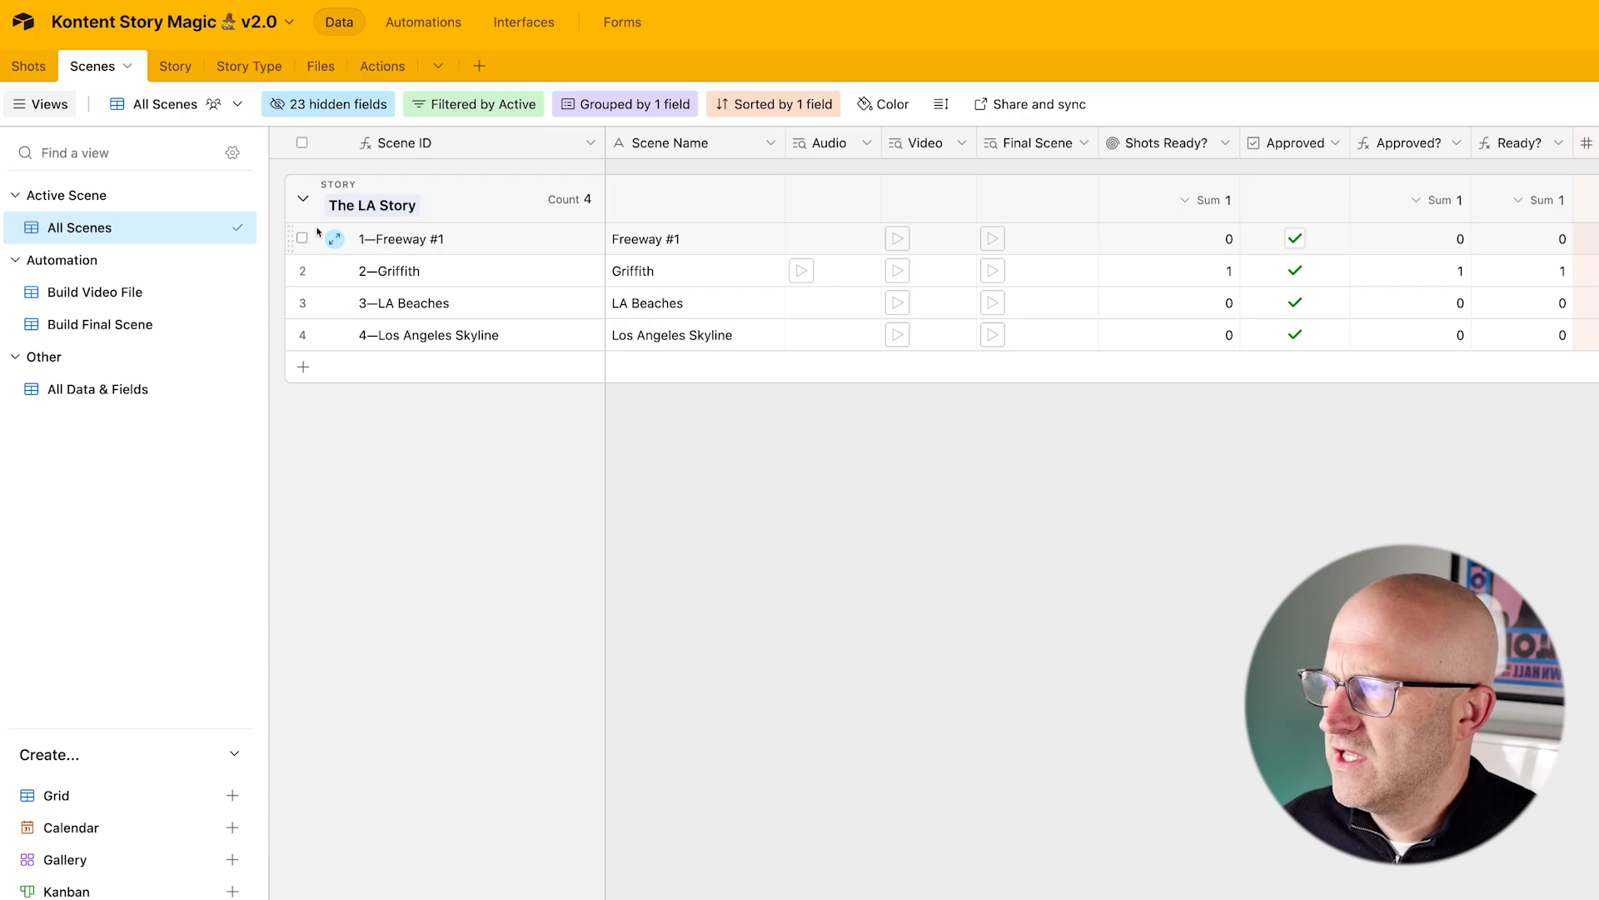
pyautogui.click(27, 65)
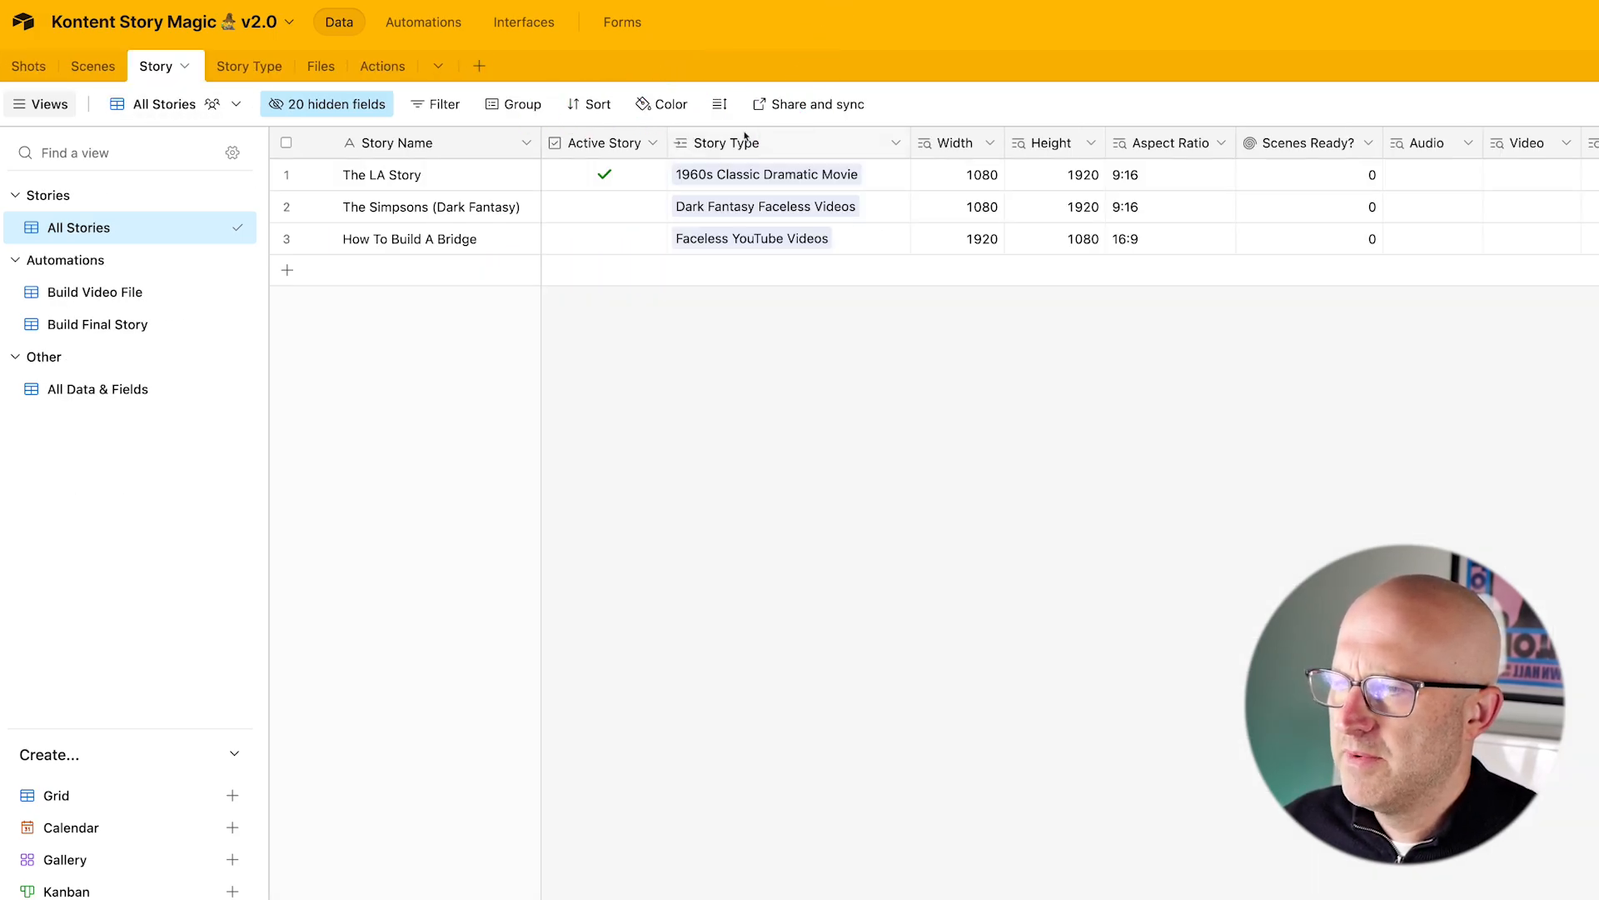
# - Rename the Story Type table to Story Types and view its story prompts
pyautogui.click(247, 65)
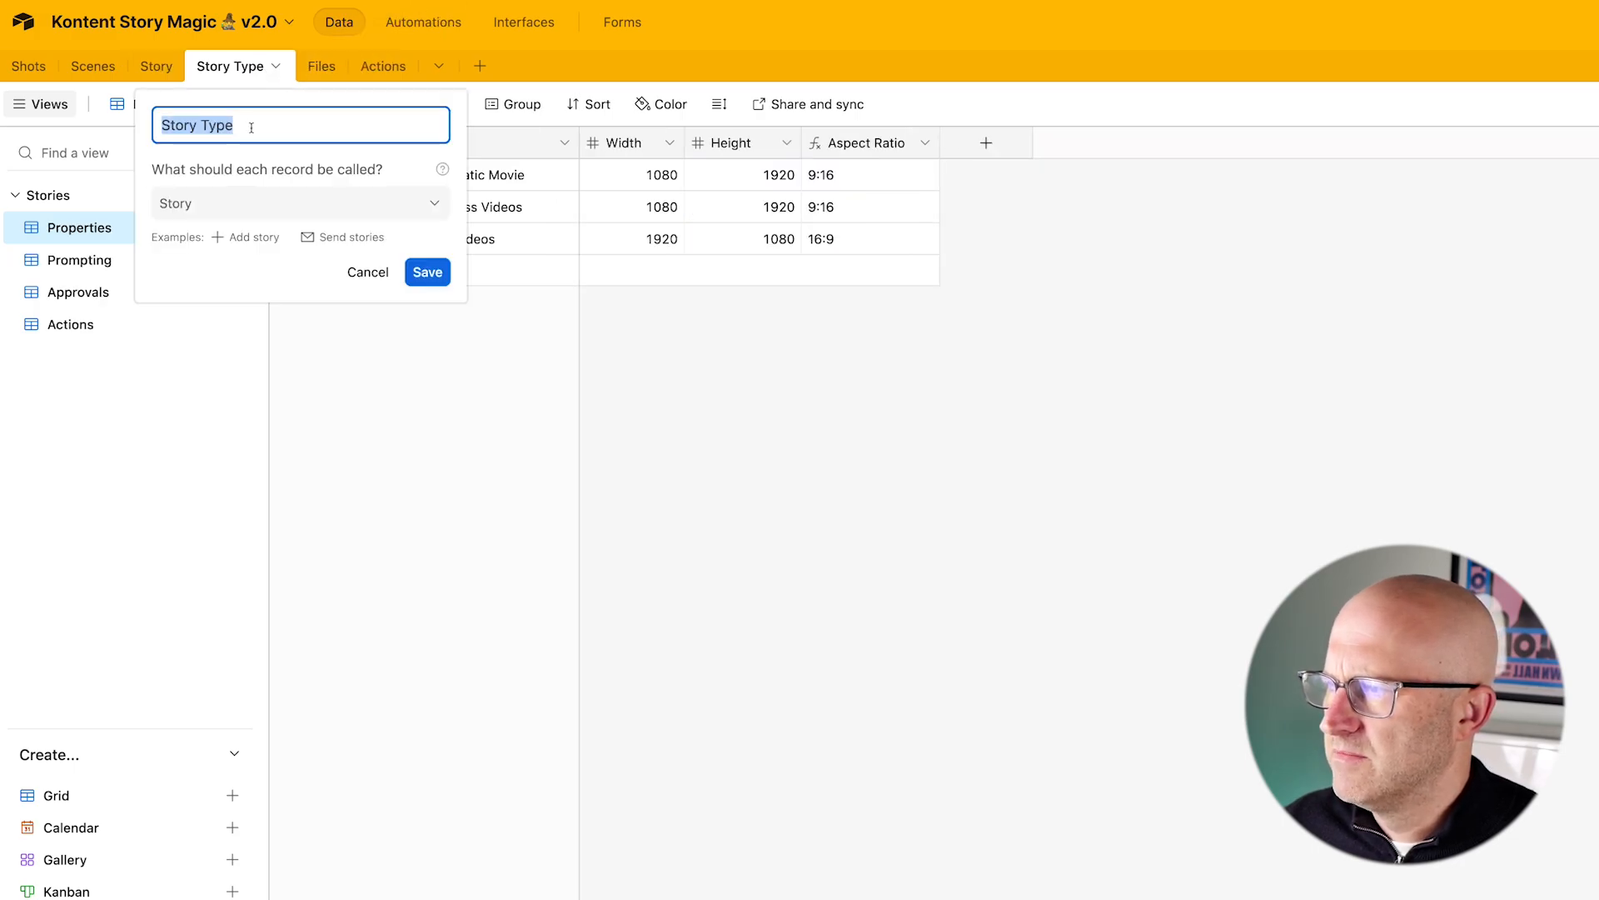
pyautogui.click(427, 273)
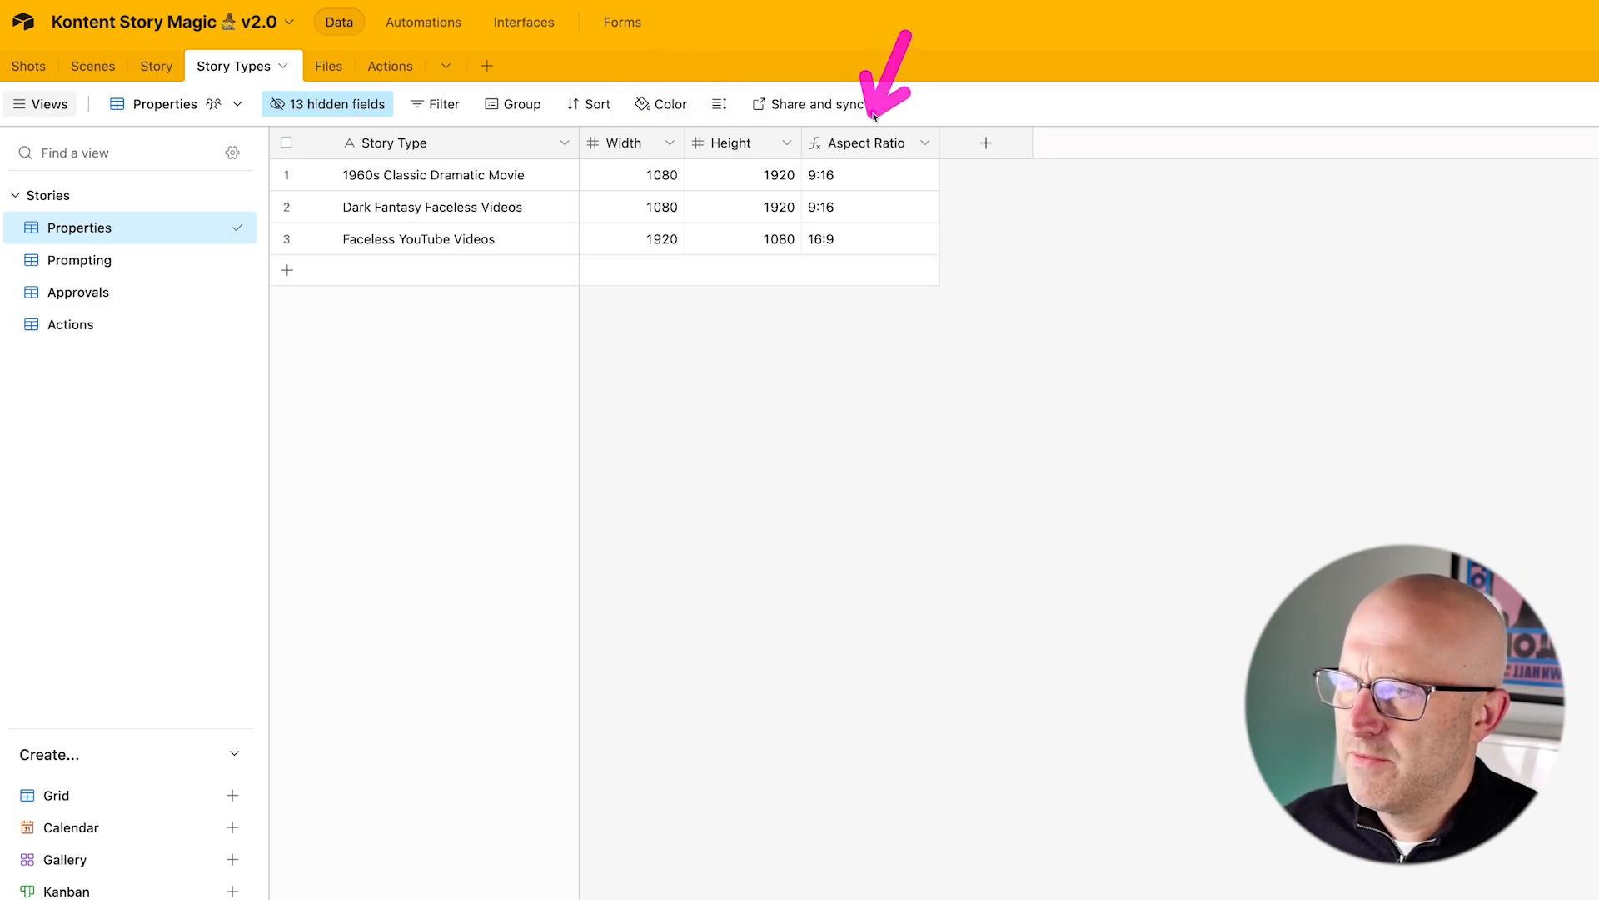
pyautogui.click(80, 260)
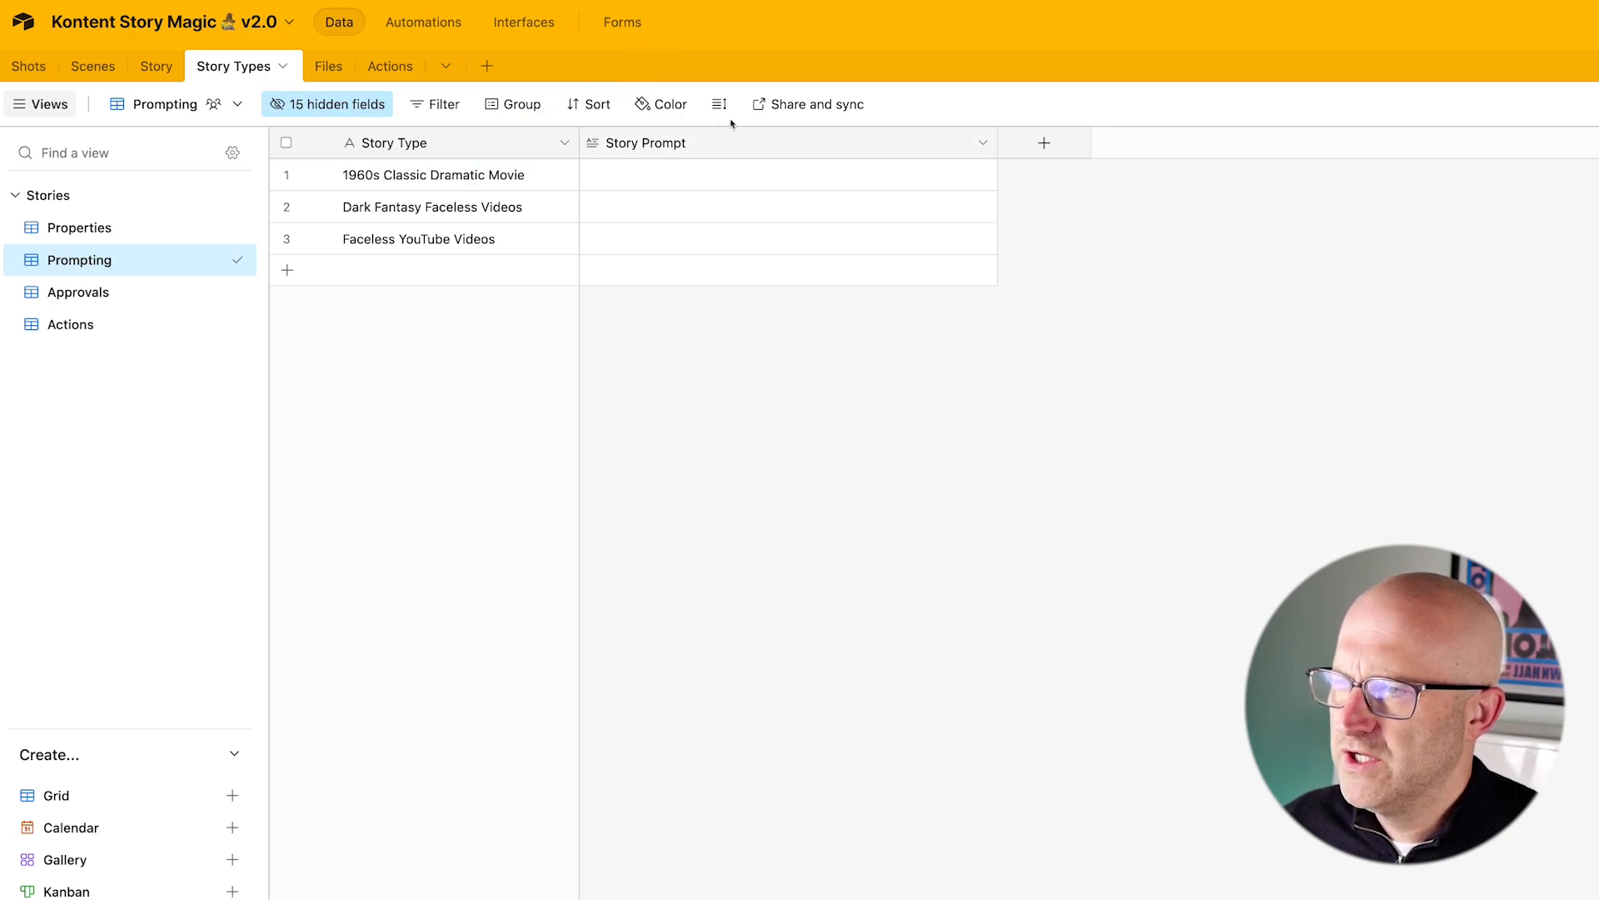
# - Enable auto-approval for 1960s movie stories and Dark Fantasy scenes, then review other views
pyautogui.click(76, 292)
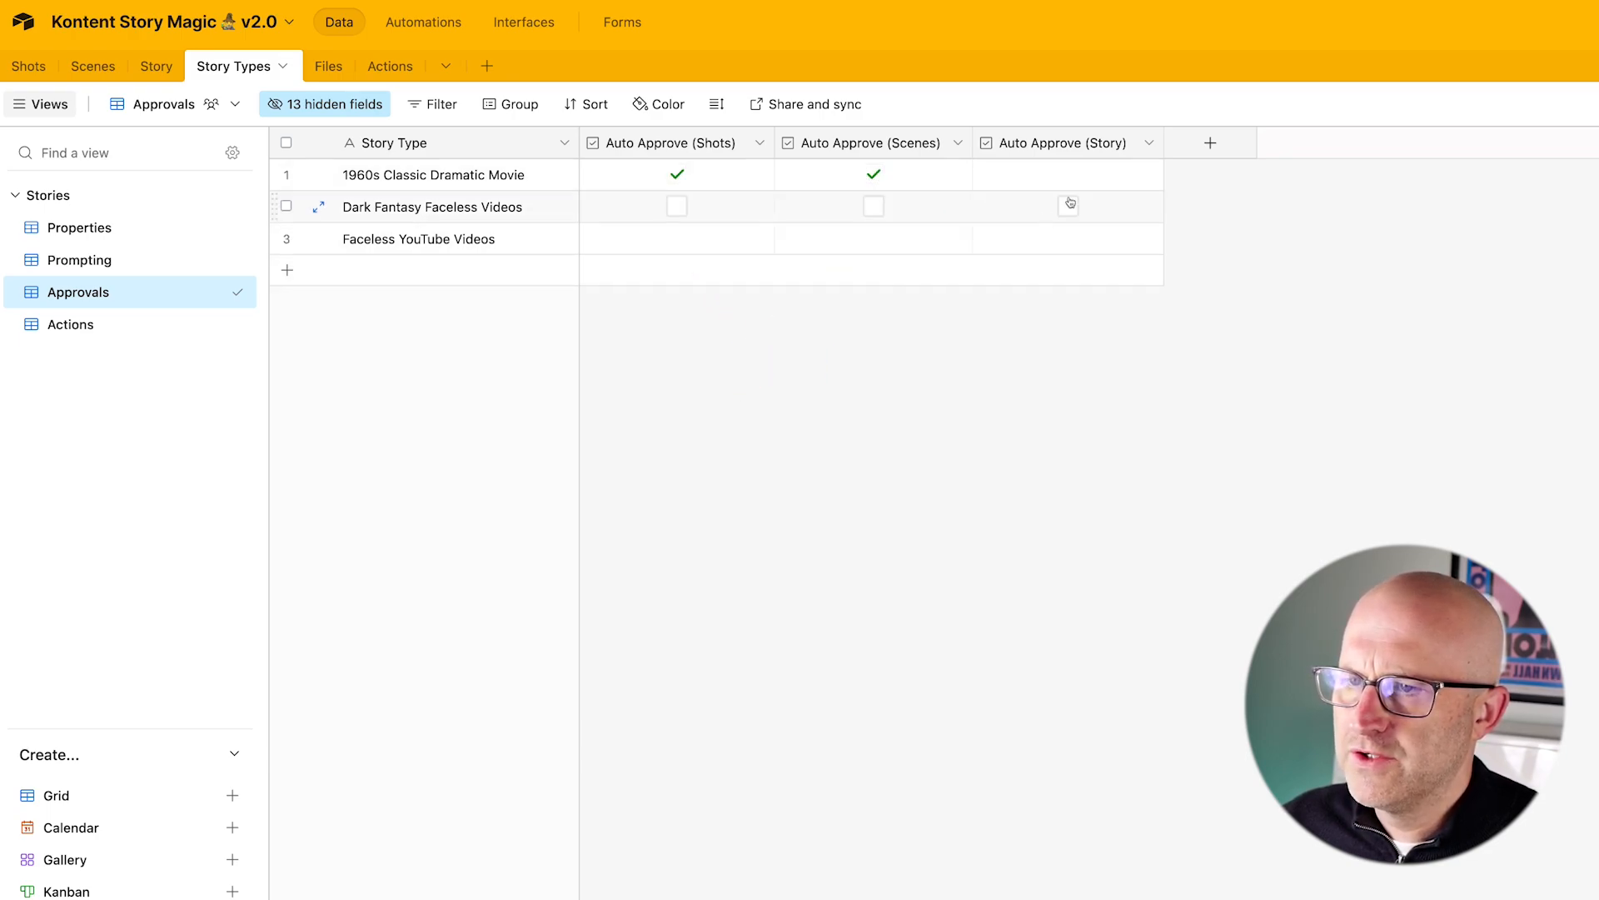
pyautogui.click(1068, 204)
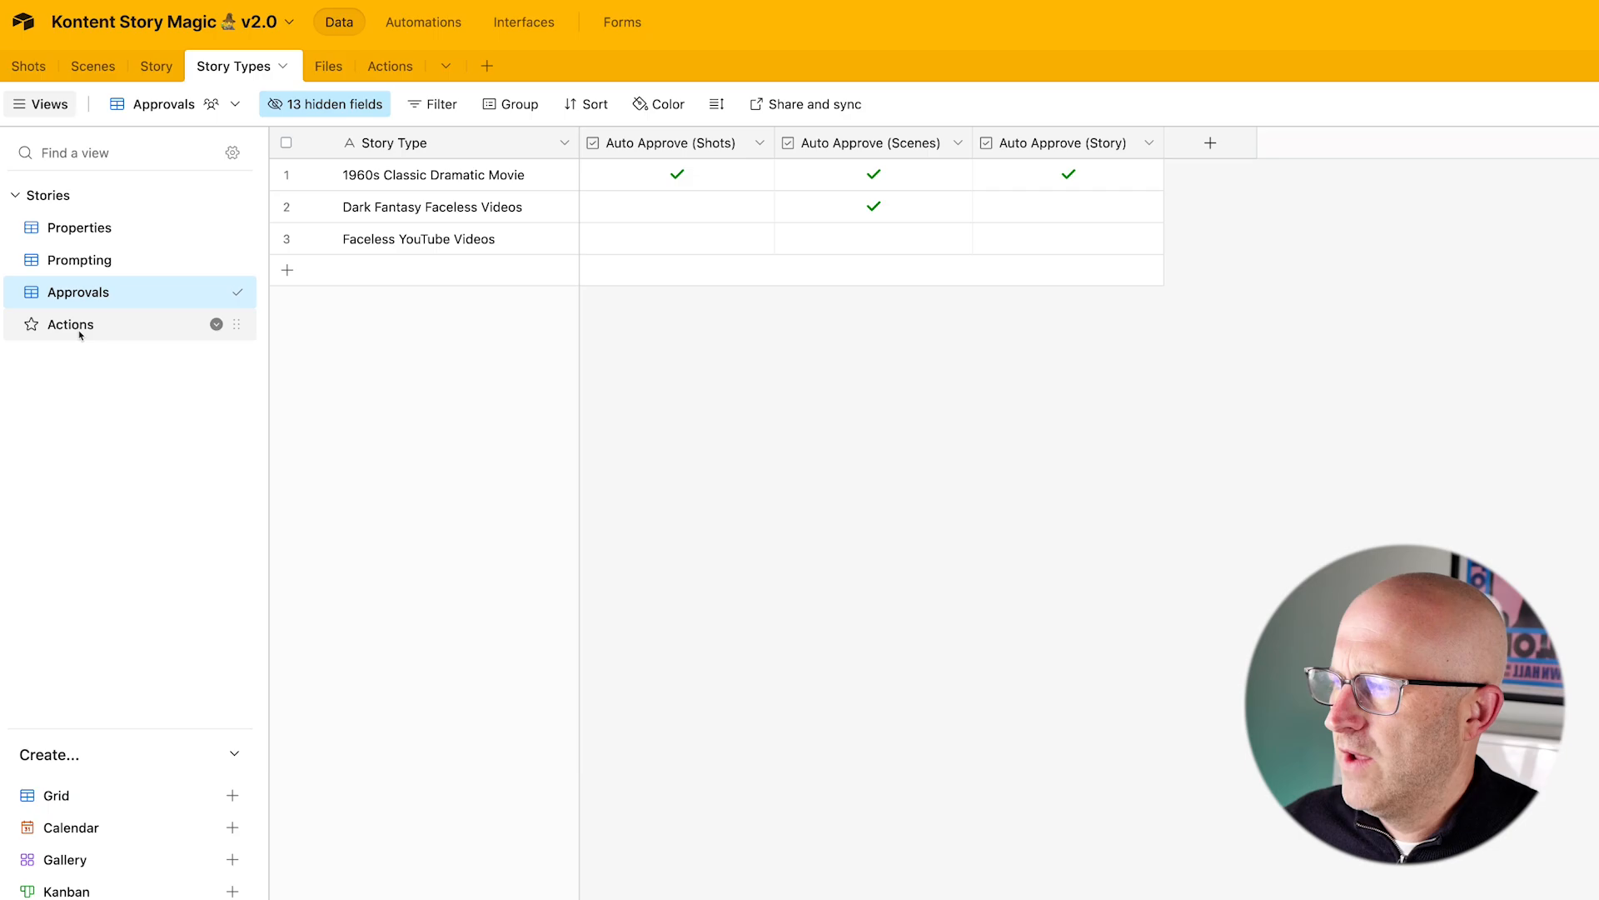
pyautogui.click(71, 325)
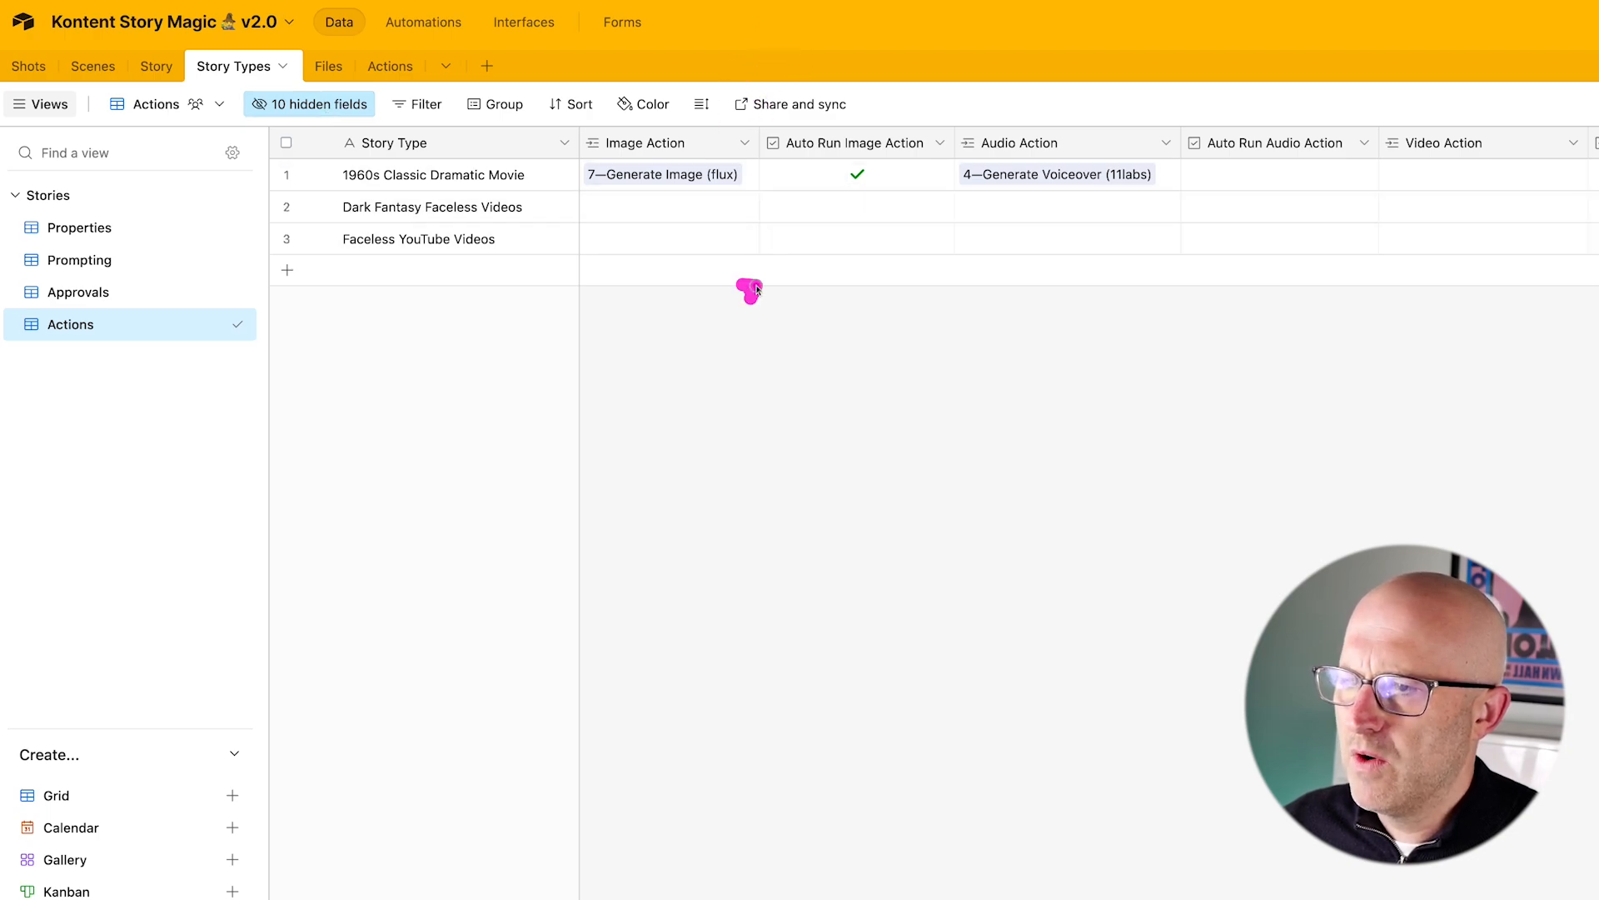
pyautogui.click(76, 228)
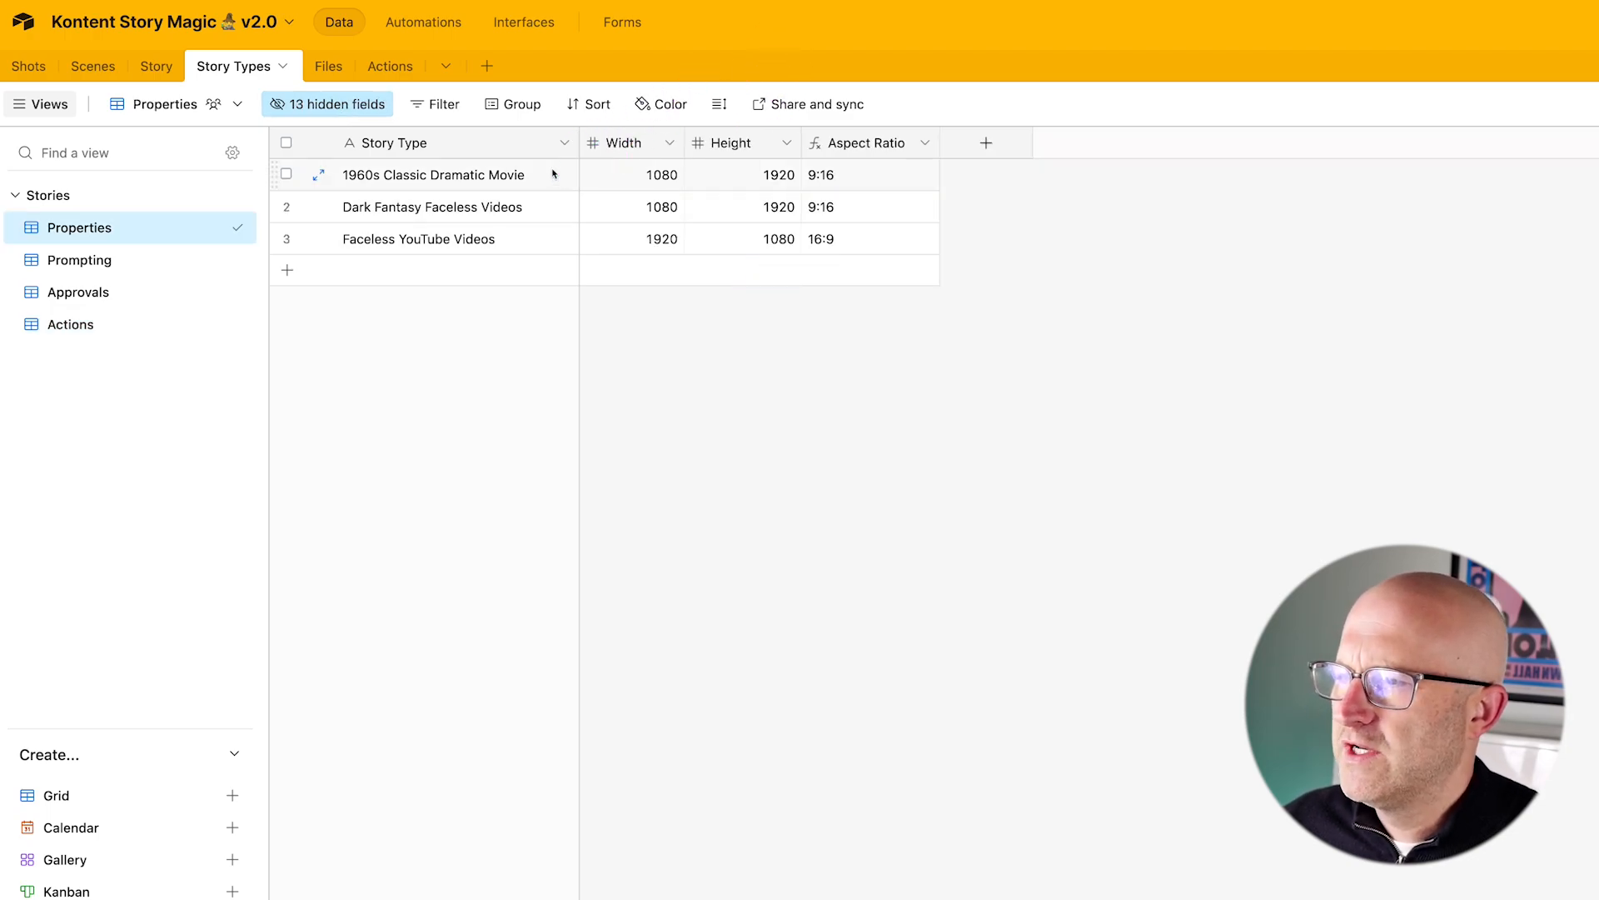
pyautogui.click(76, 260)
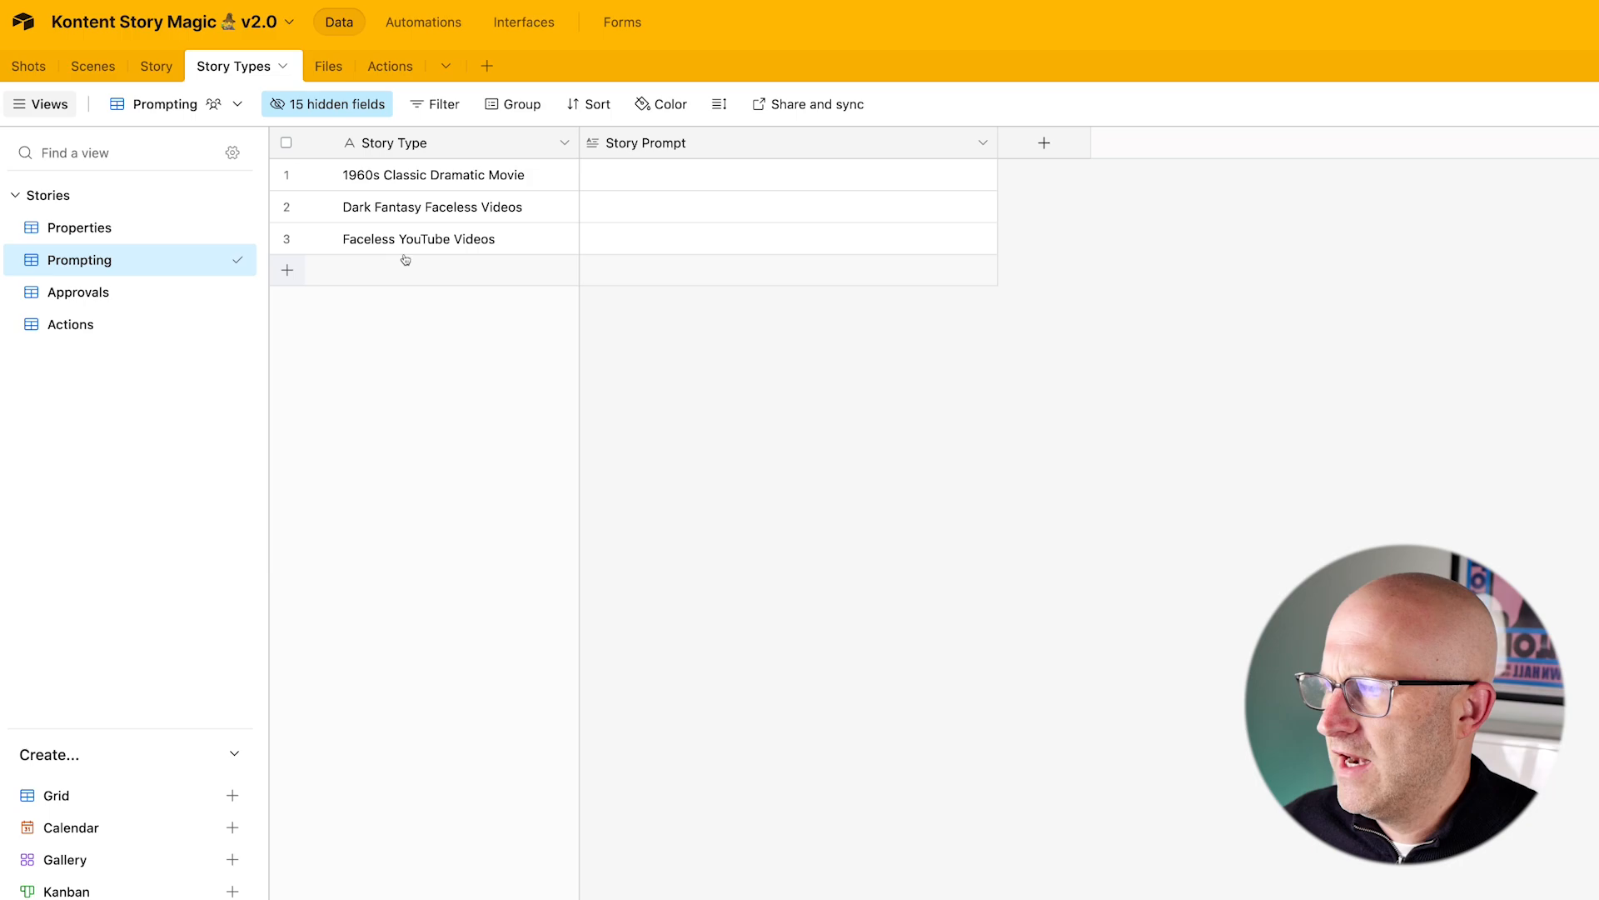
pyautogui.click(73, 291)
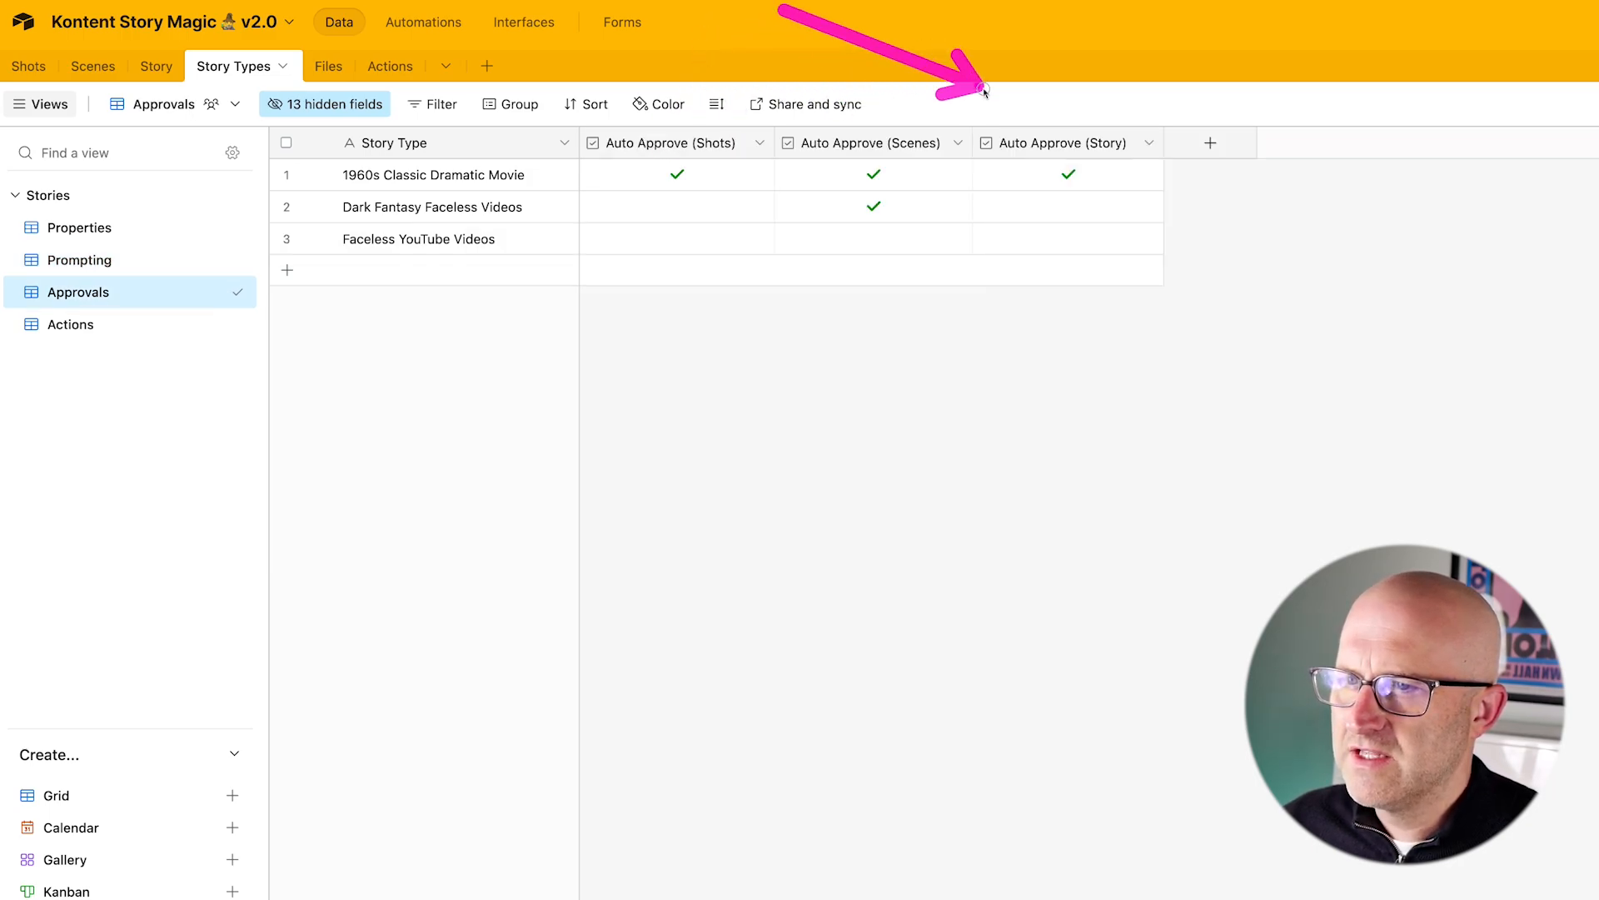
pyautogui.click(71, 324)
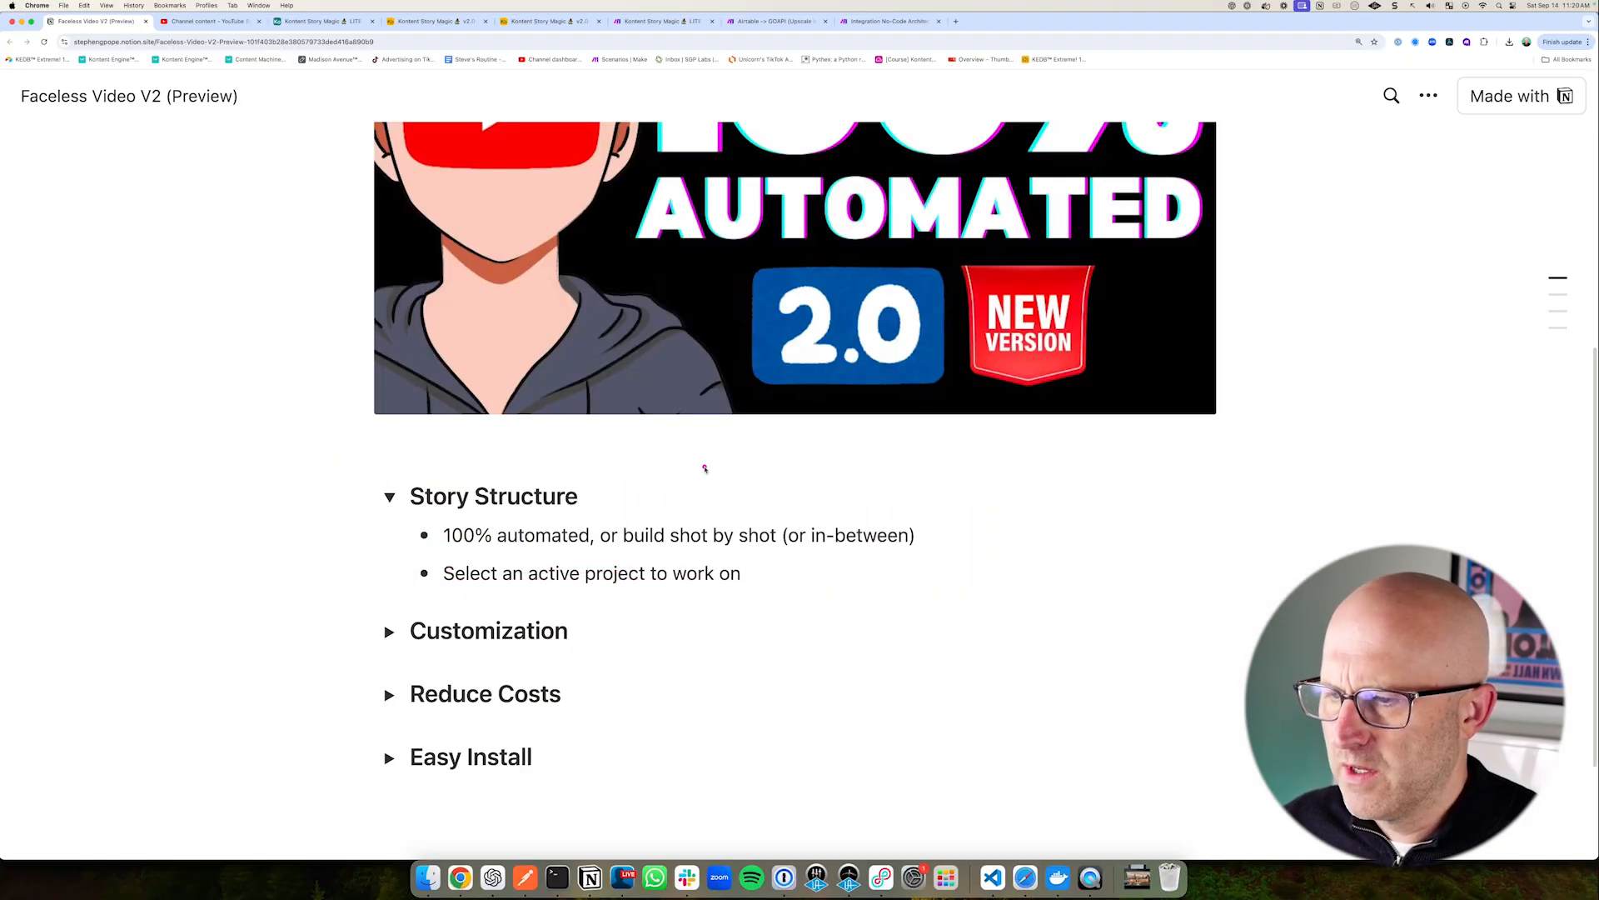
pyautogui.moveTo(603, 512)
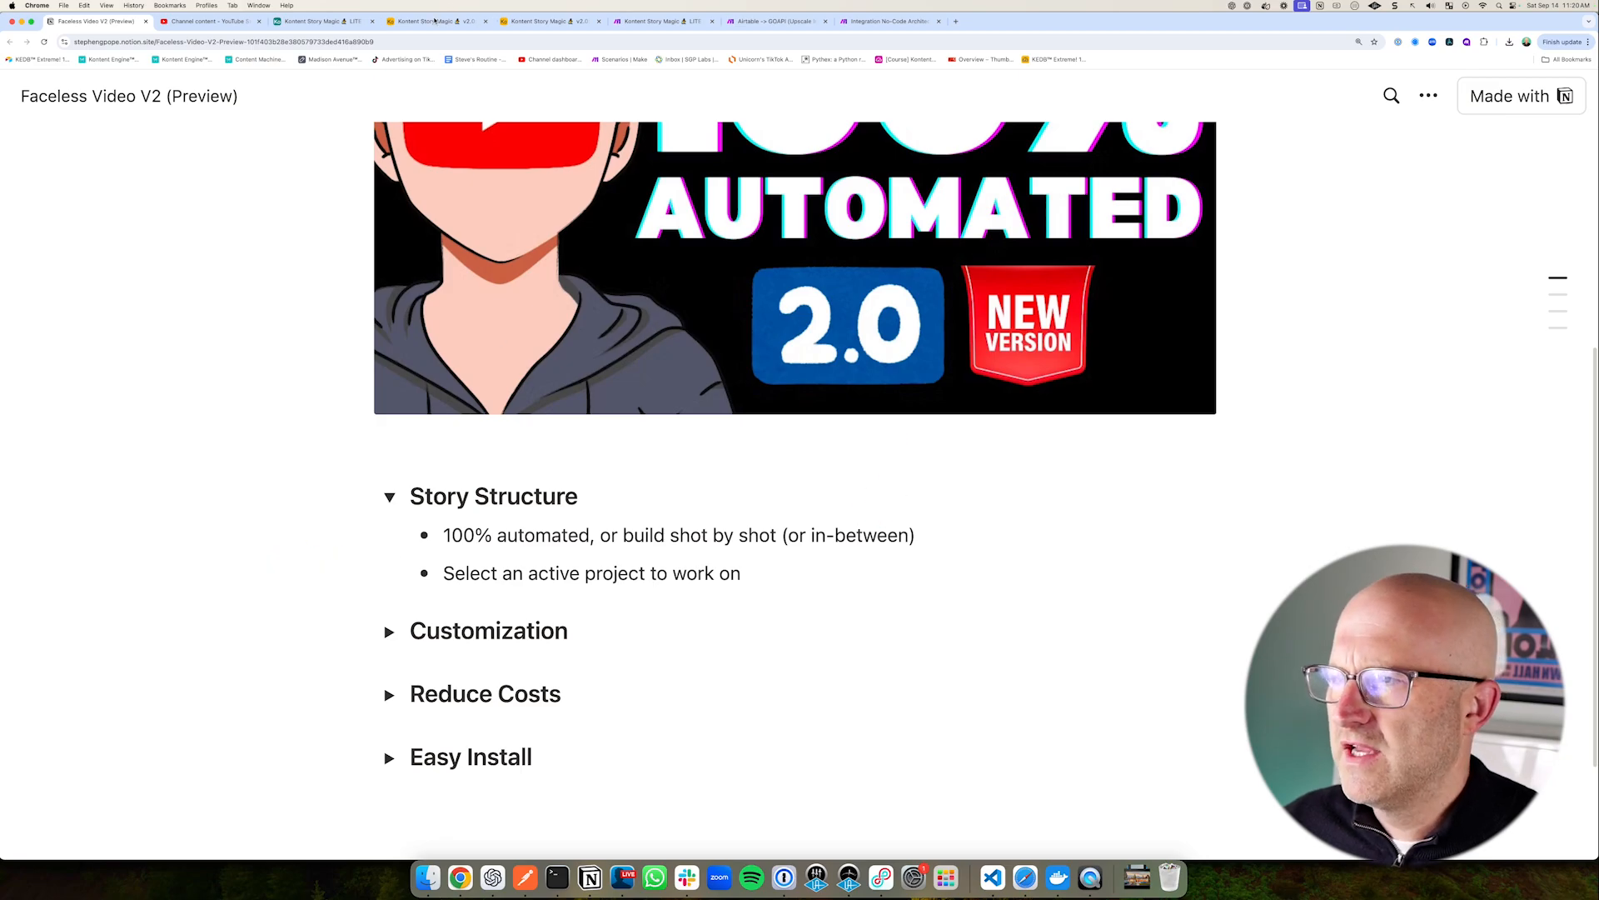
# - Expand the Customization toggle to list features such as hotswappable AI models
pyautogui.click(428, 21)
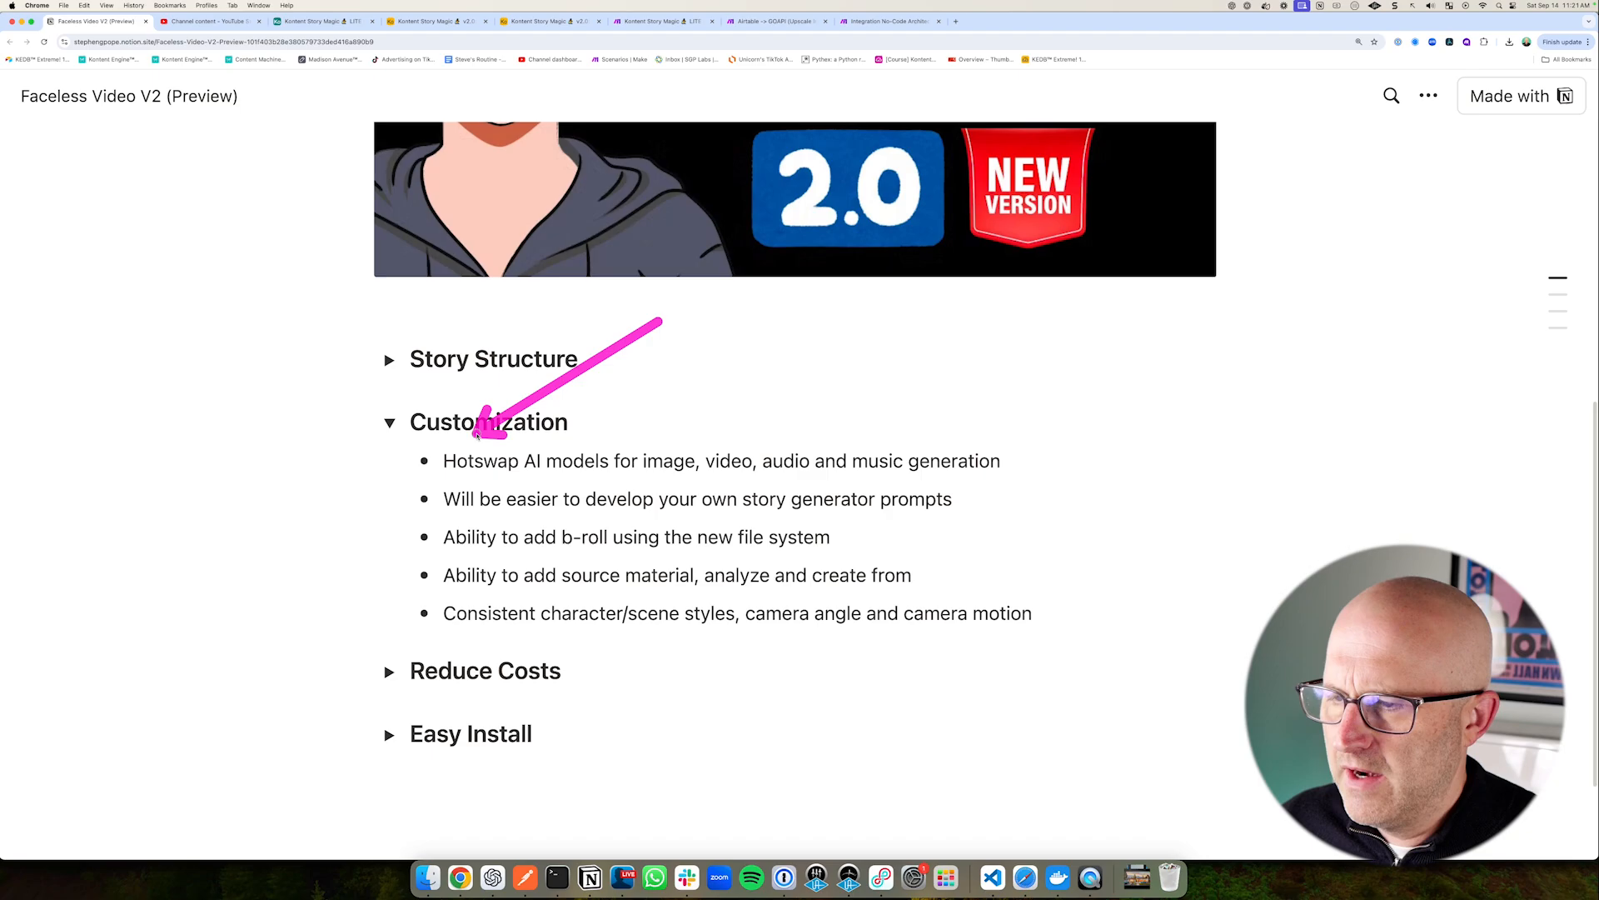
pyautogui.moveTo(663, 322); pyautogui.dragTo(622, 439)
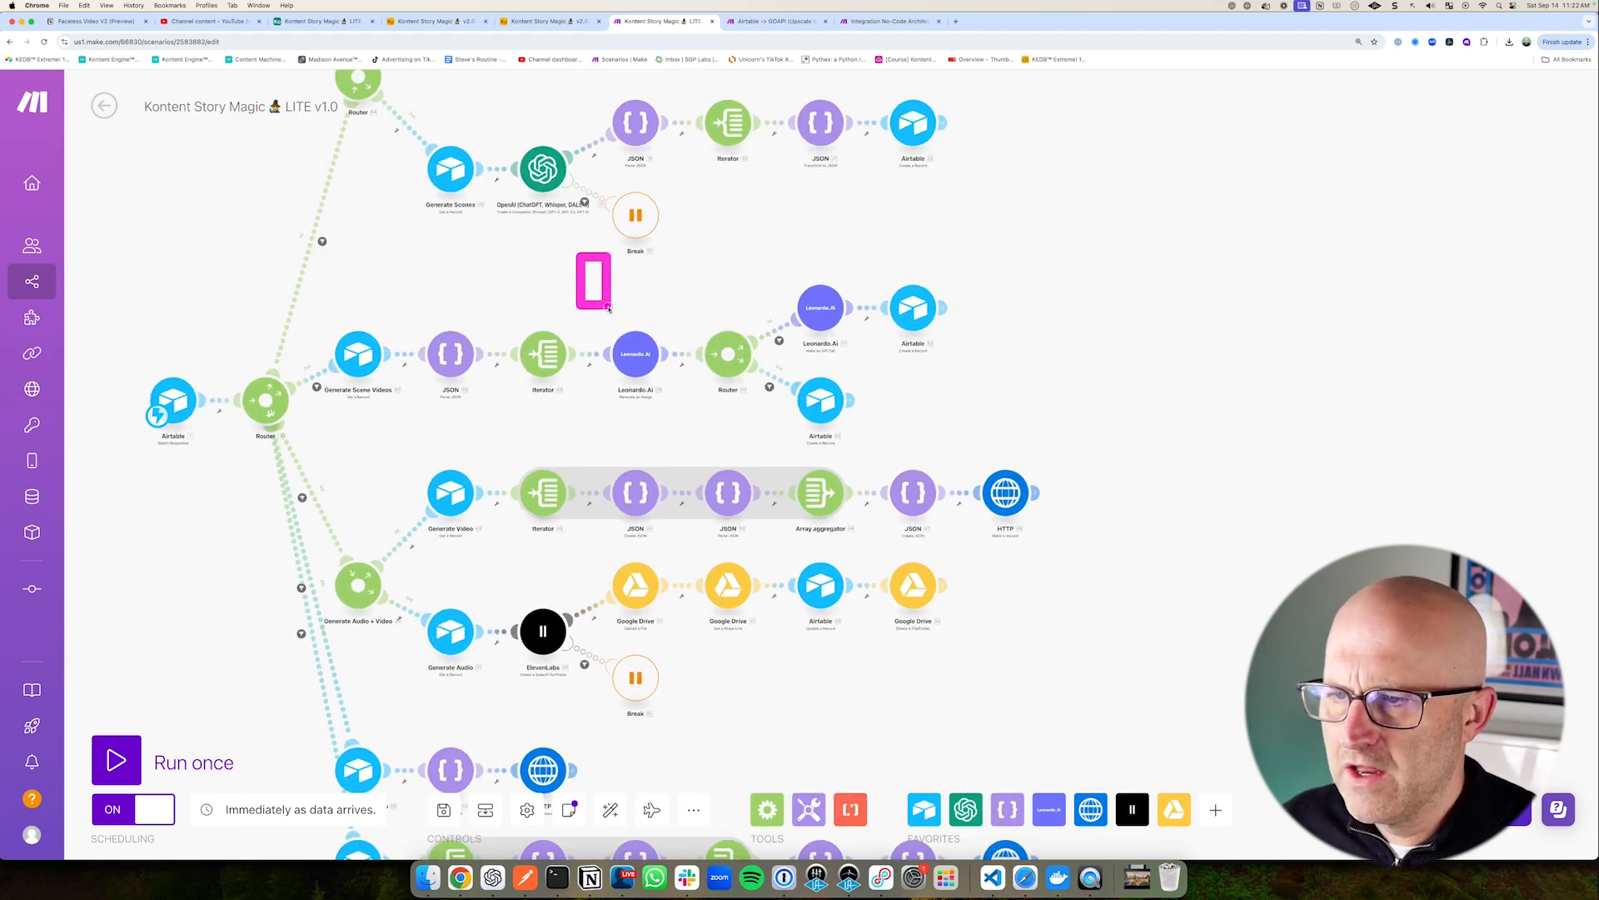
# - Pan the LITE v1.0 scenario canvas to the Leonardo.AI image-generation router branch
pyautogui.moveTo(592, 282); pyautogui.dragTo(994, 439)
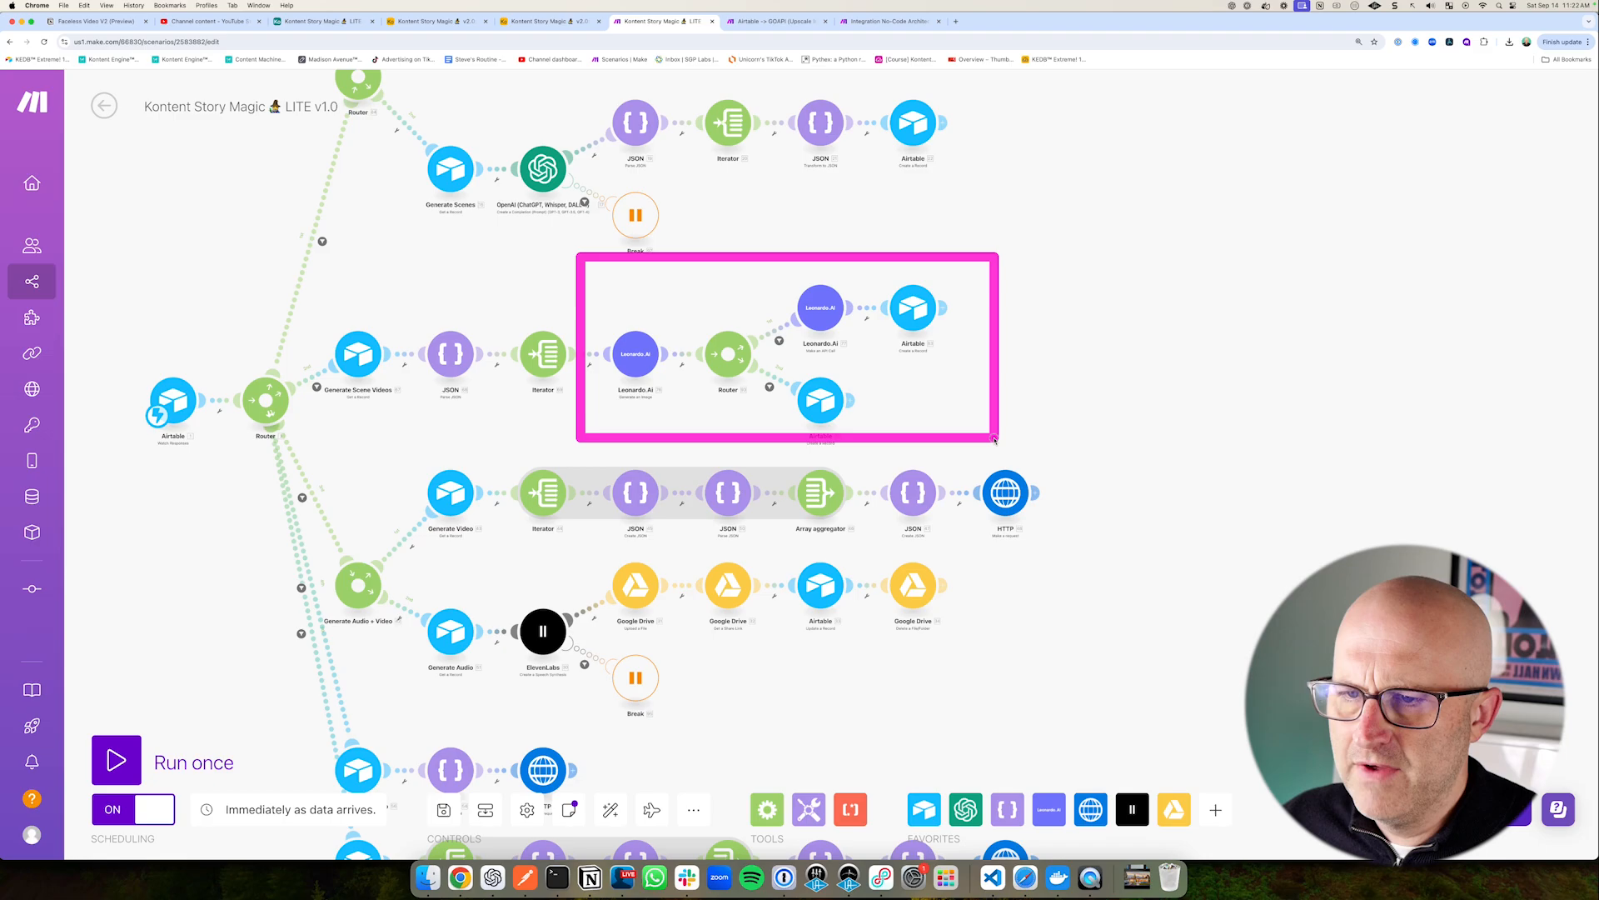
pyautogui.click(582, 309)
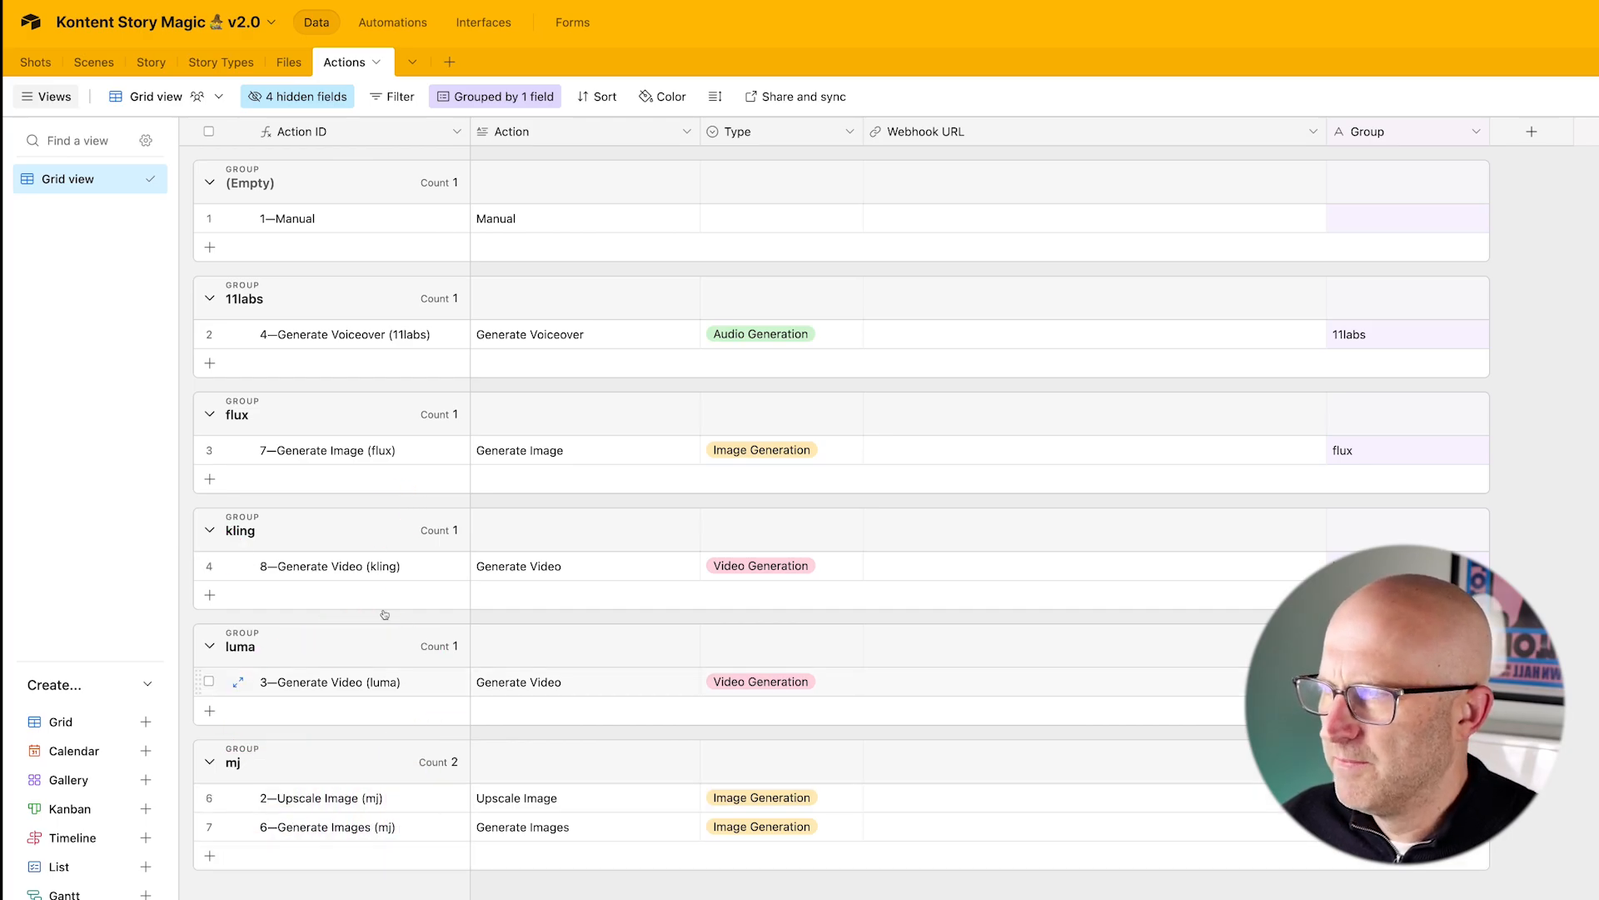
# - Link the Generate Images (mj) action to Dark Fantasy Faceless Videos' image action
pyautogui.click(221, 61)
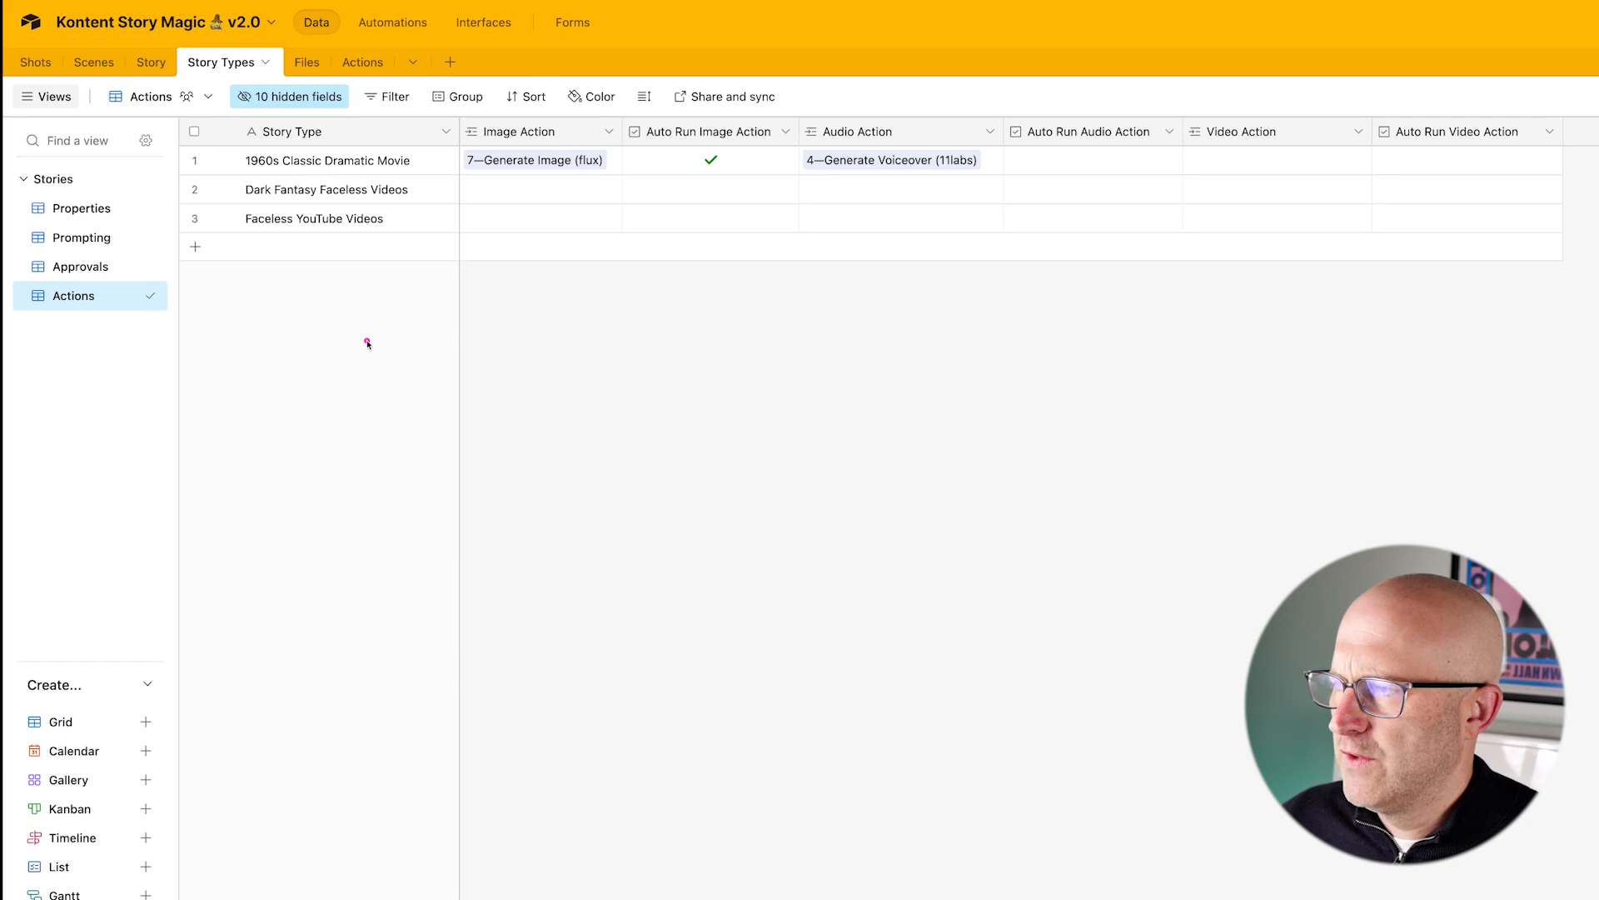
pyautogui.click(535, 189)
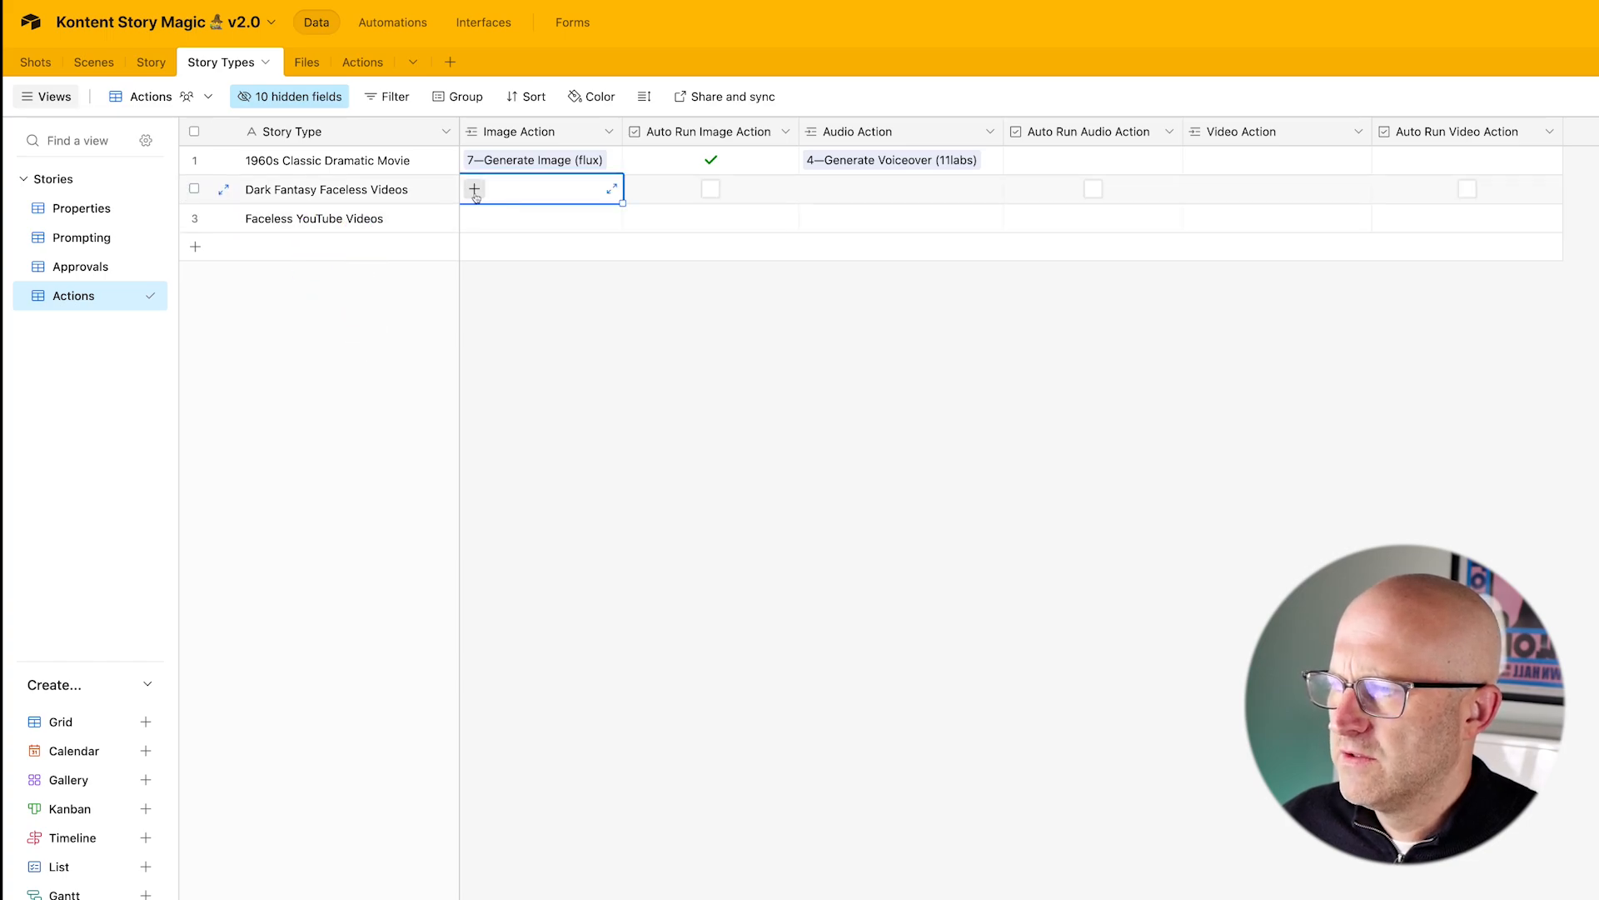
pyautogui.click(473, 189)
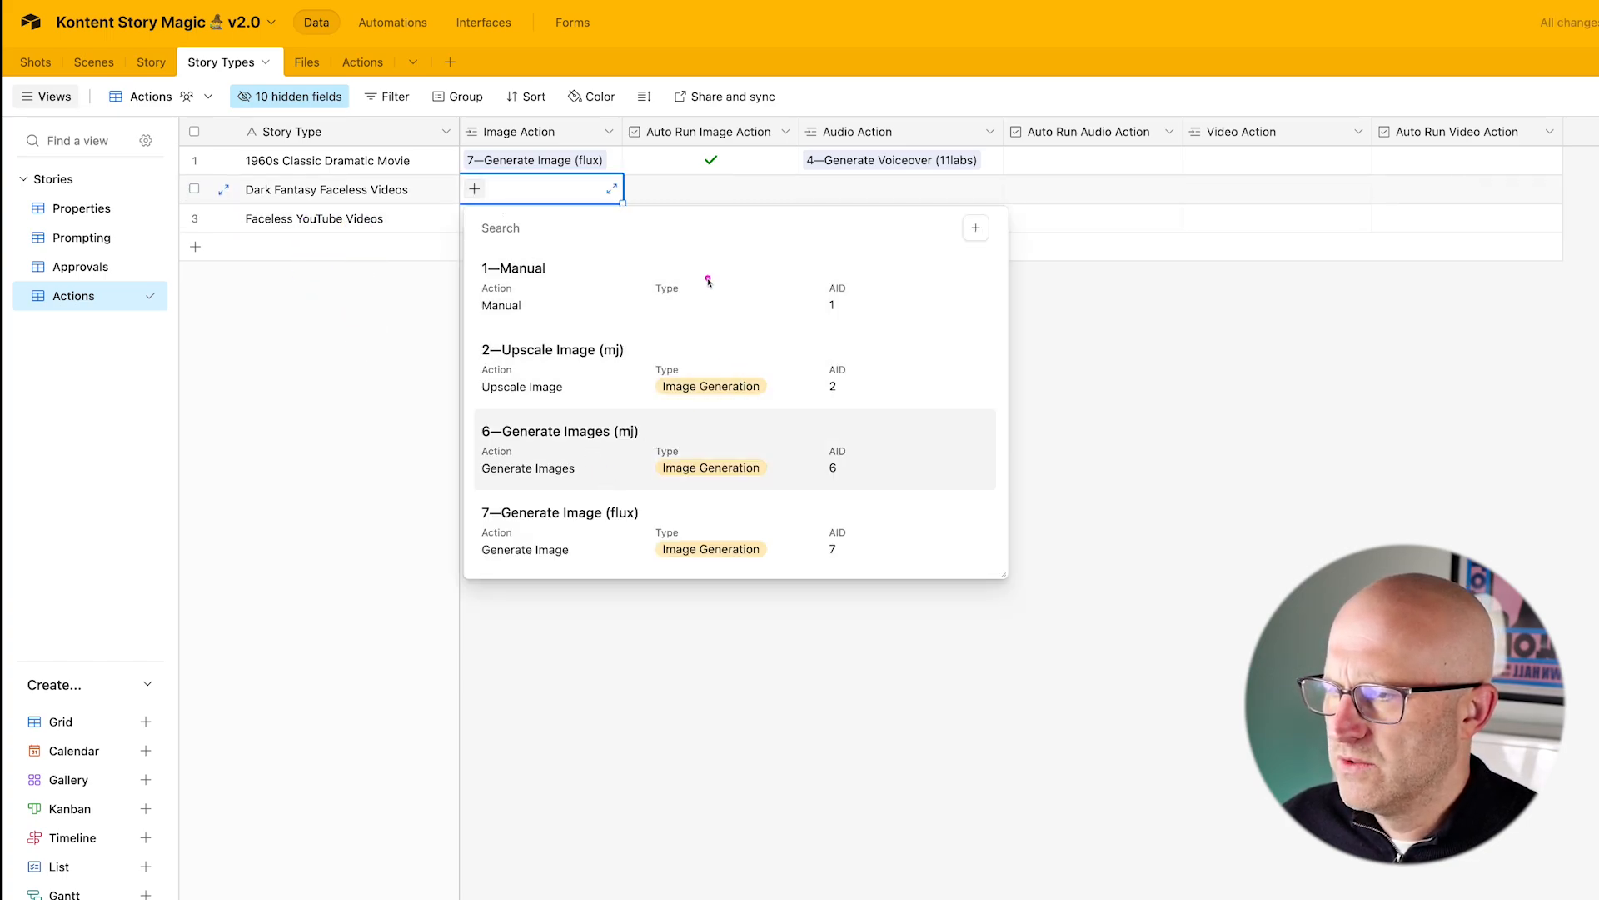
pyautogui.click(558, 447)
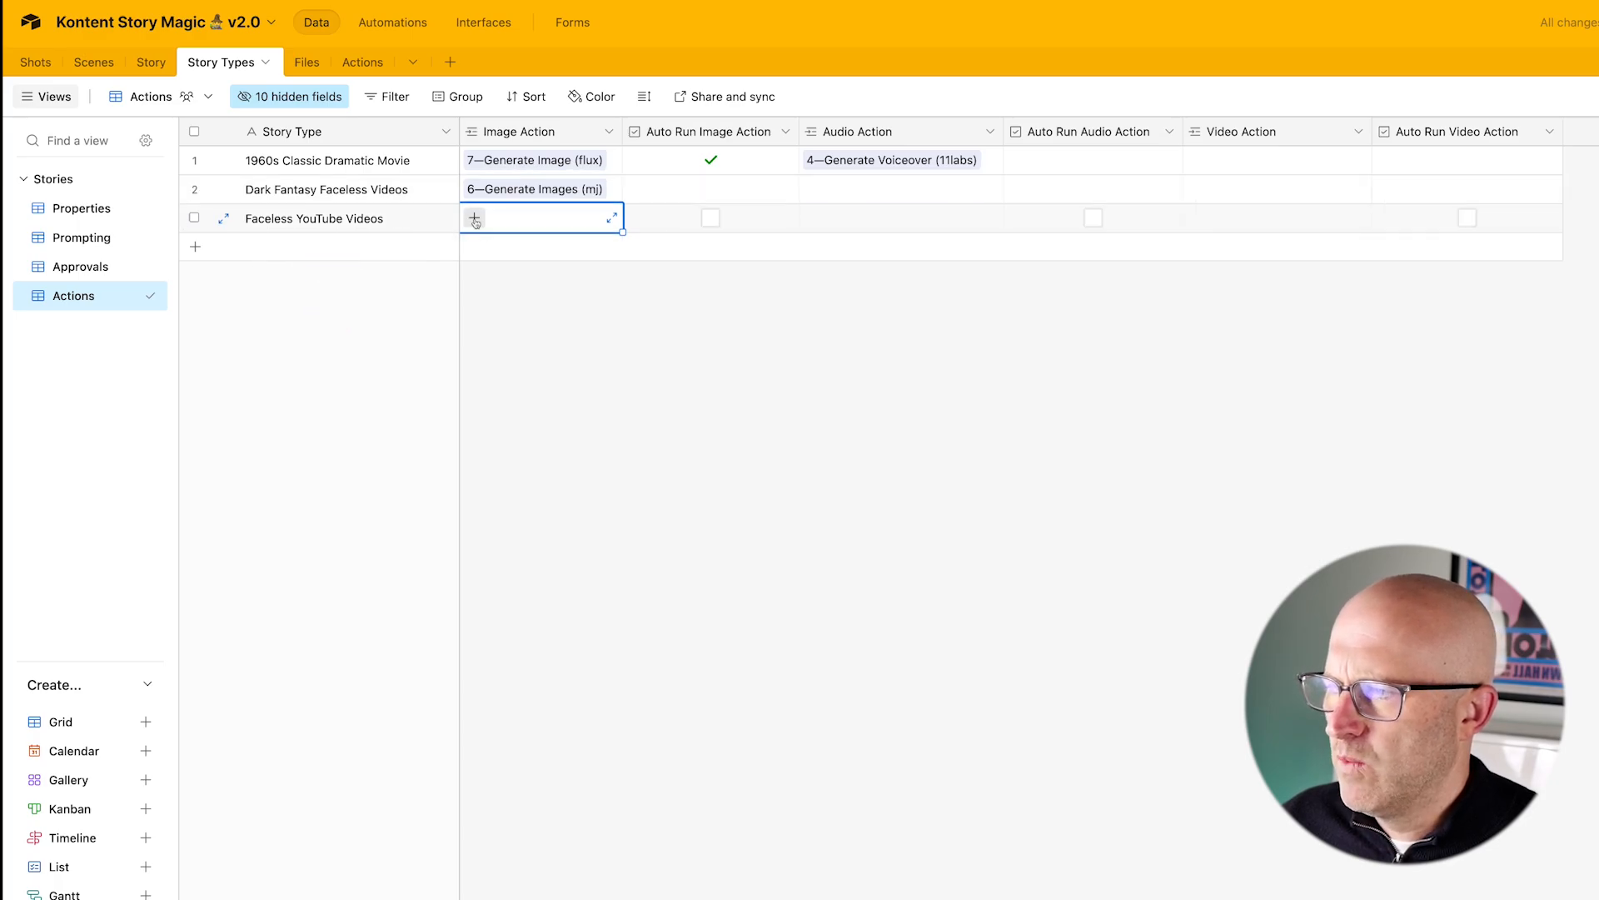
pyautogui.click(474, 218)
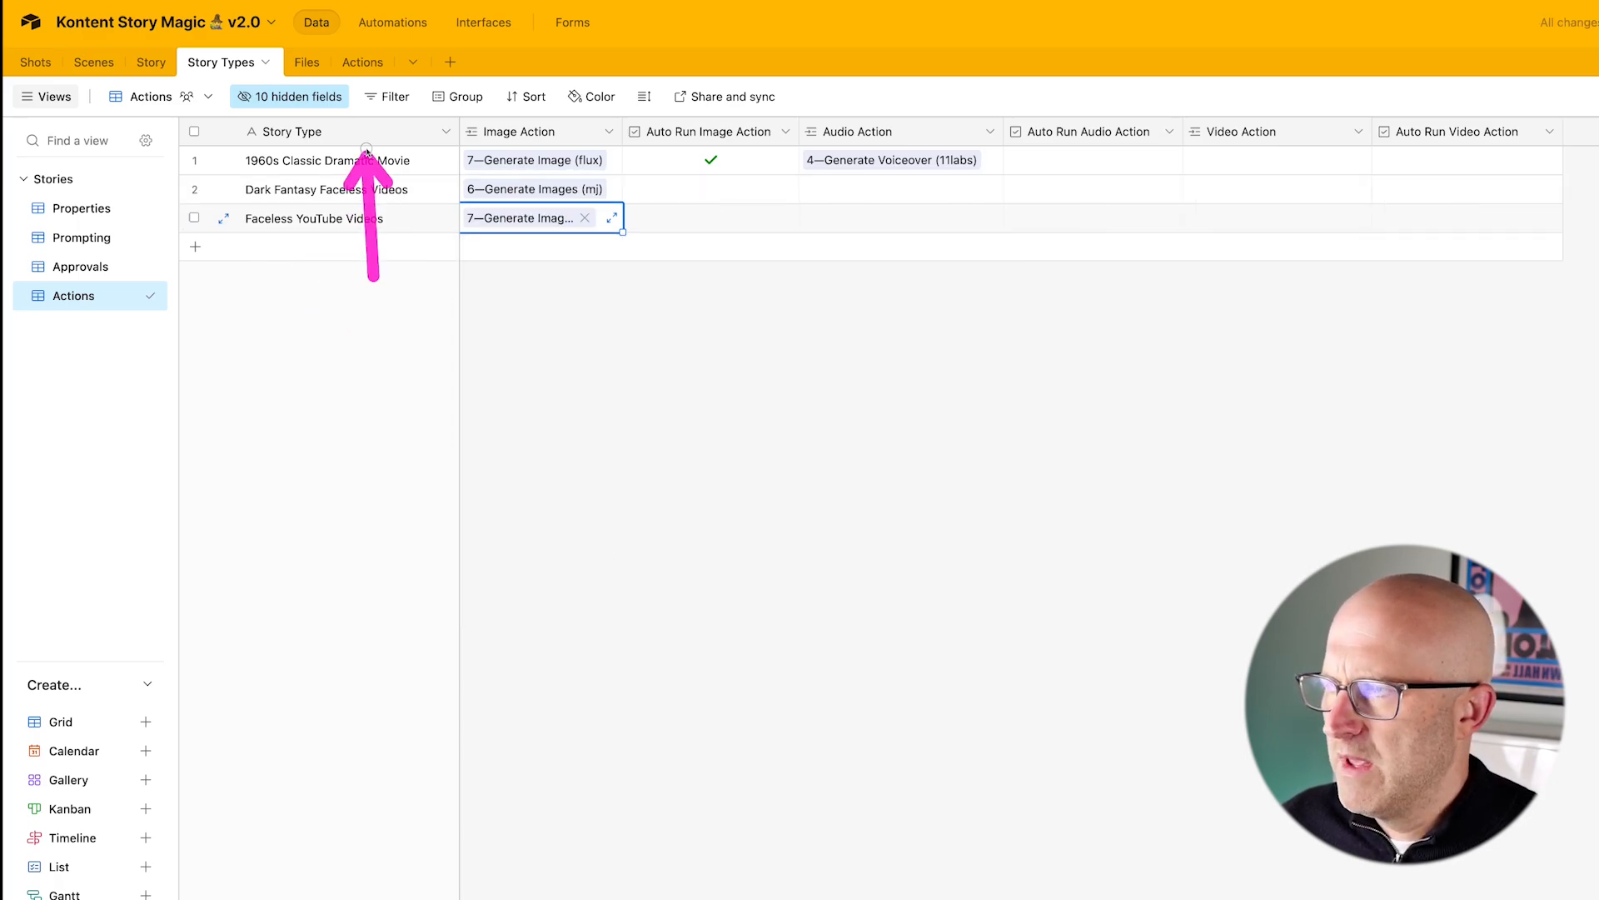
pyautogui.click(363, 62)
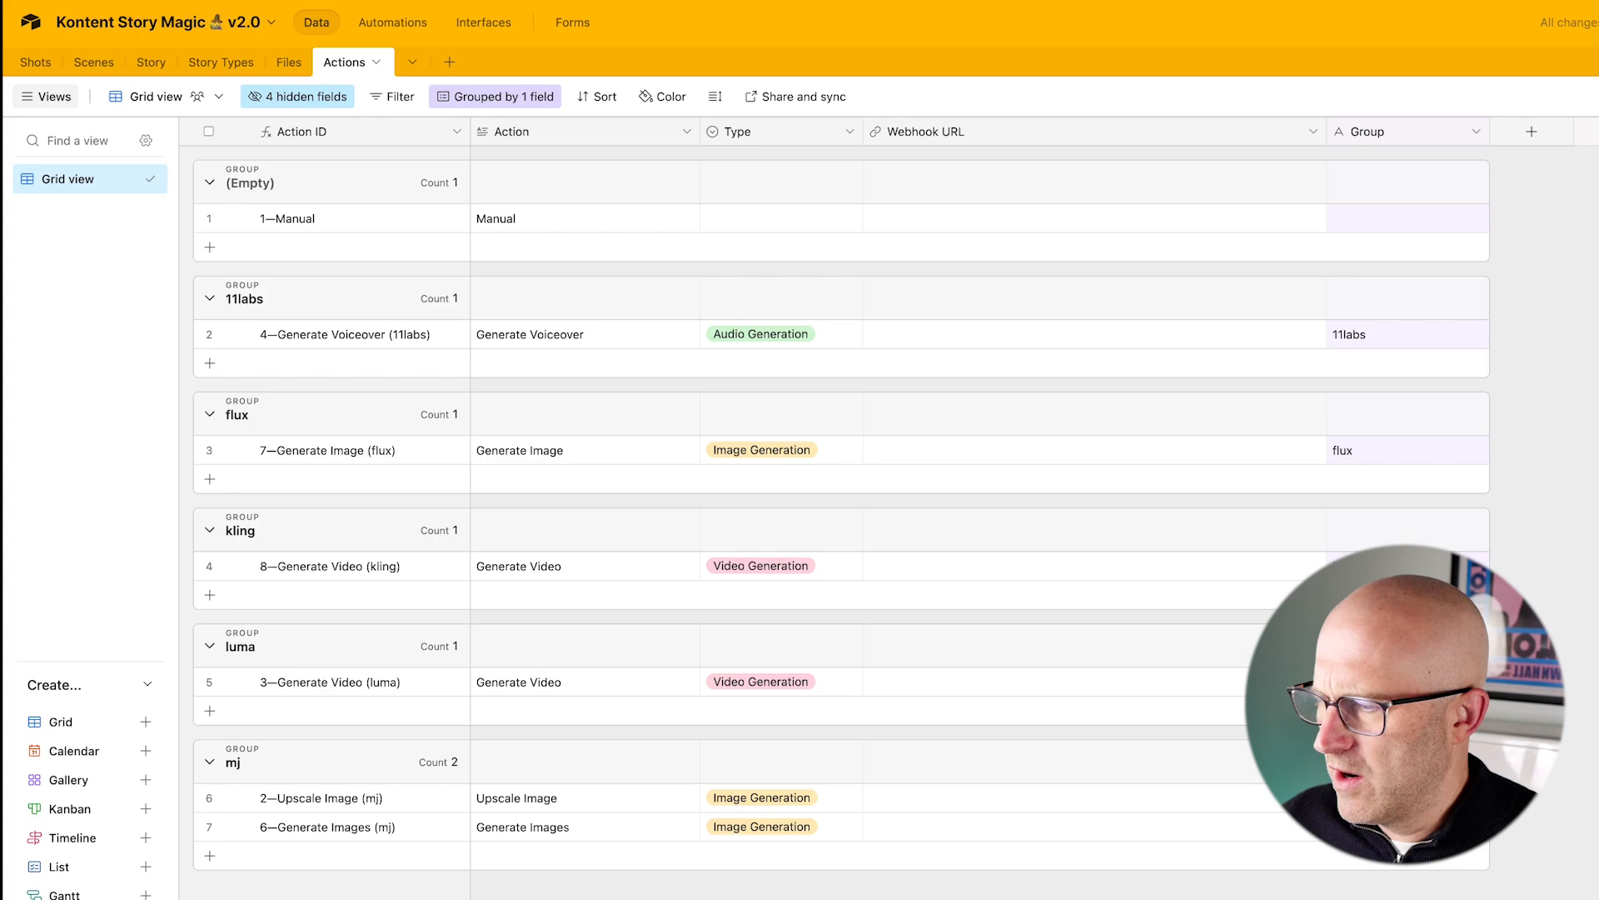
pyautogui.moveTo(324, 665)
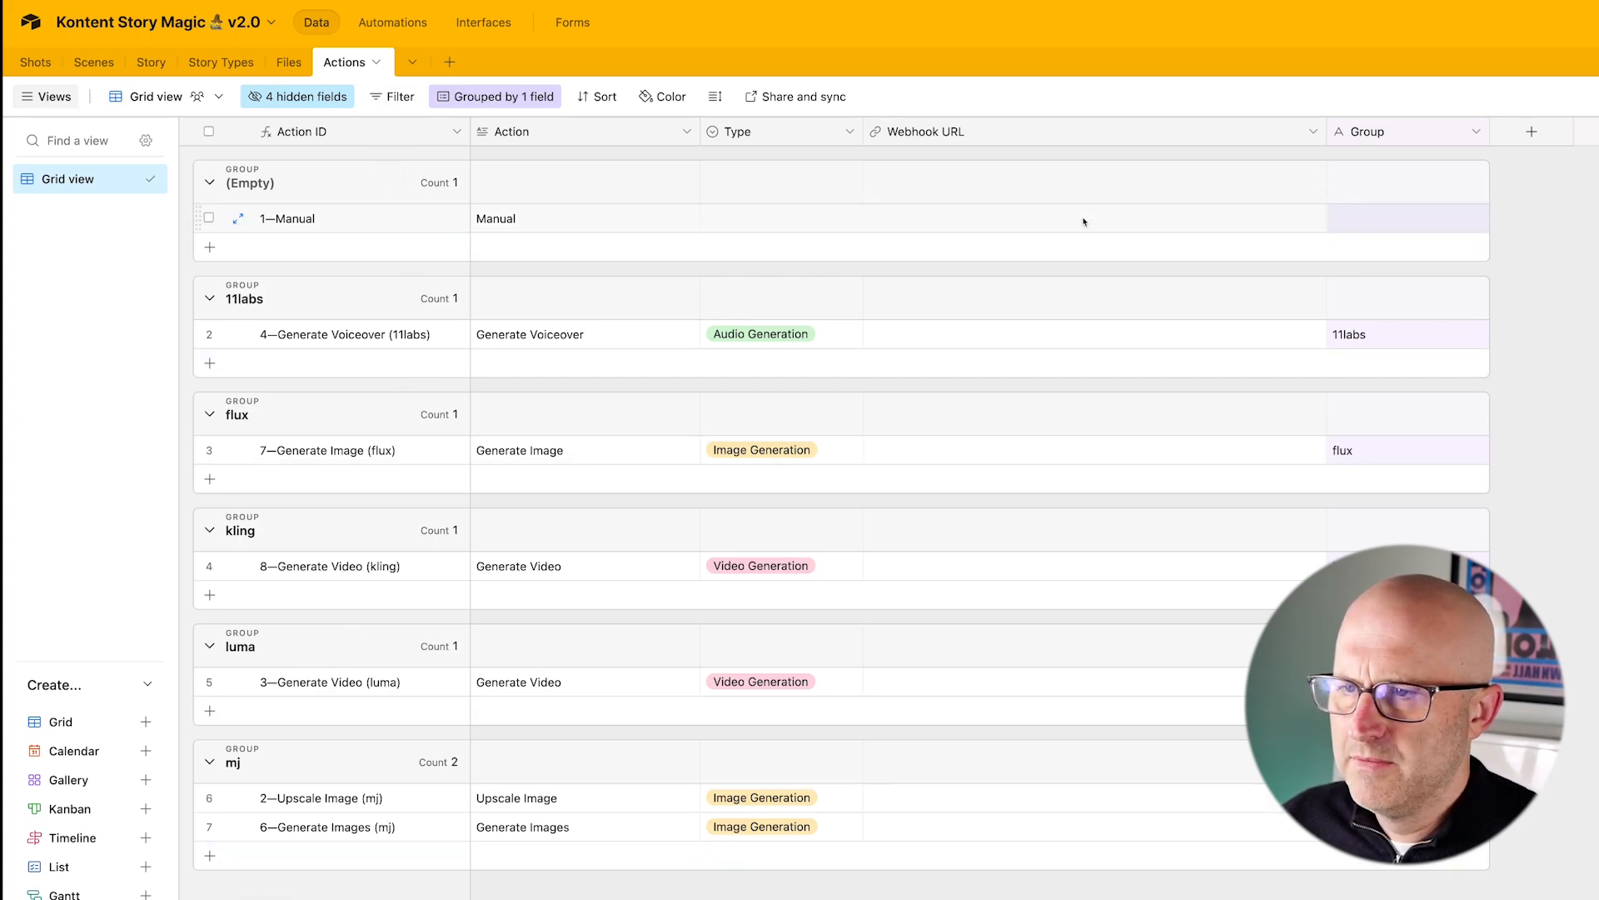
# - Replace Faceless YouTube Videos' flux image action with Manual and link 11labs voiceover to Dark Fantasy
pyautogui.click(220, 62)
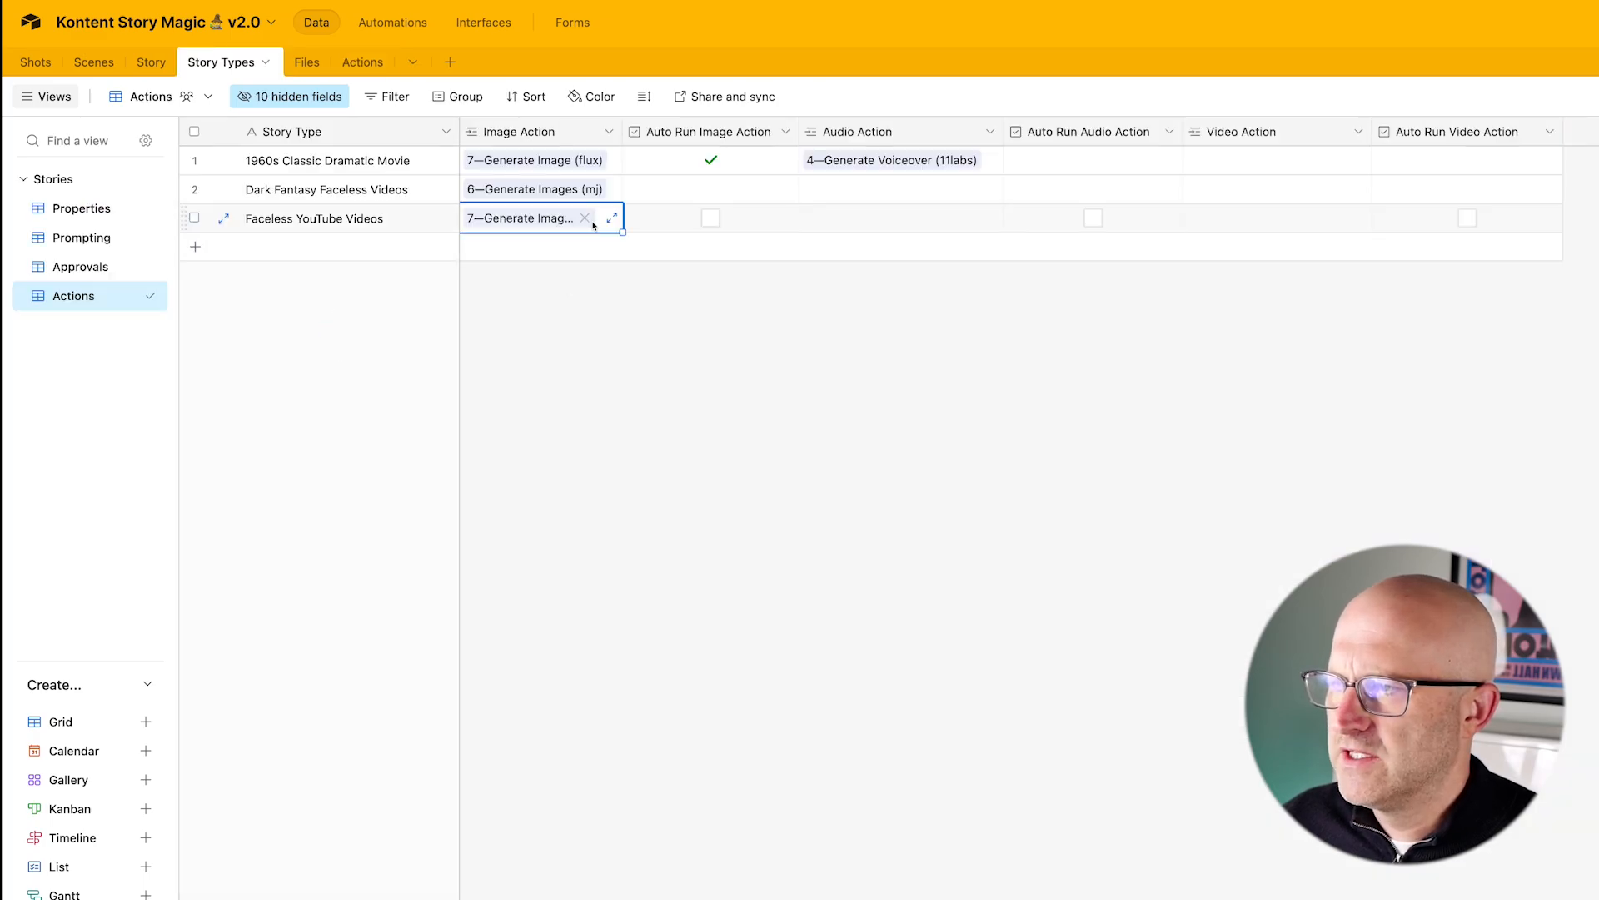
pyautogui.click(584, 218)
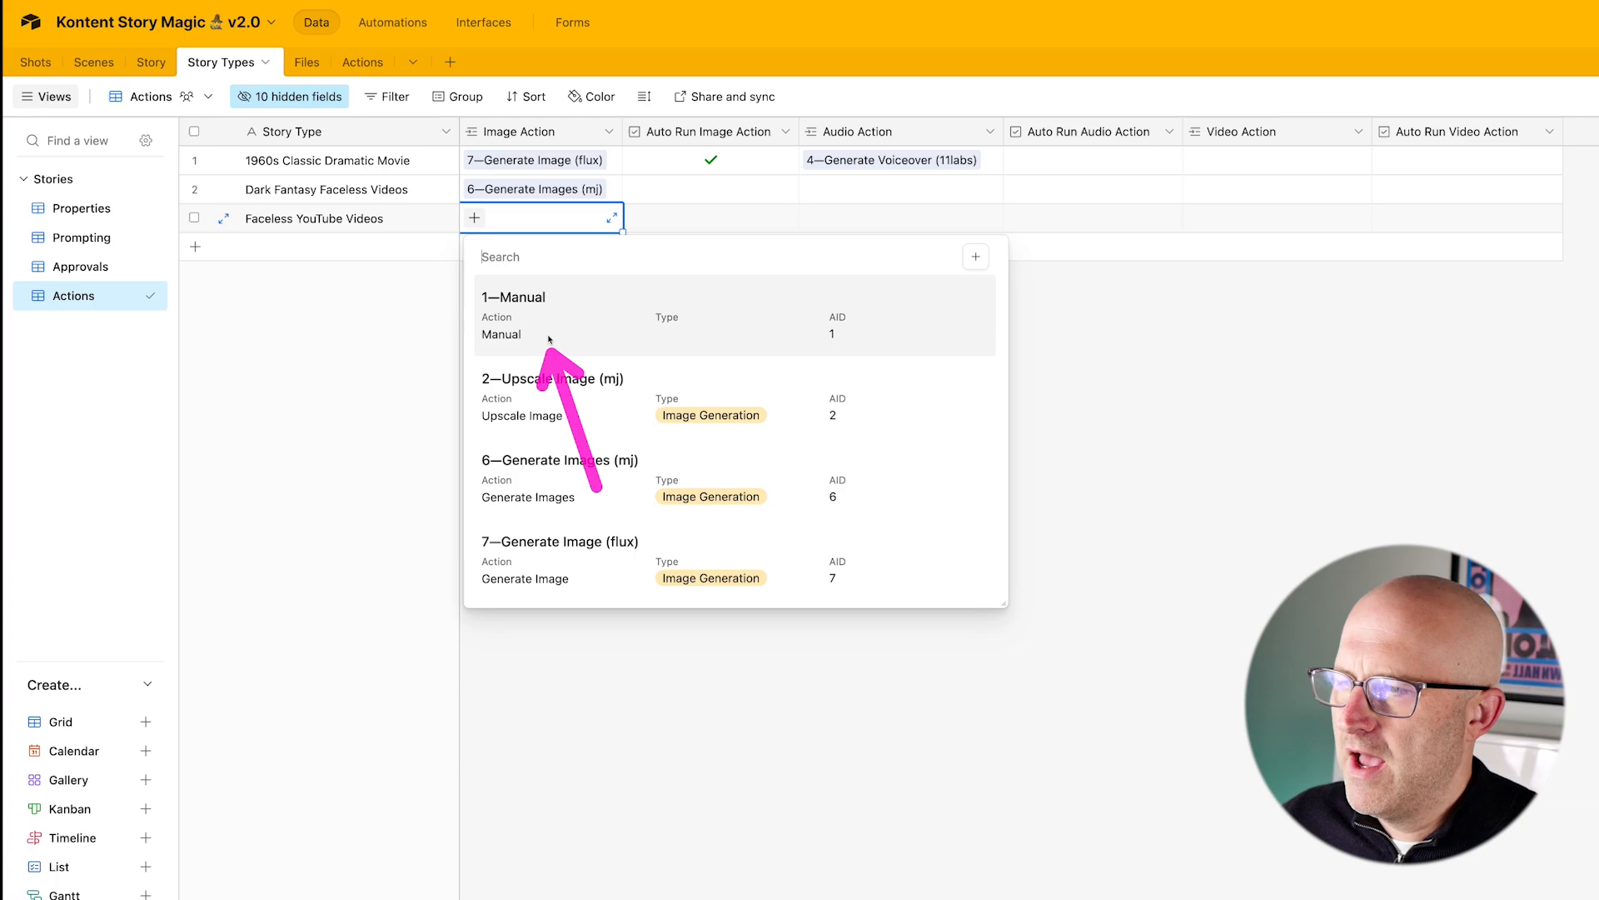
pyautogui.click(514, 297)
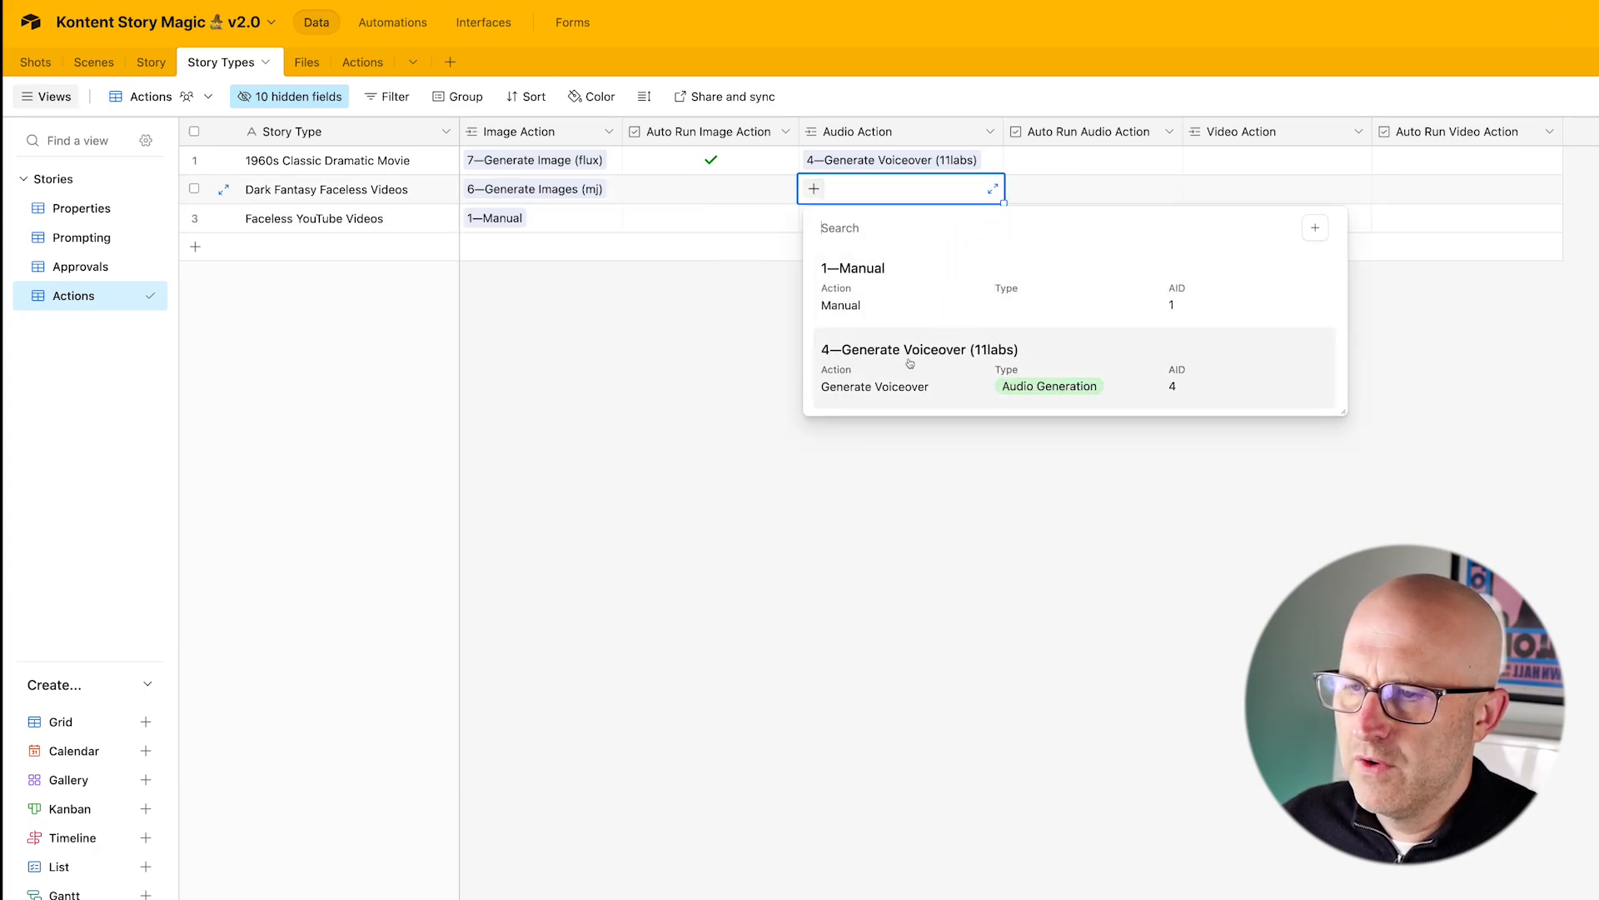
pyautogui.click(909, 363)
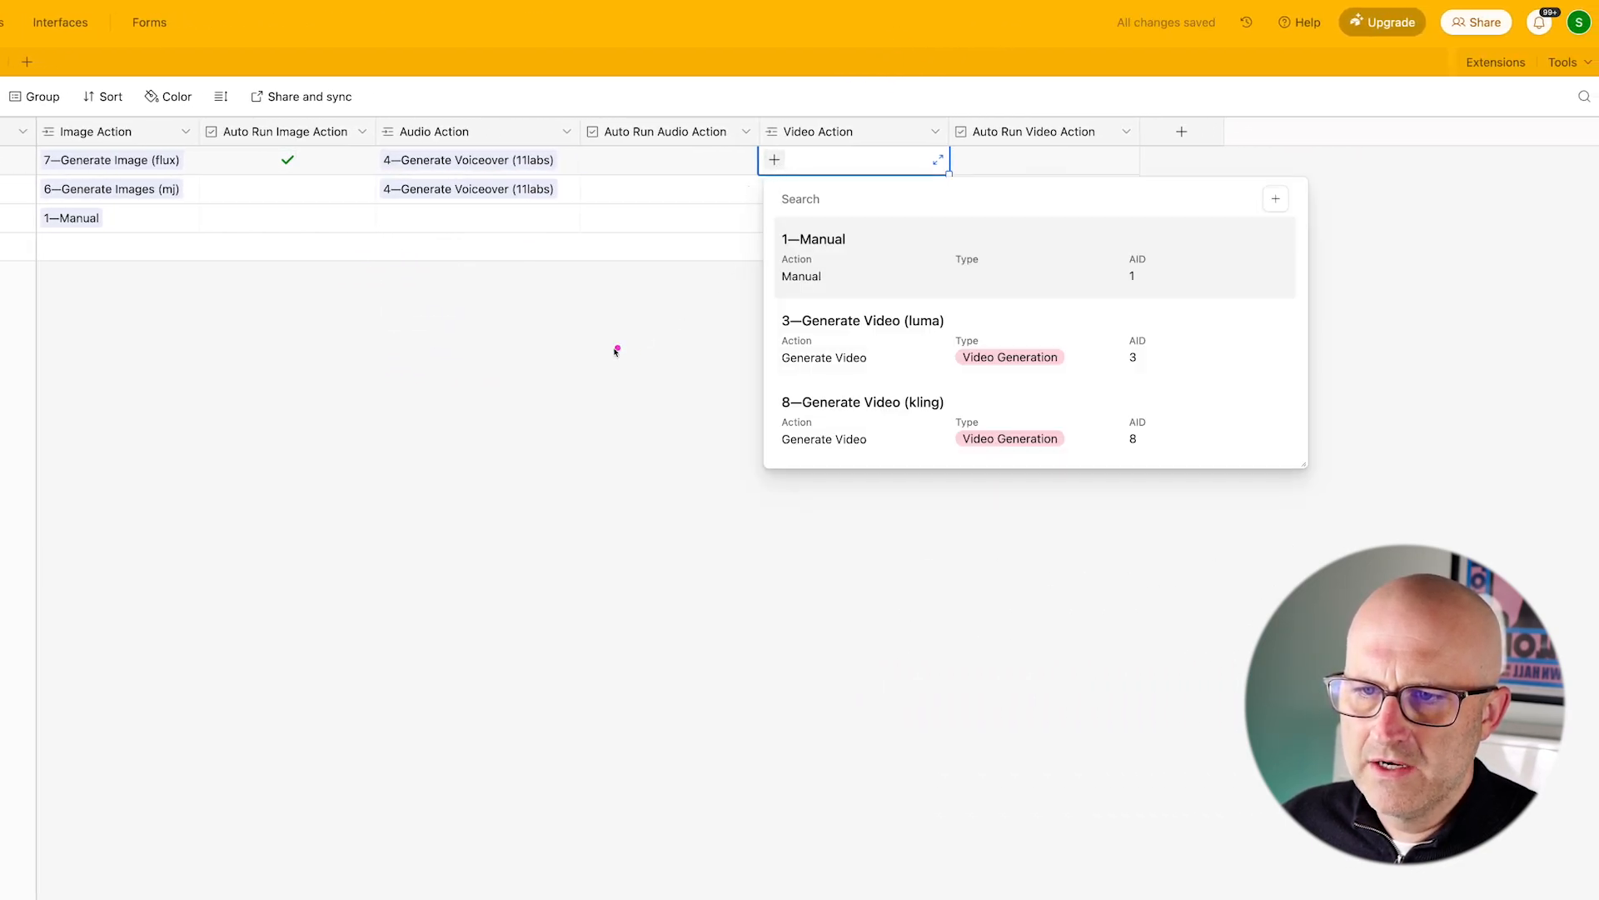
pyautogui.click(863, 320)
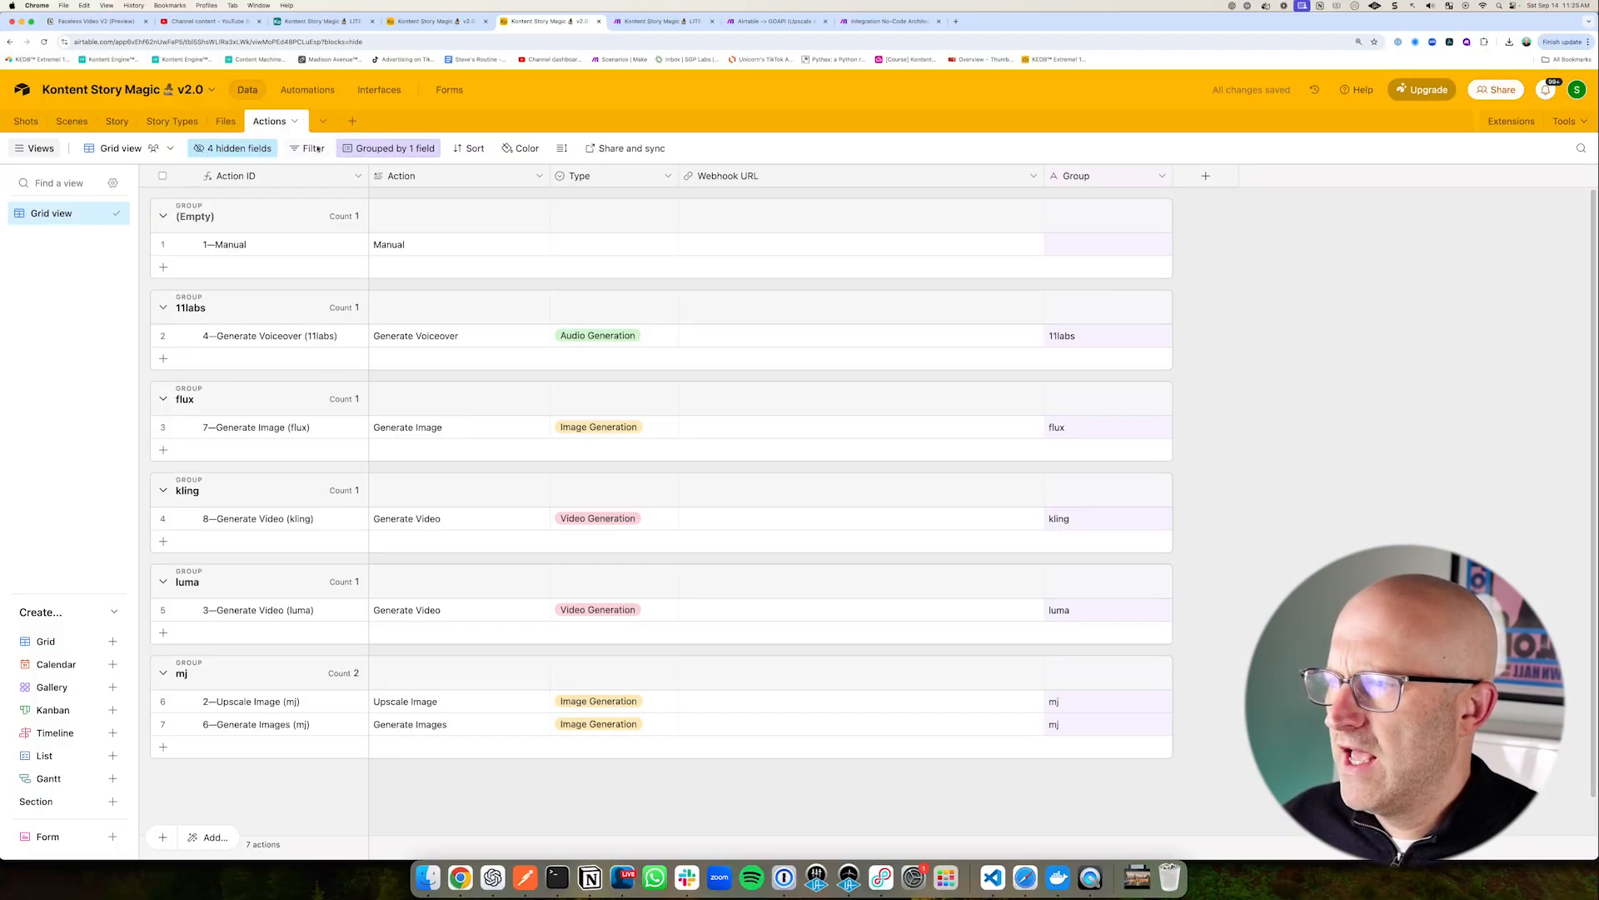
pyautogui.click(92, 16)
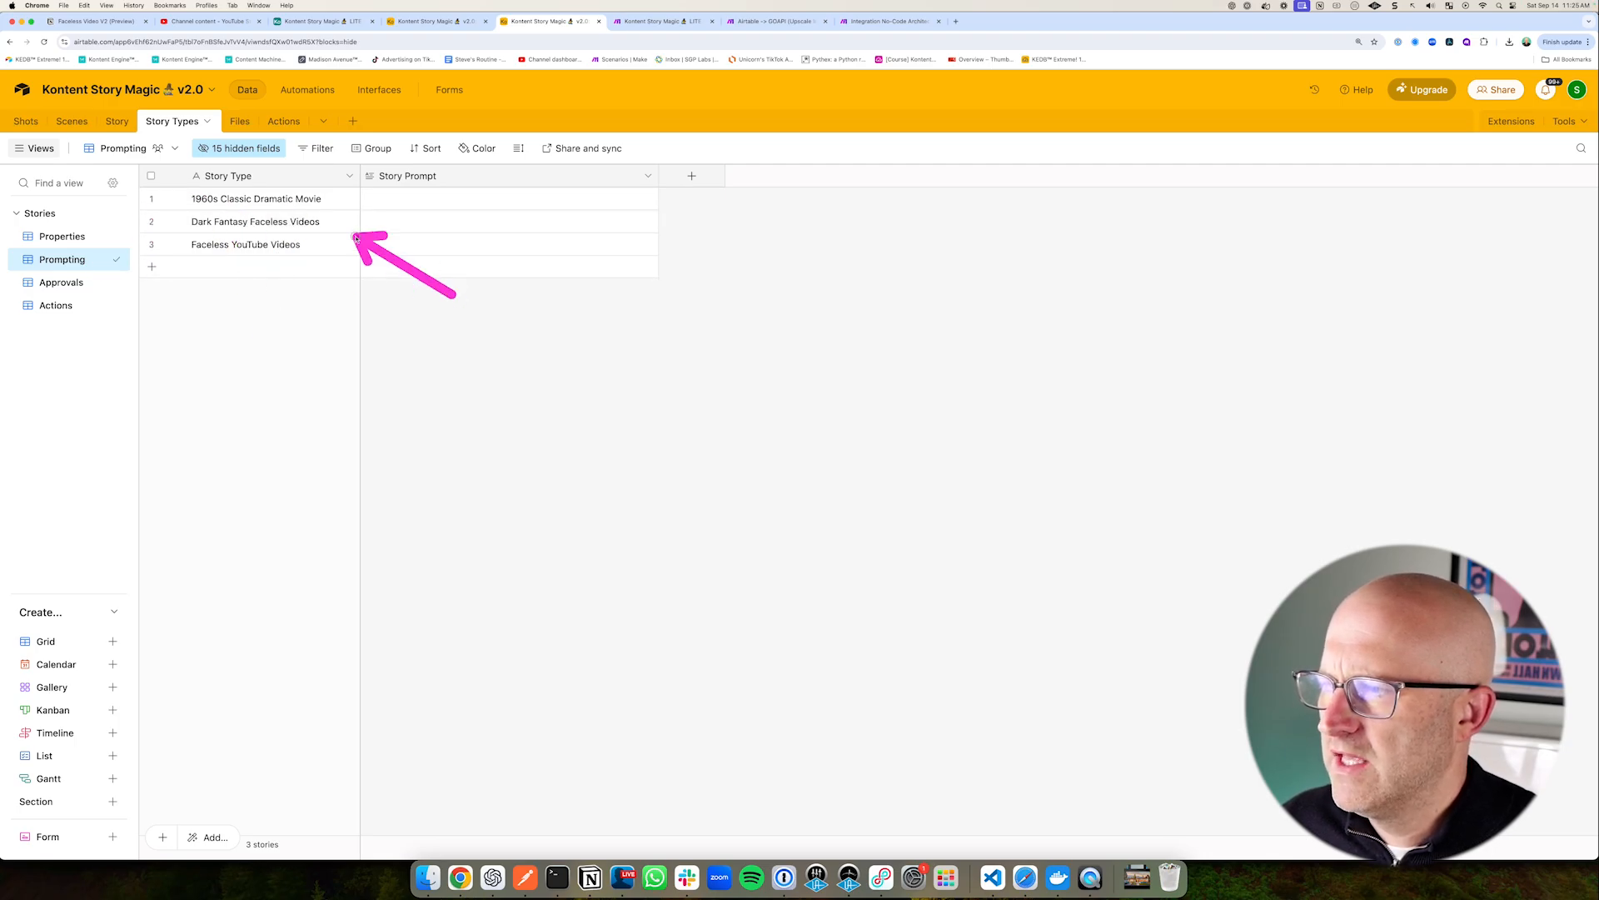
# - Upload a video into the Mountains shot's Video Upload cell in the Uploads view
pyautogui.click(83, 17)
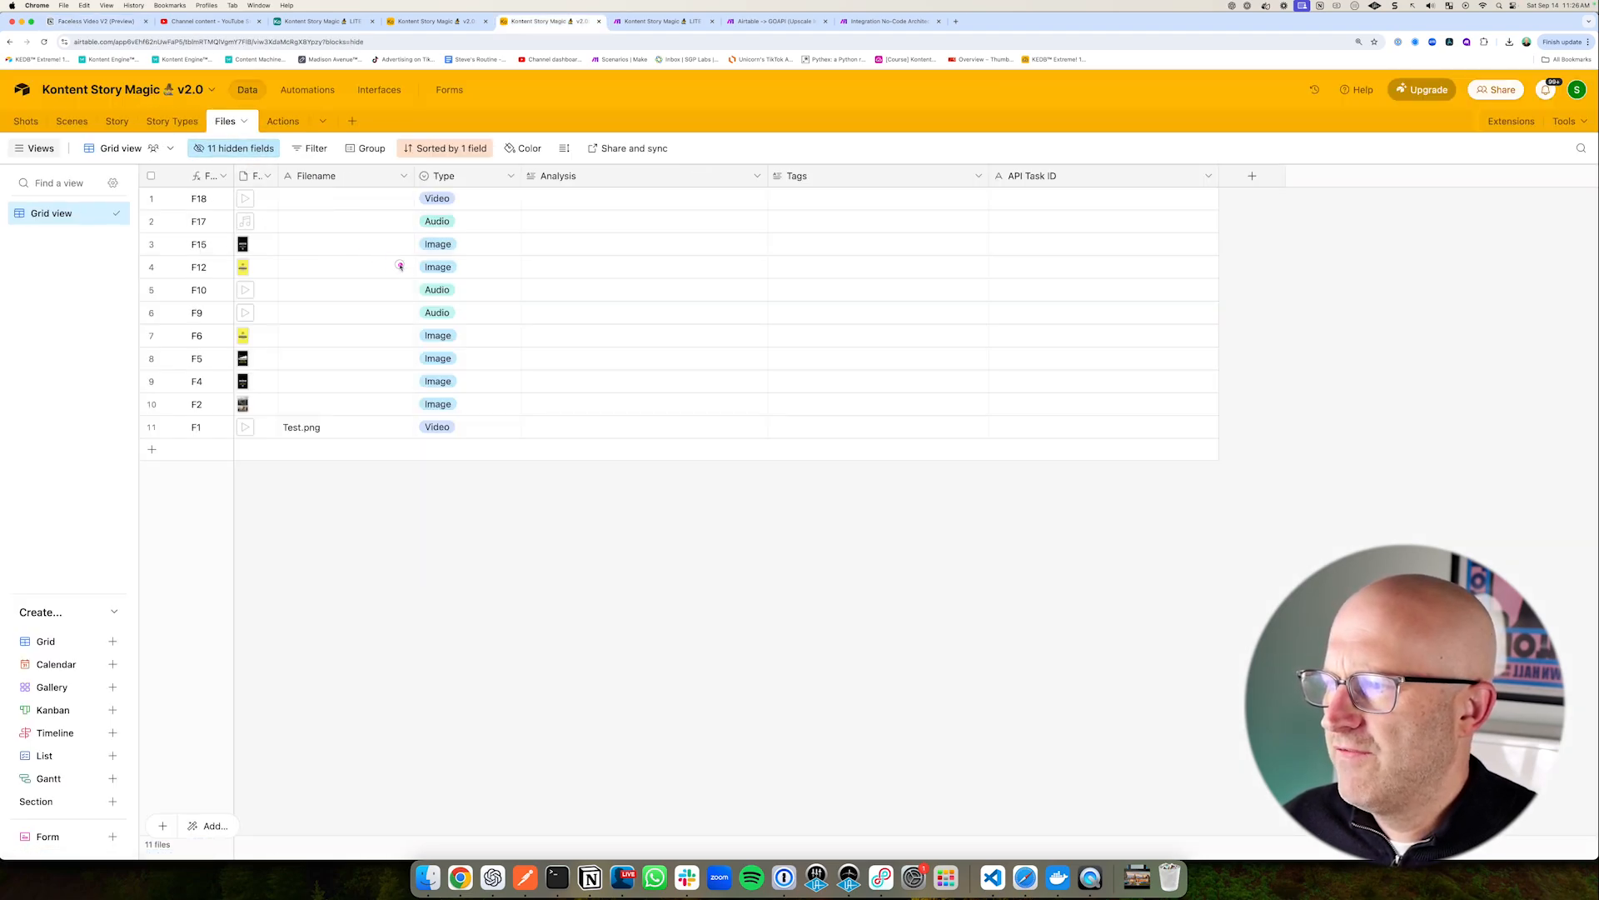
pyautogui.click(26, 121)
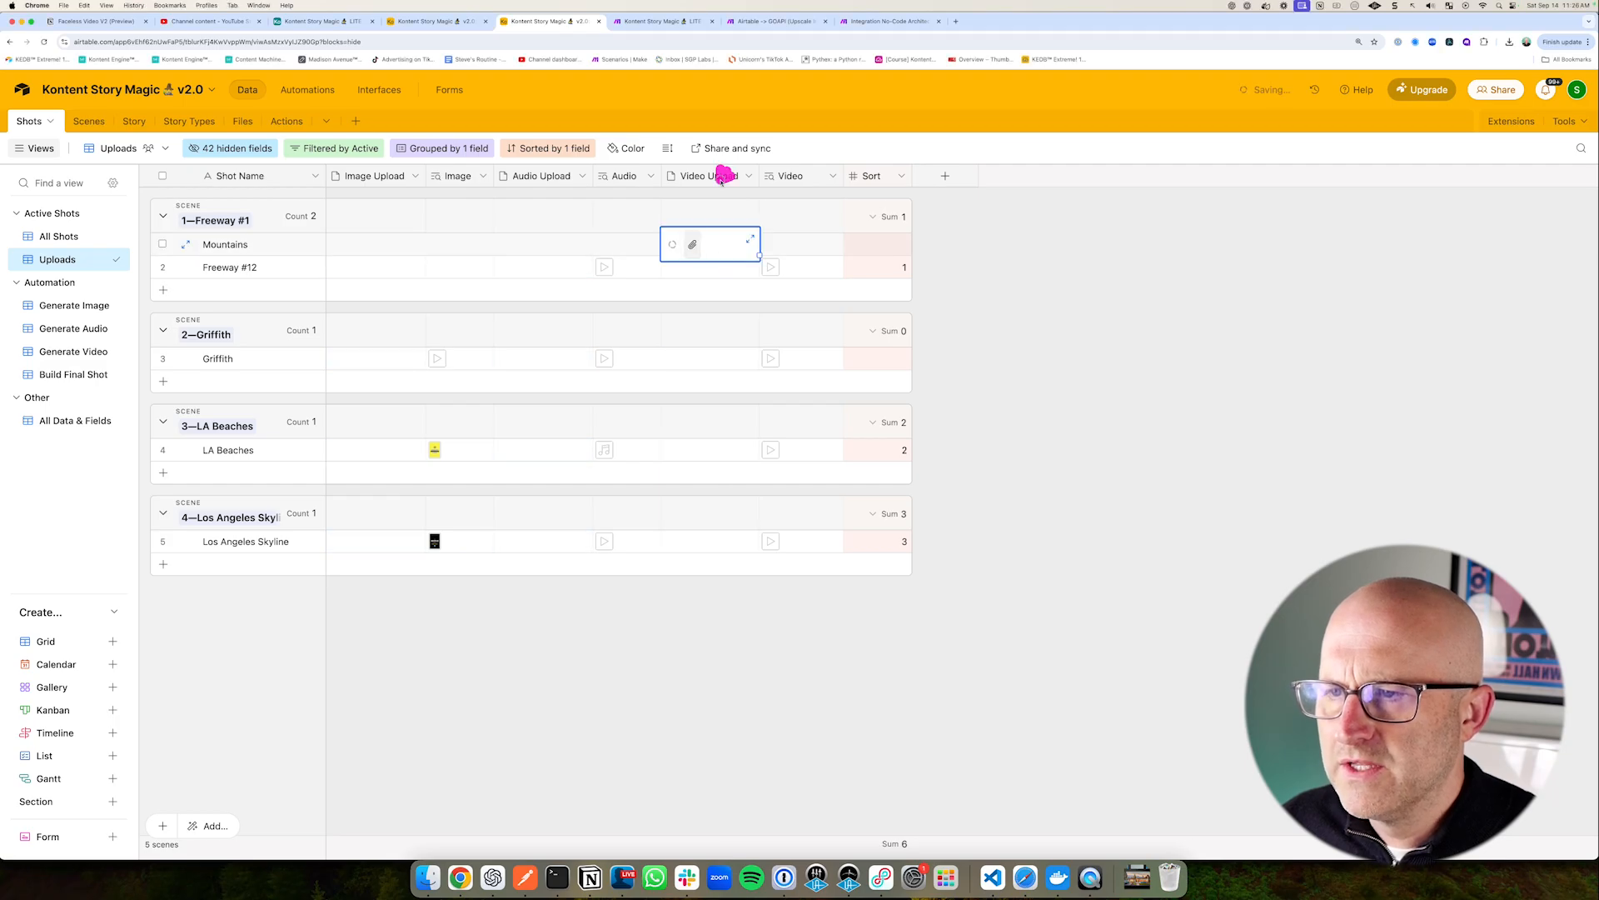
pyautogui.click(242, 121)
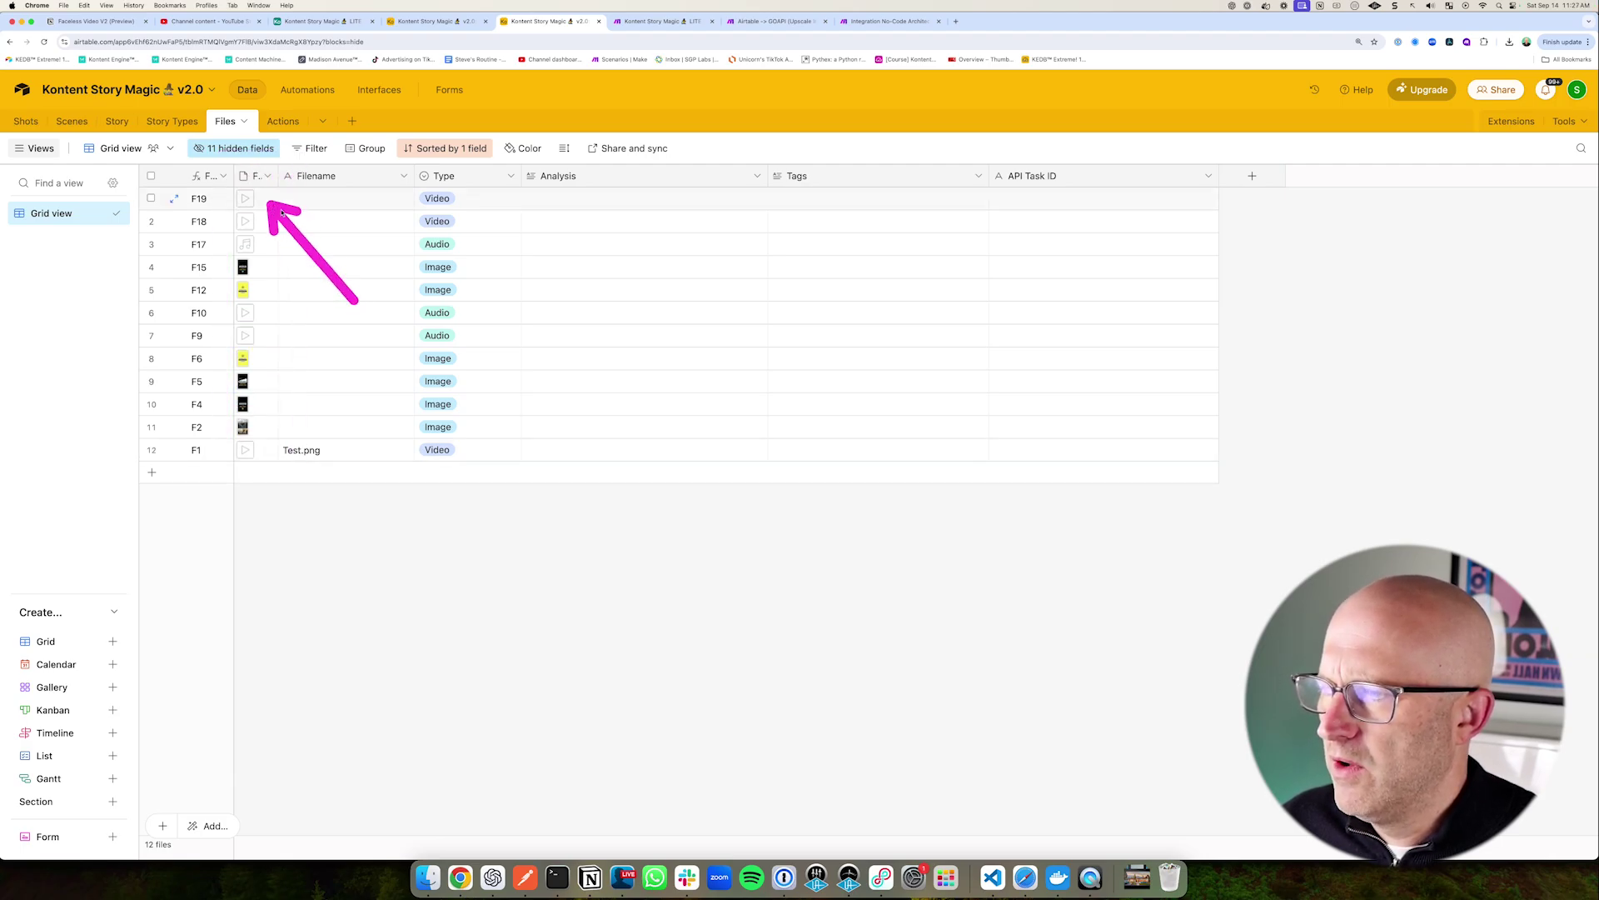
# - Confirm the new Video file F19 appears in the Files table
pyautogui.click(27, 121)
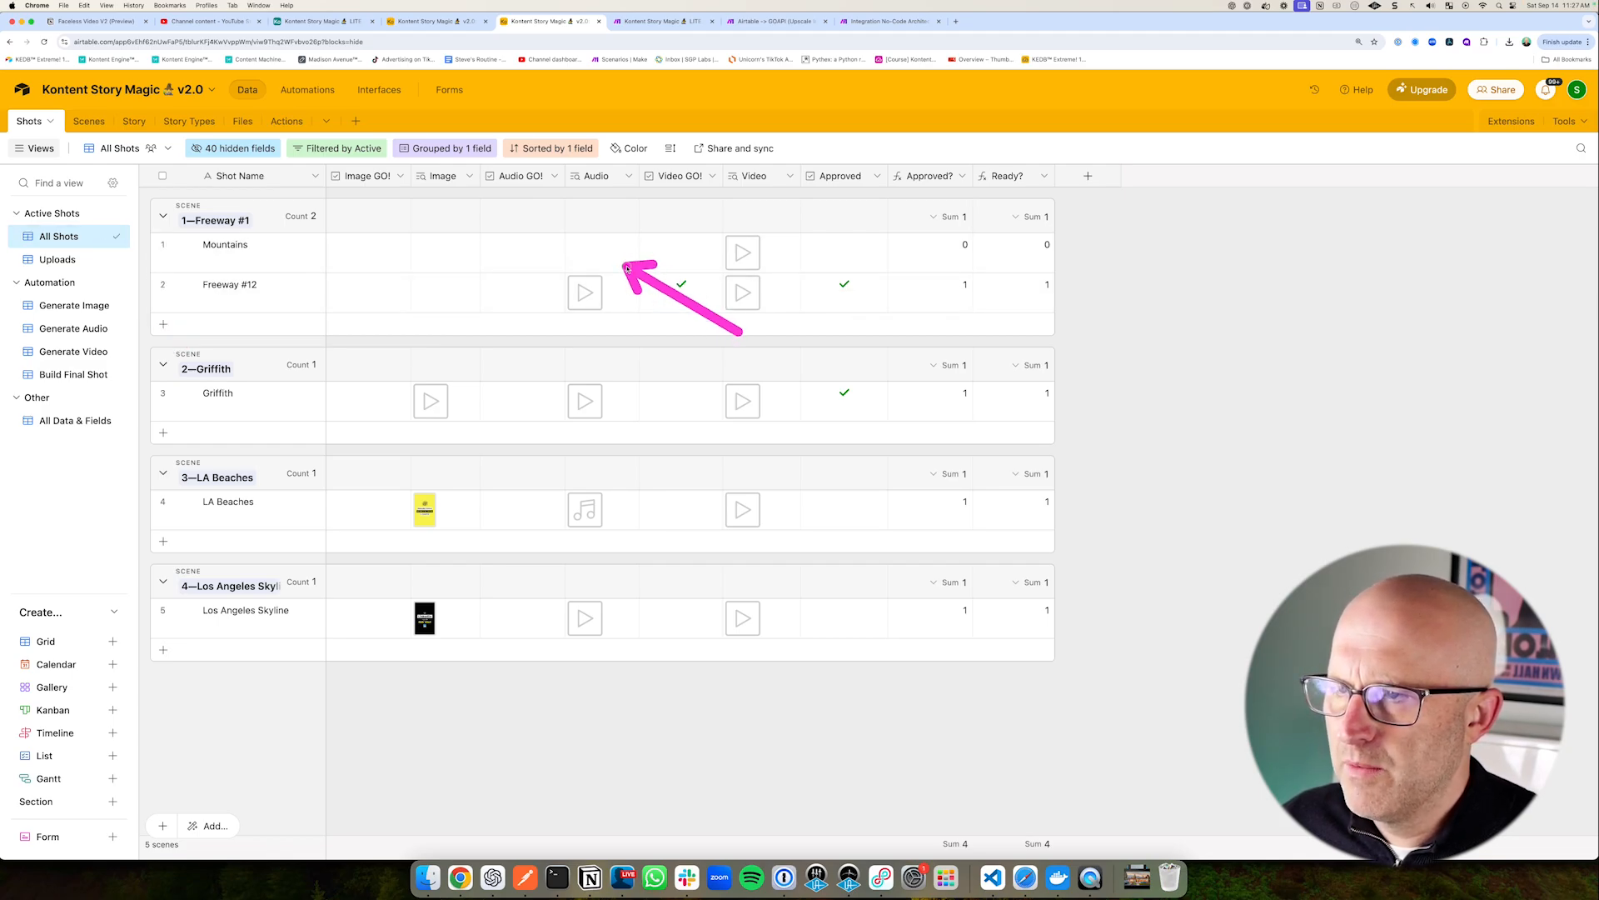
pyautogui.click(241, 121)
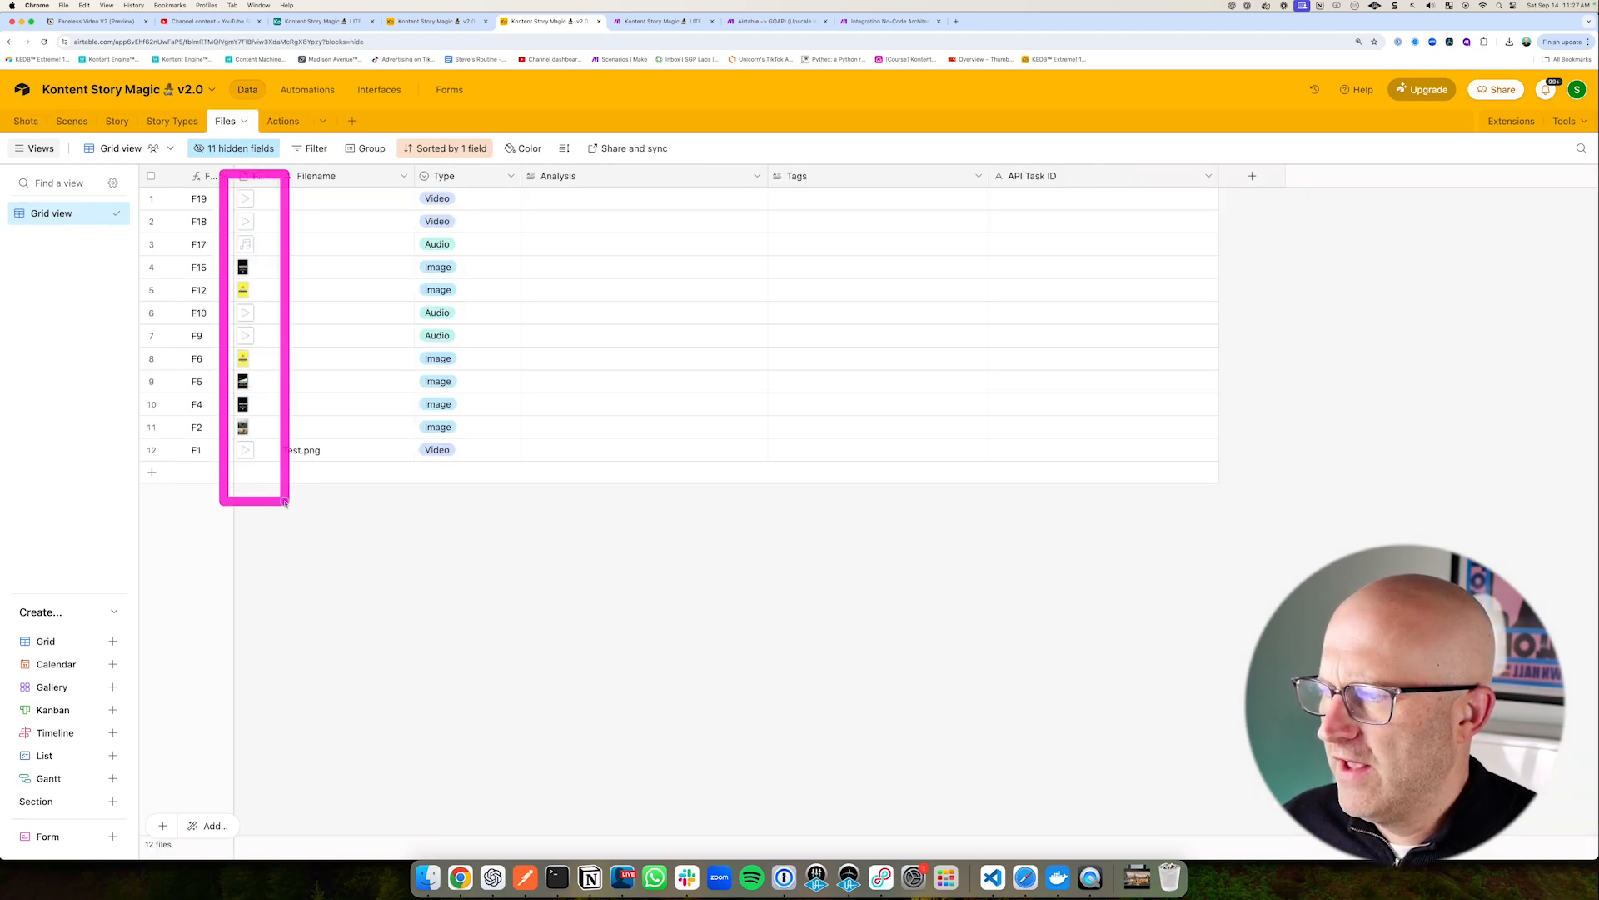
pyautogui.click(26, 121)
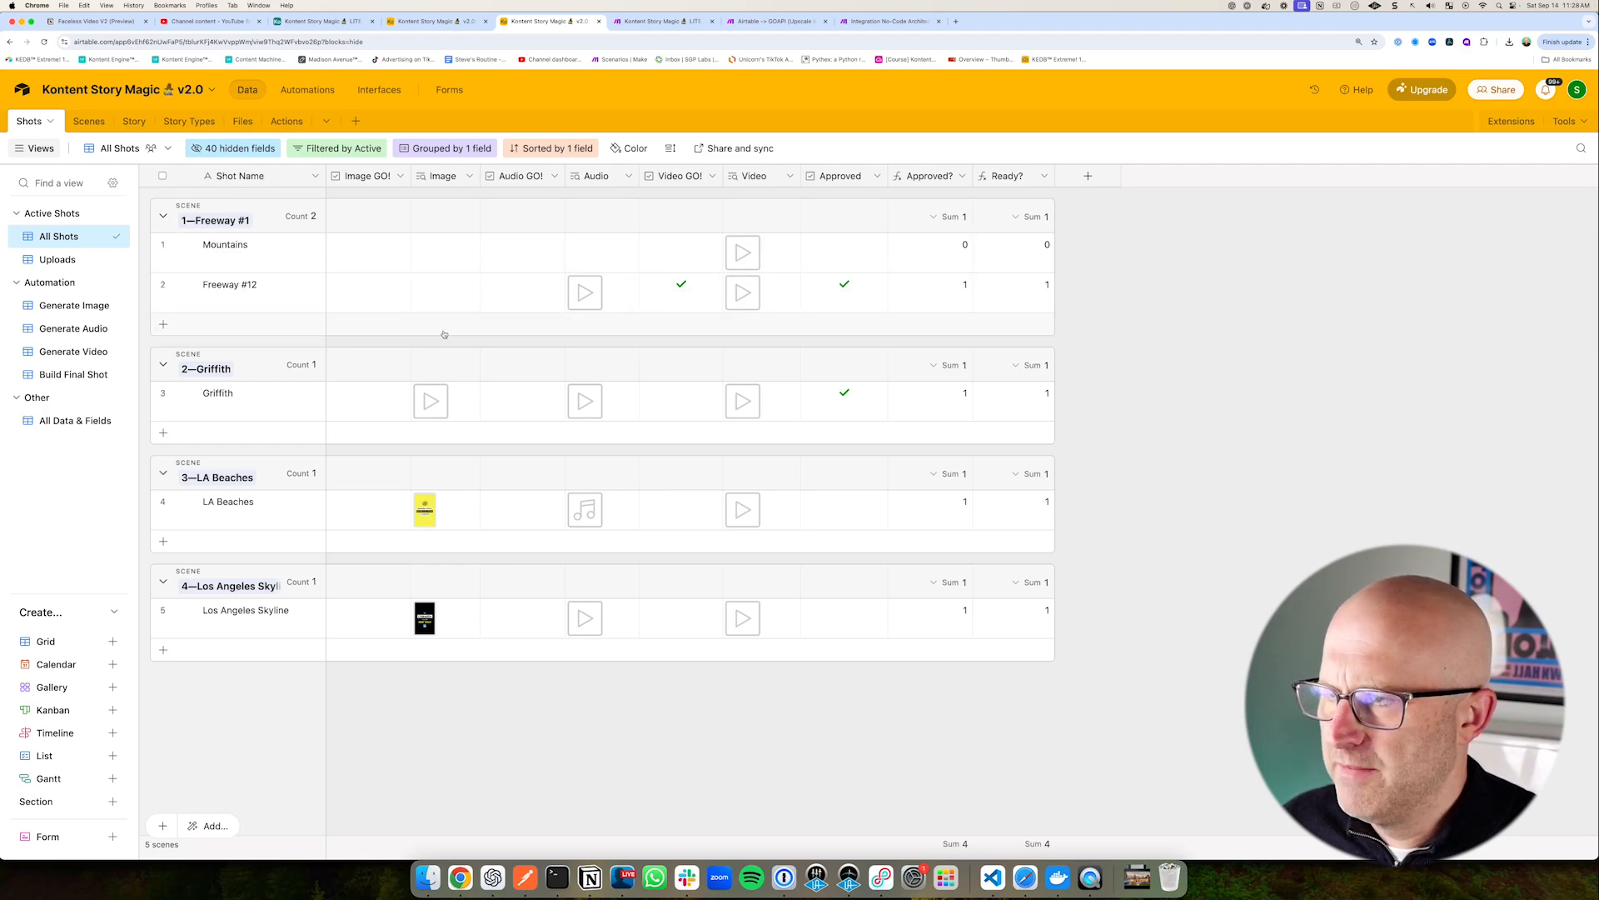
pyautogui.click(243, 121)
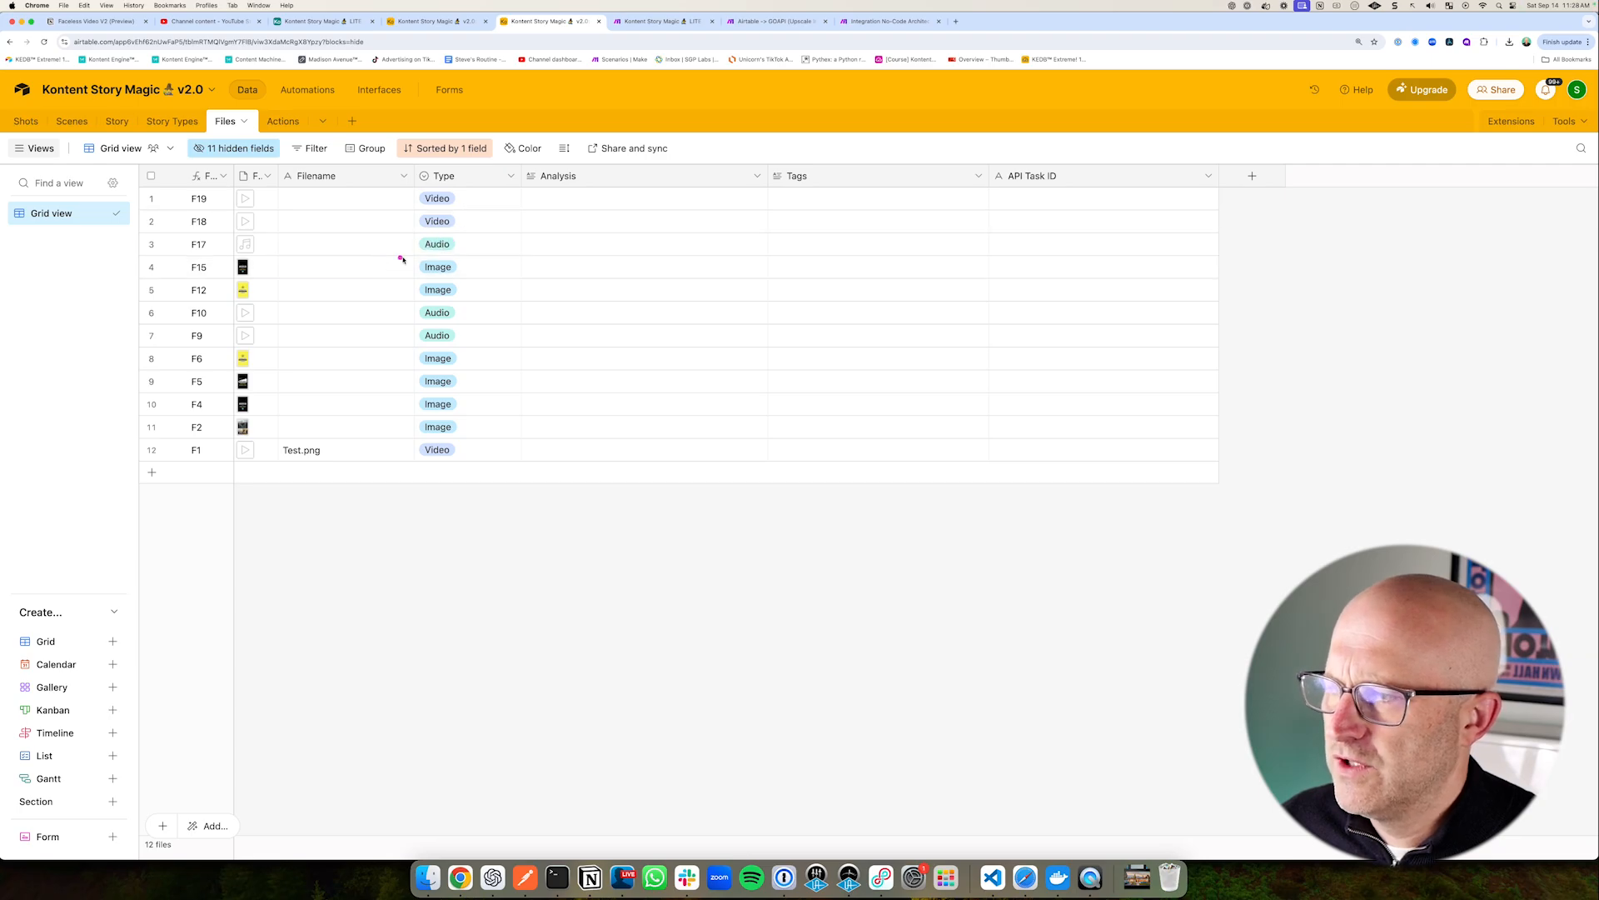
pyautogui.click(26, 120)
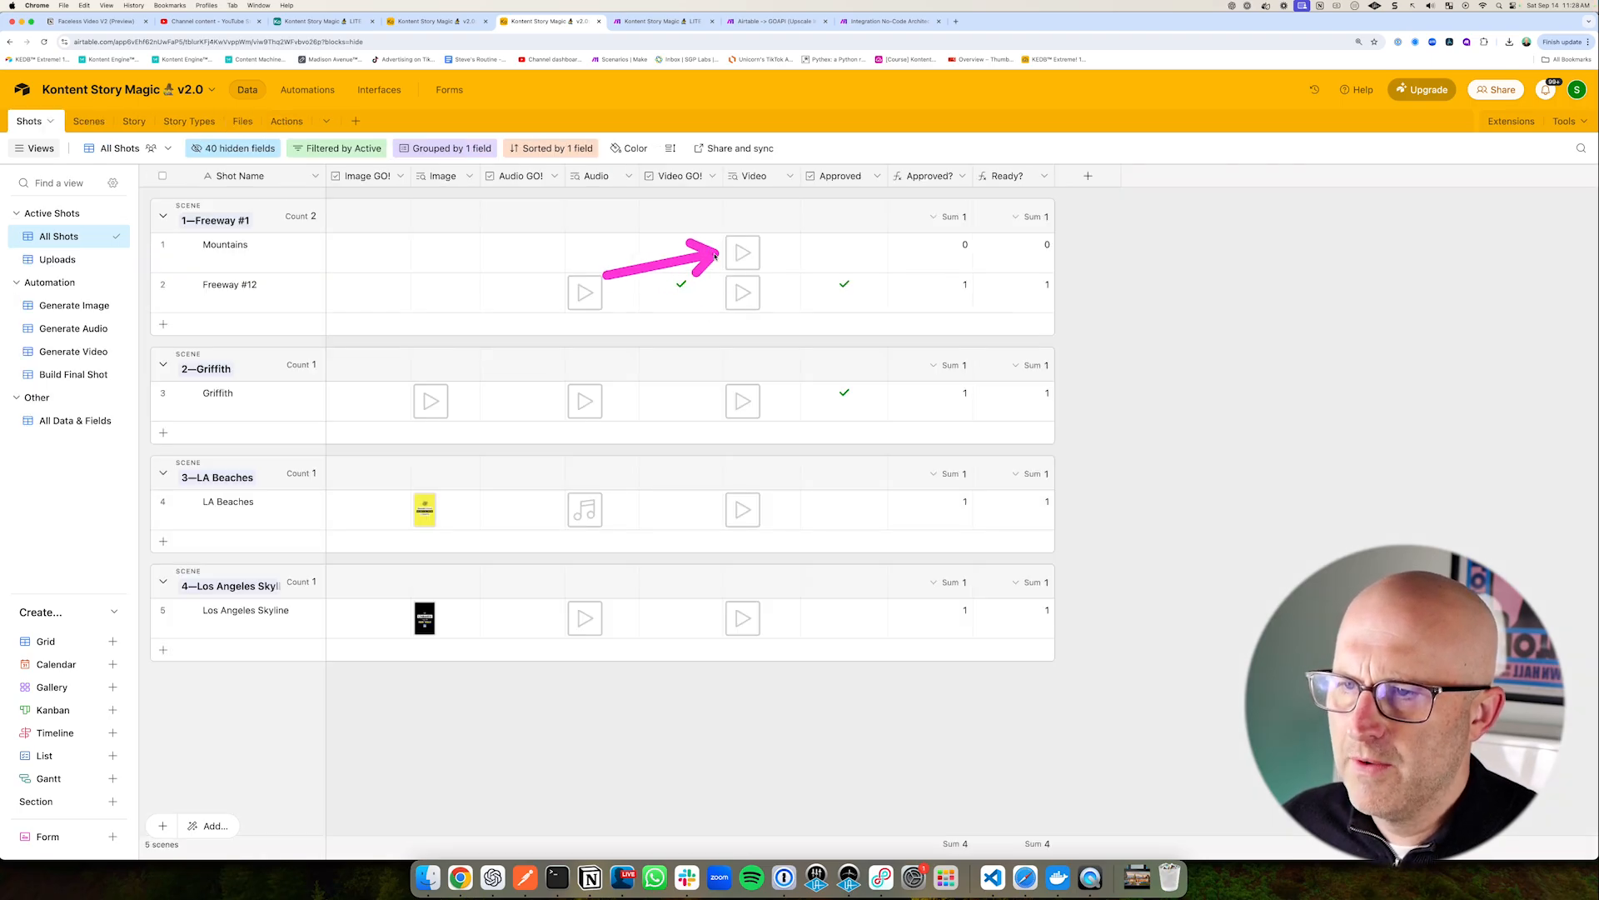
pyautogui.click(92, 23)
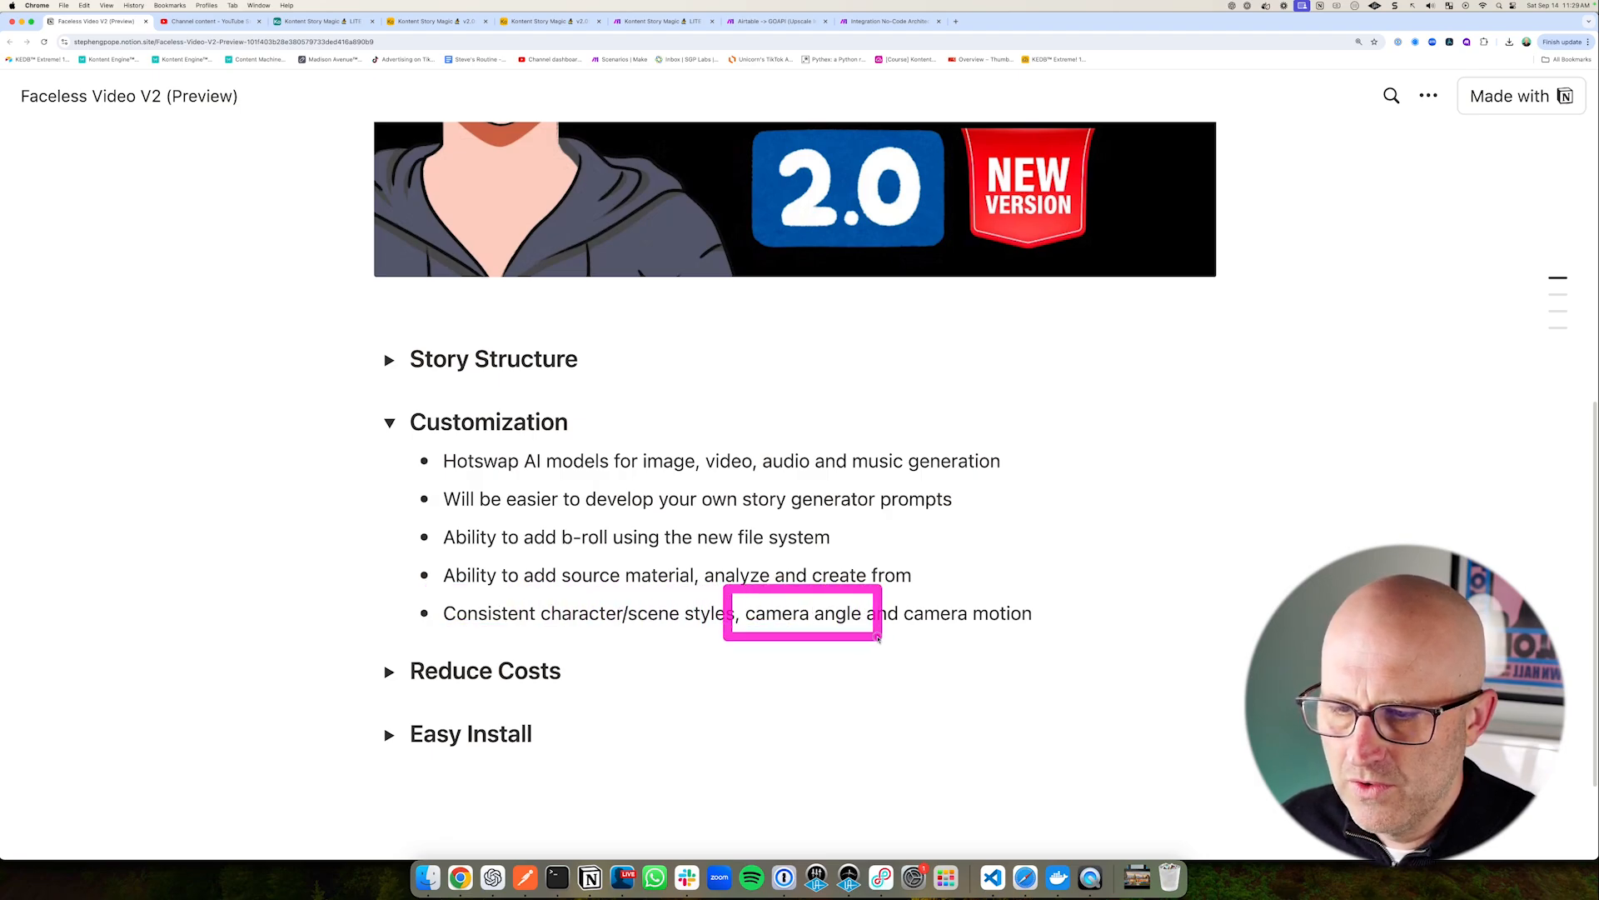
# - Toggle Notion's Reduce Costs section, then bring up the LITE v1.0 scenario in Make
pyautogui.moveTo(877, 633); pyautogui.dragTo(1040, 632)
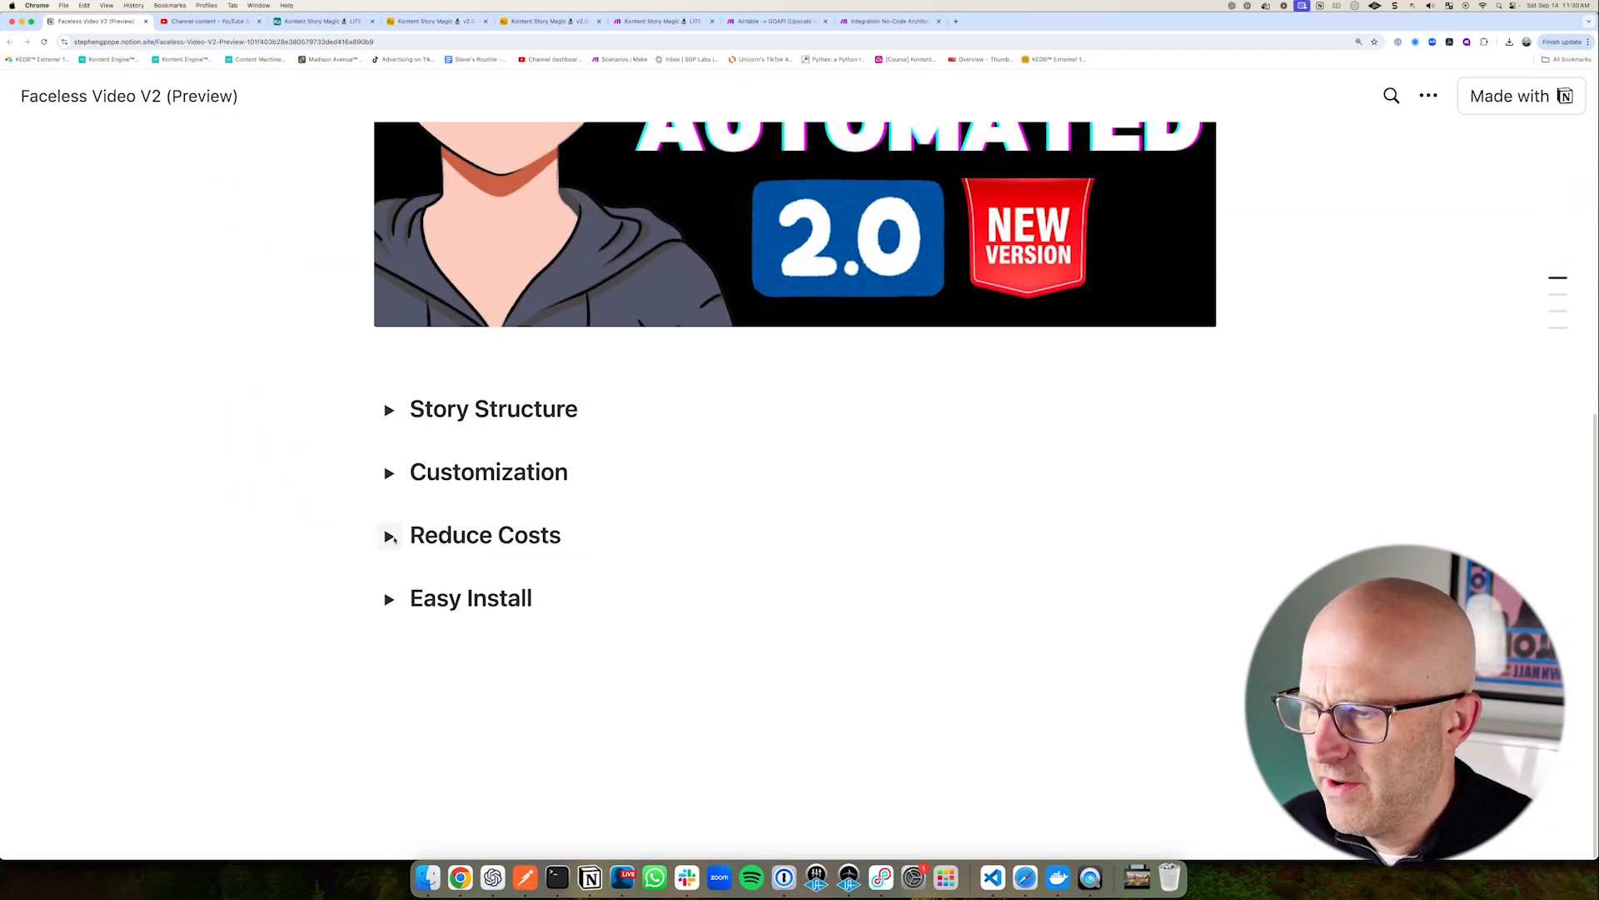
pyautogui.click(660, 22)
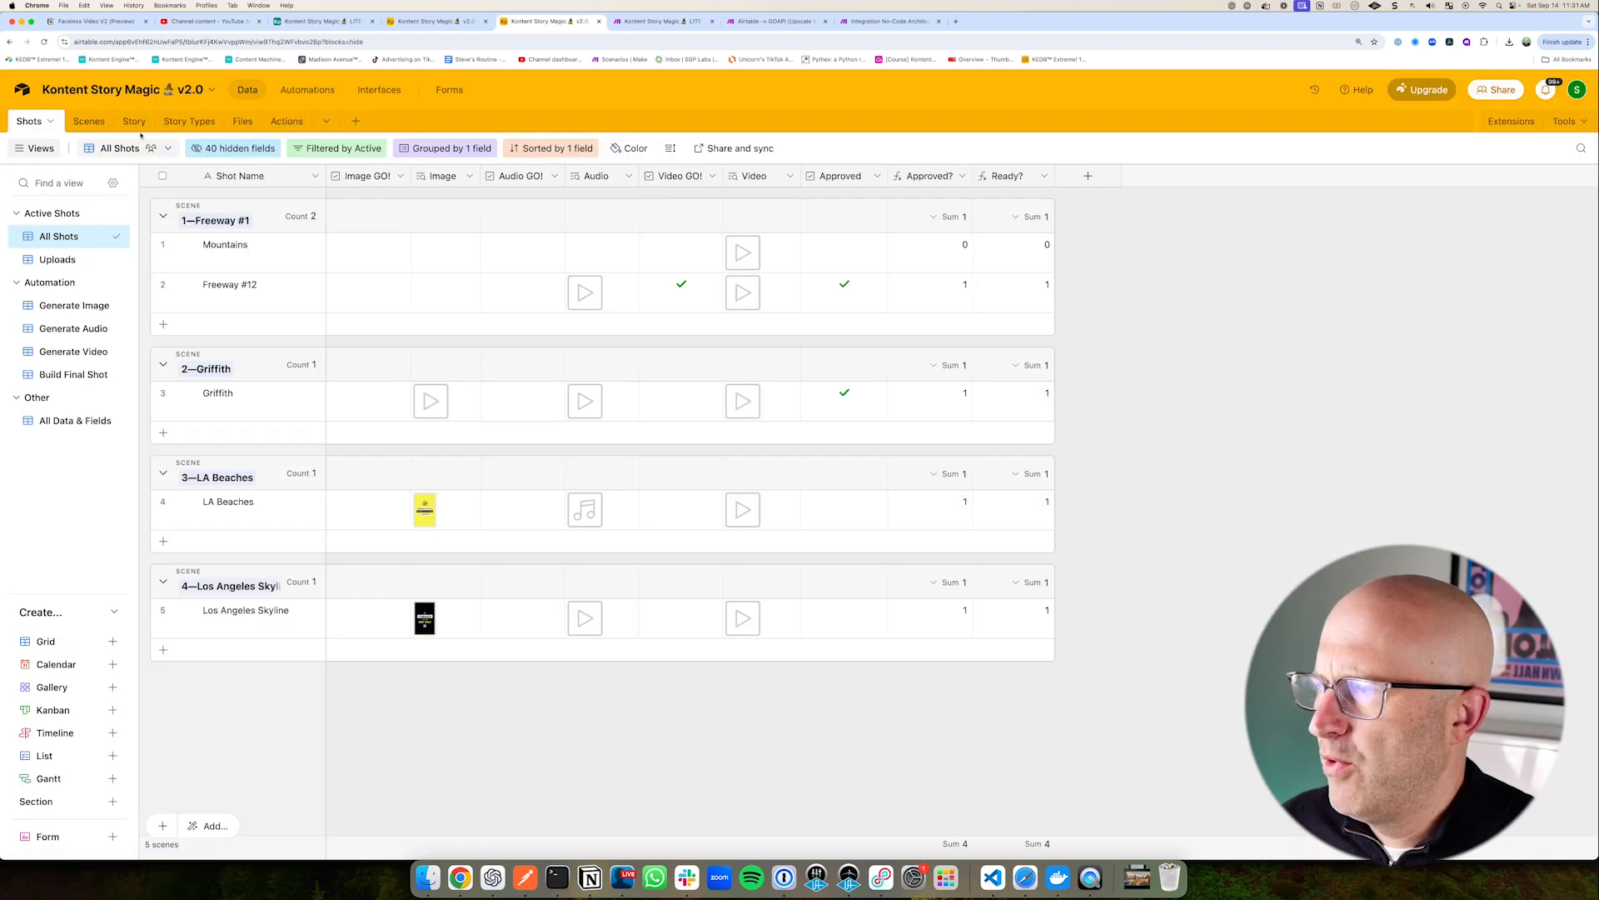
pyautogui.click(133, 121)
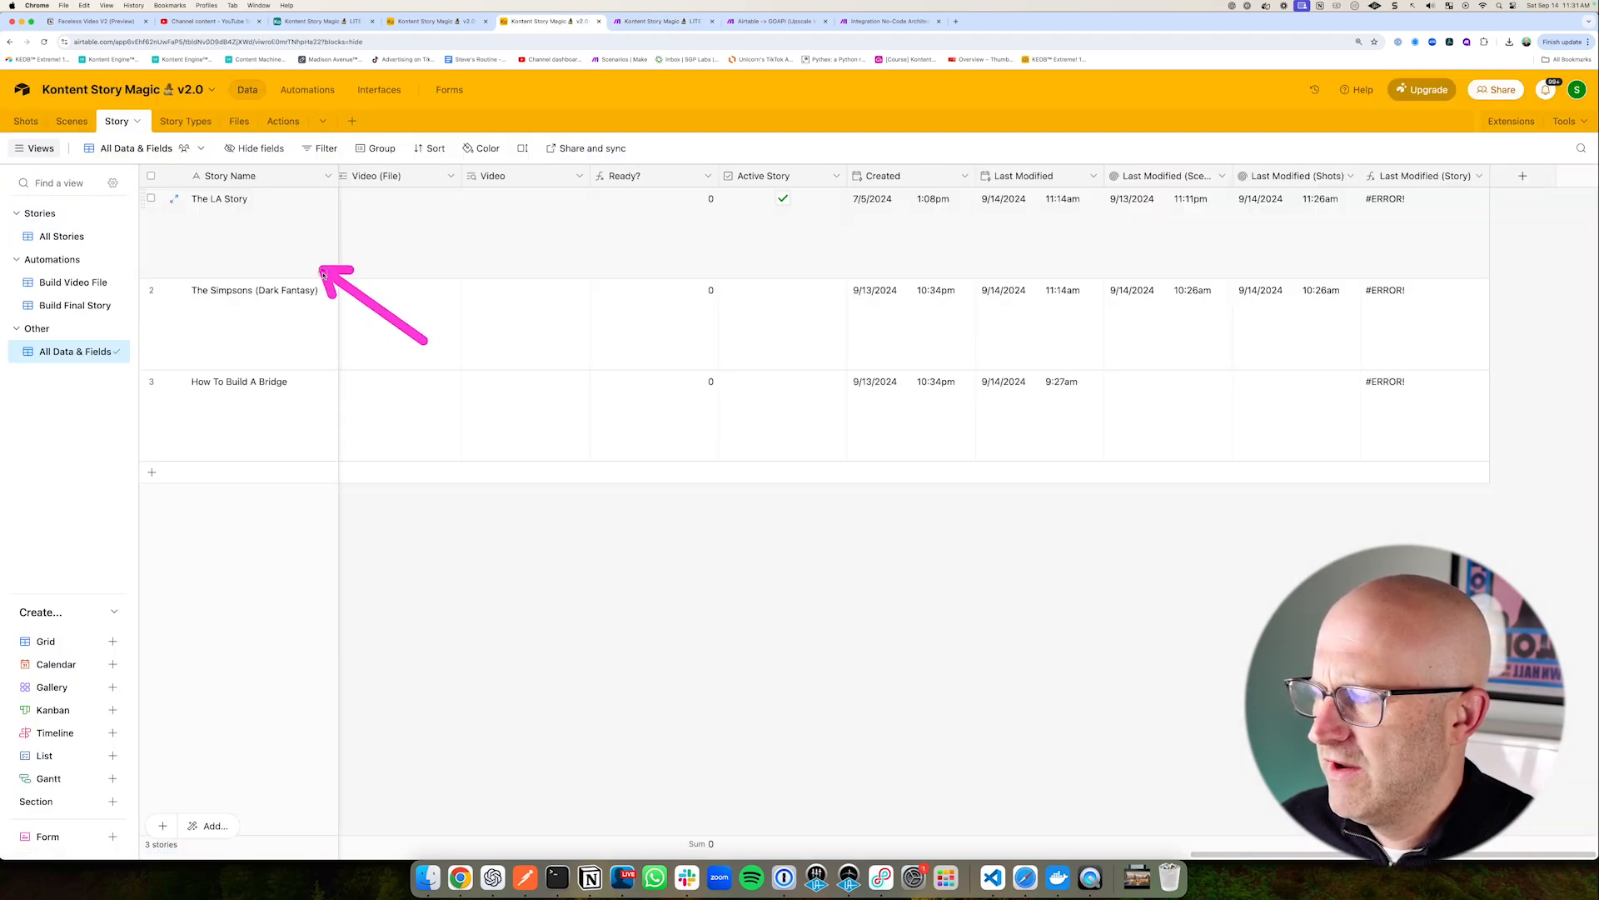
pyautogui.click(661, 20)
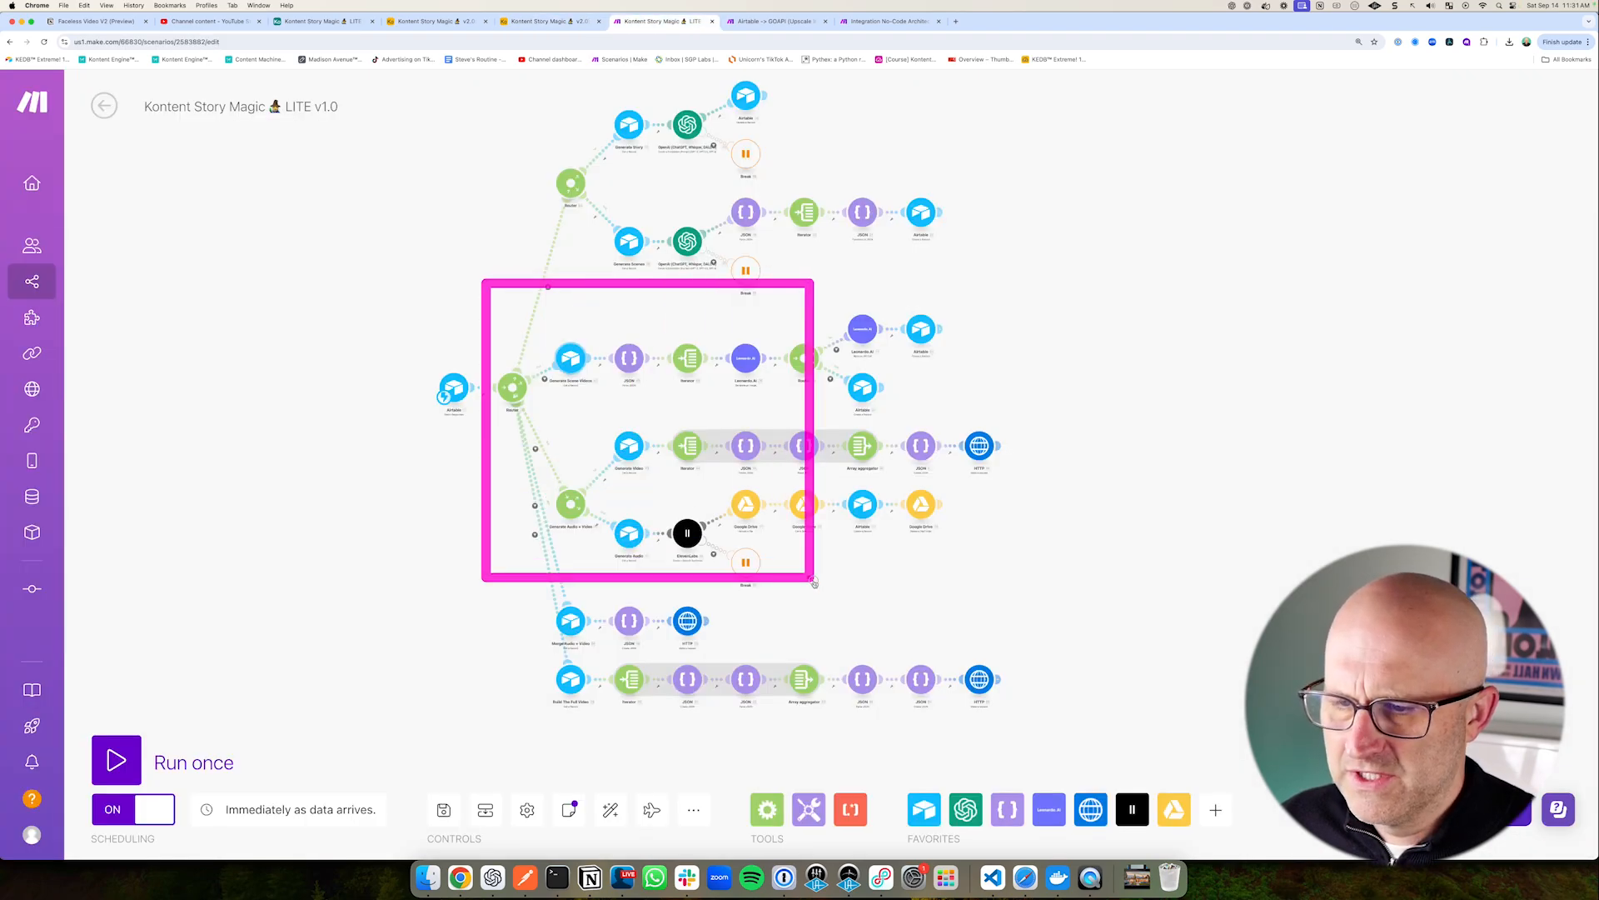
# - Review the Faceless Video V2 Notion page, then bring up the Make scenario's Generate Video branch
pyautogui.click(100, 20)
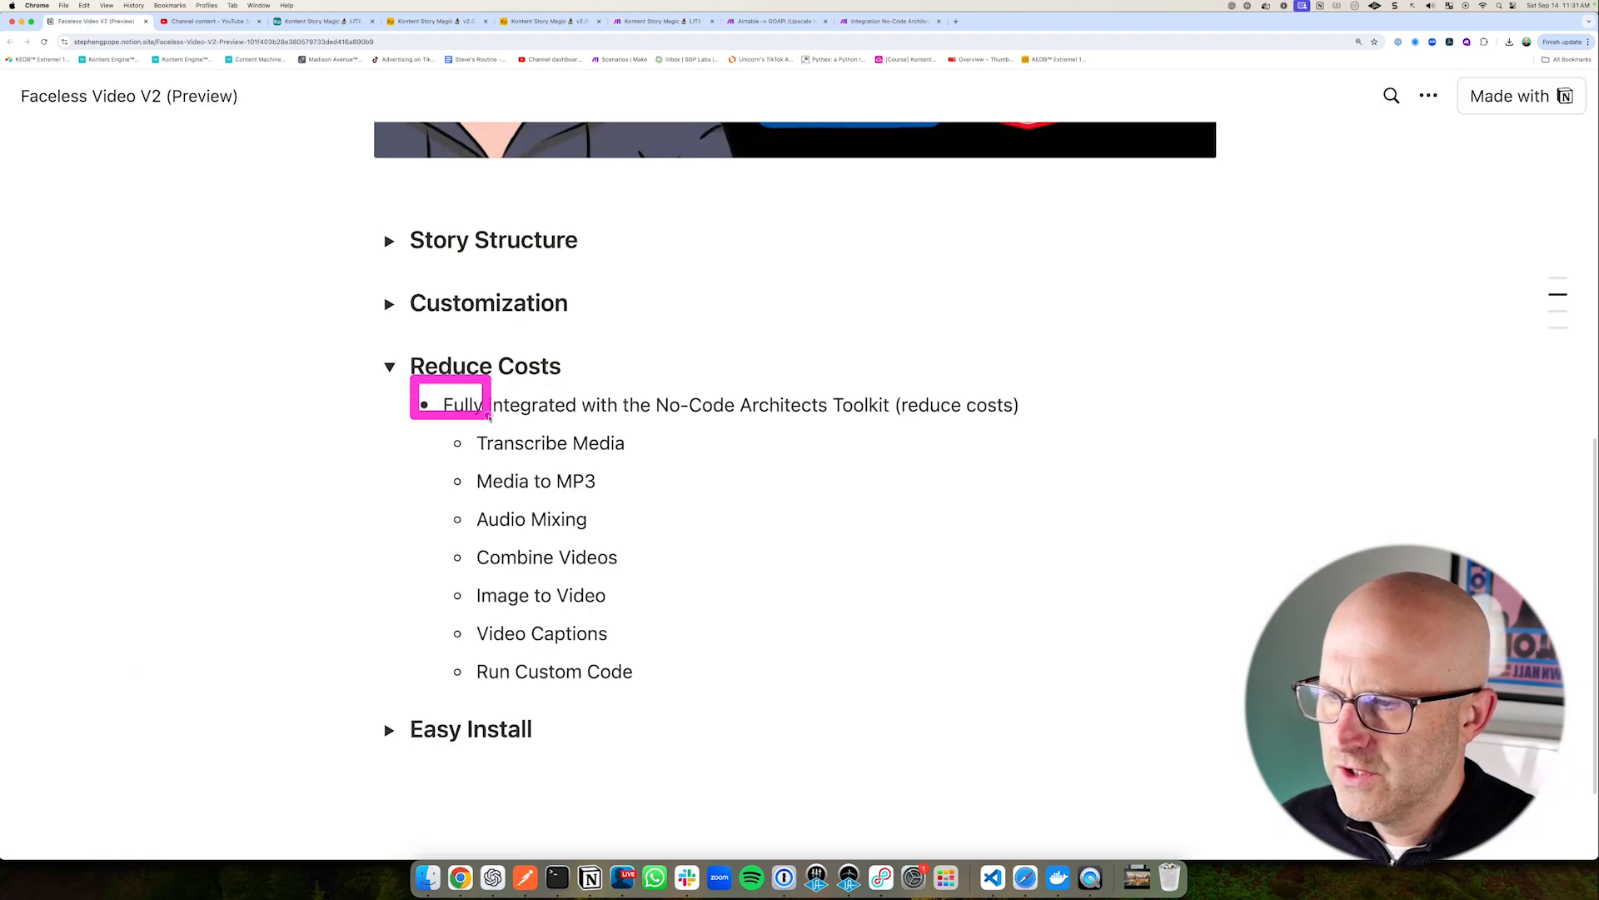
pyautogui.moveTo(484, 404); pyautogui.dragTo(915, 428)
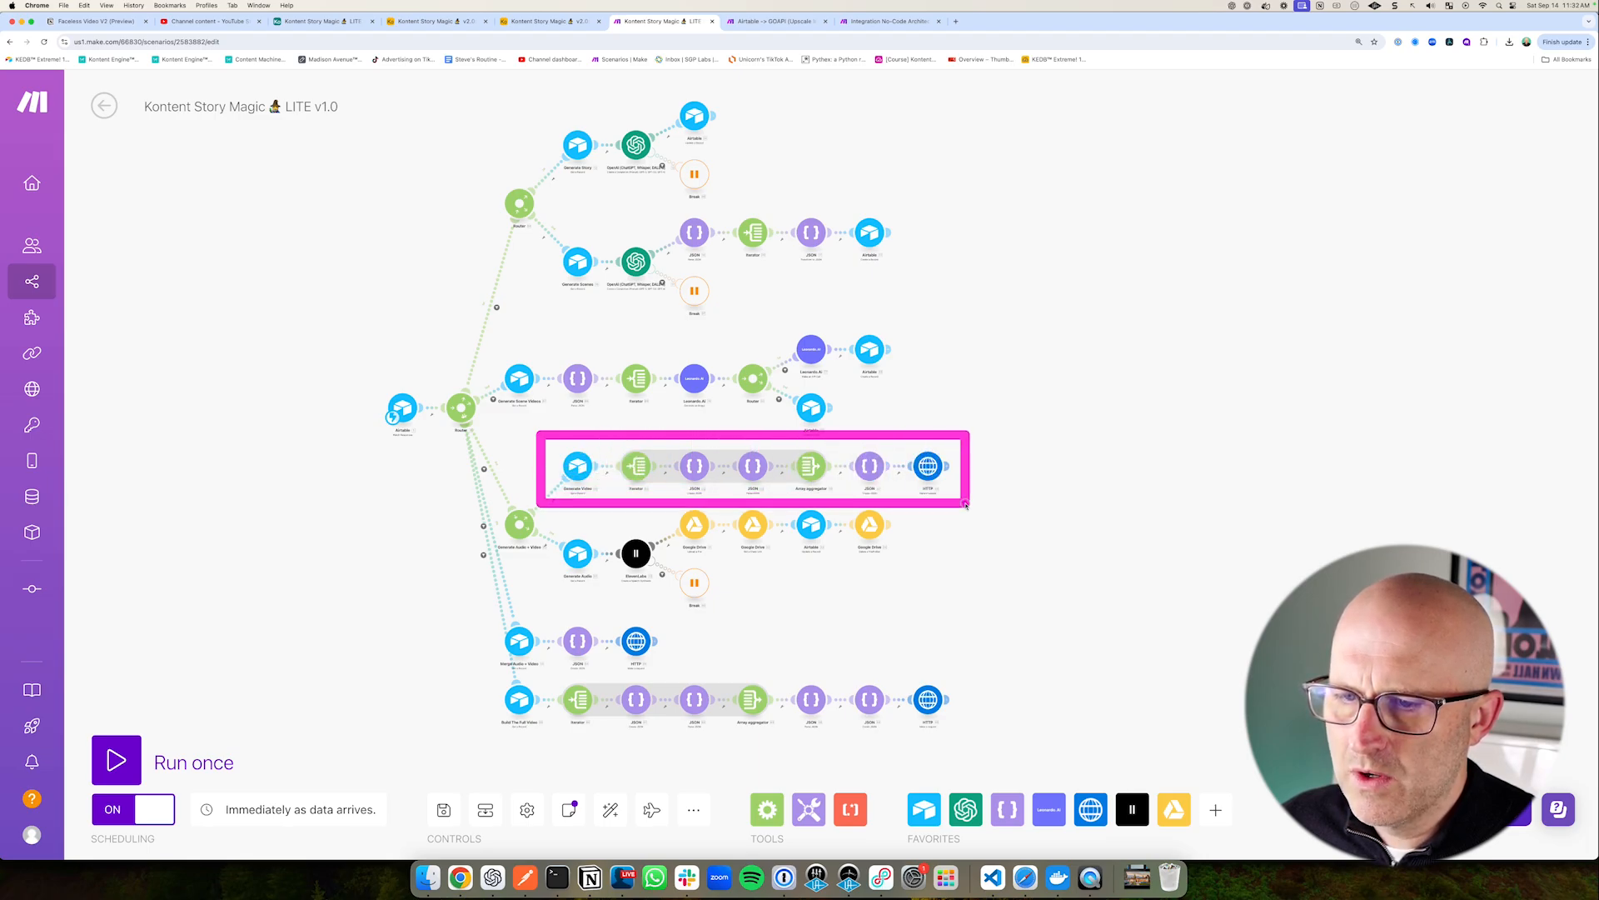
pyautogui.click(892, 434)
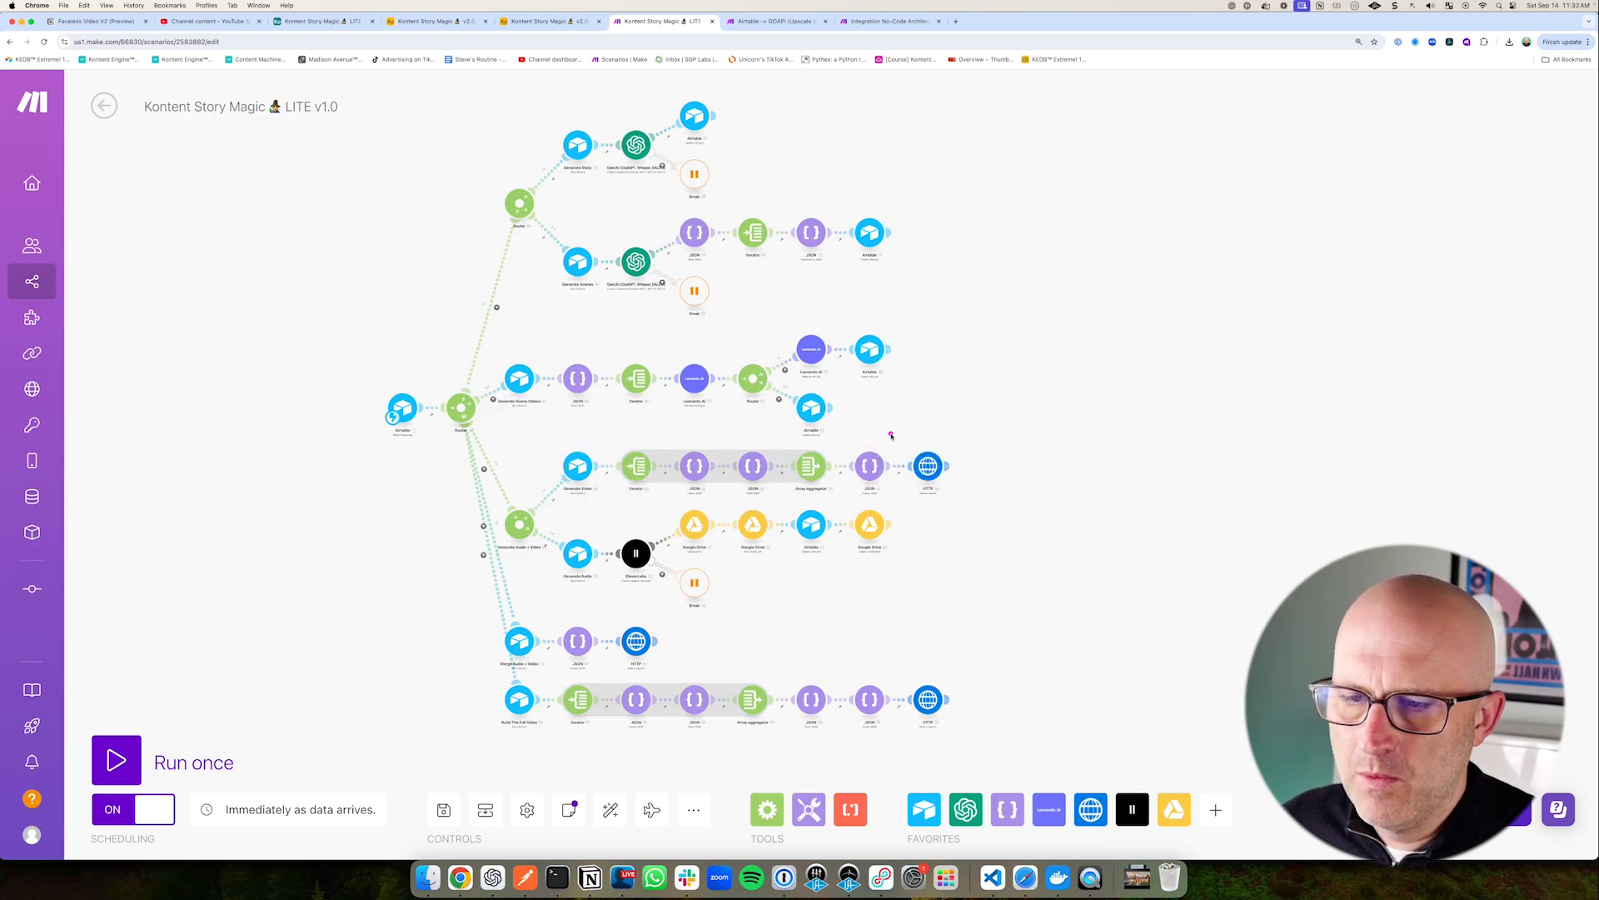
pyautogui.click(927, 465)
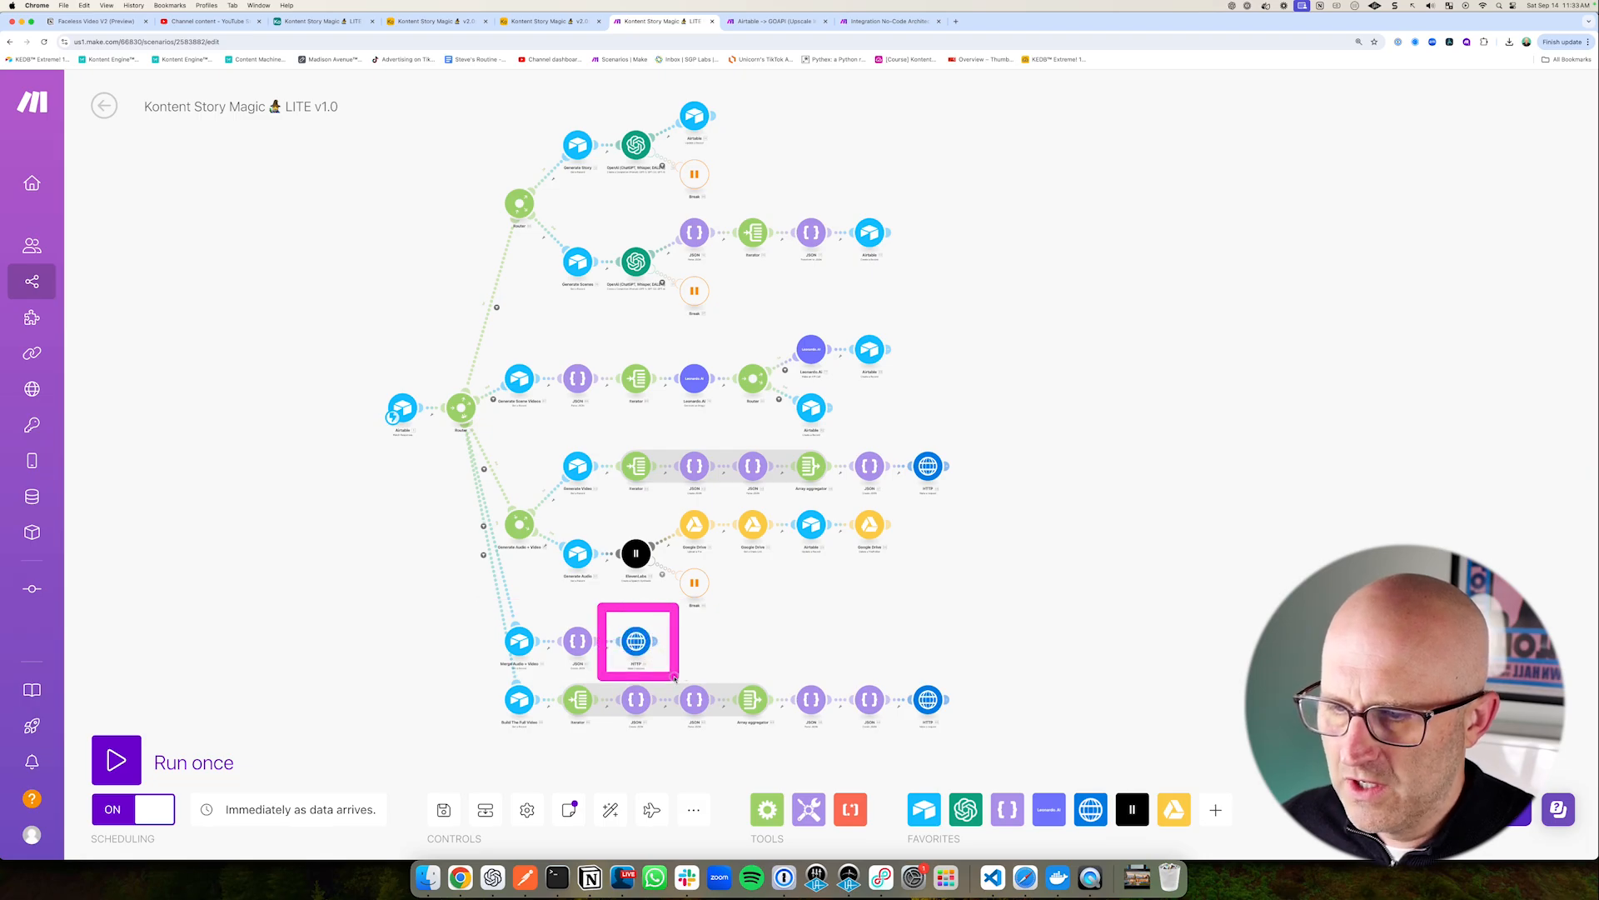
pyautogui.click(100, 18)
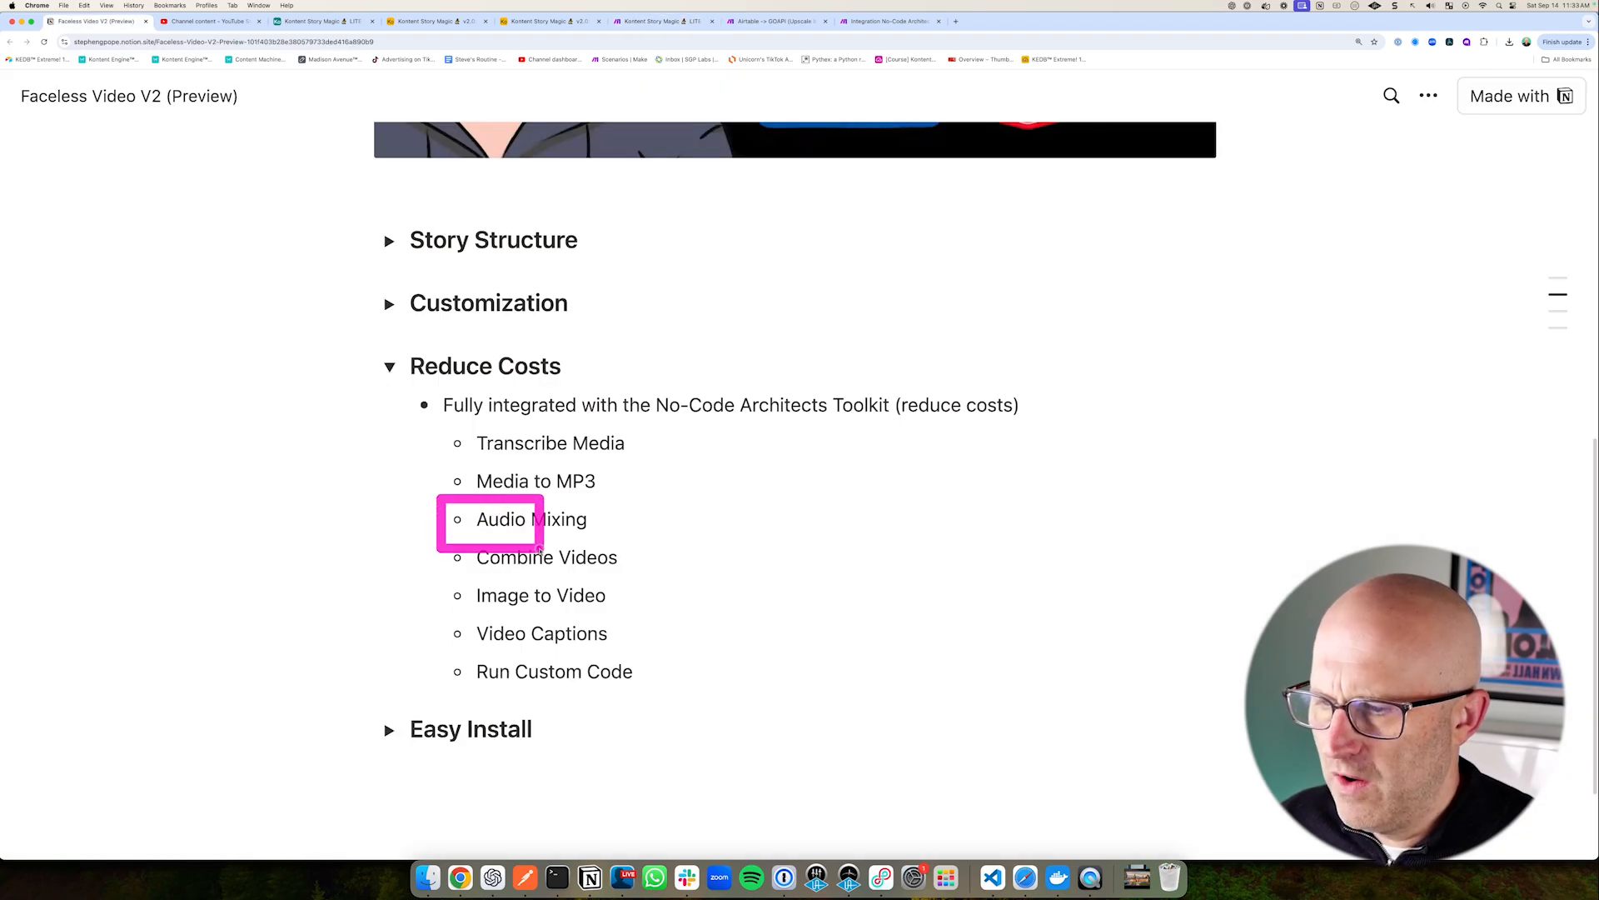
pyautogui.moveTo(490, 519); pyautogui.dragTo(627, 648)
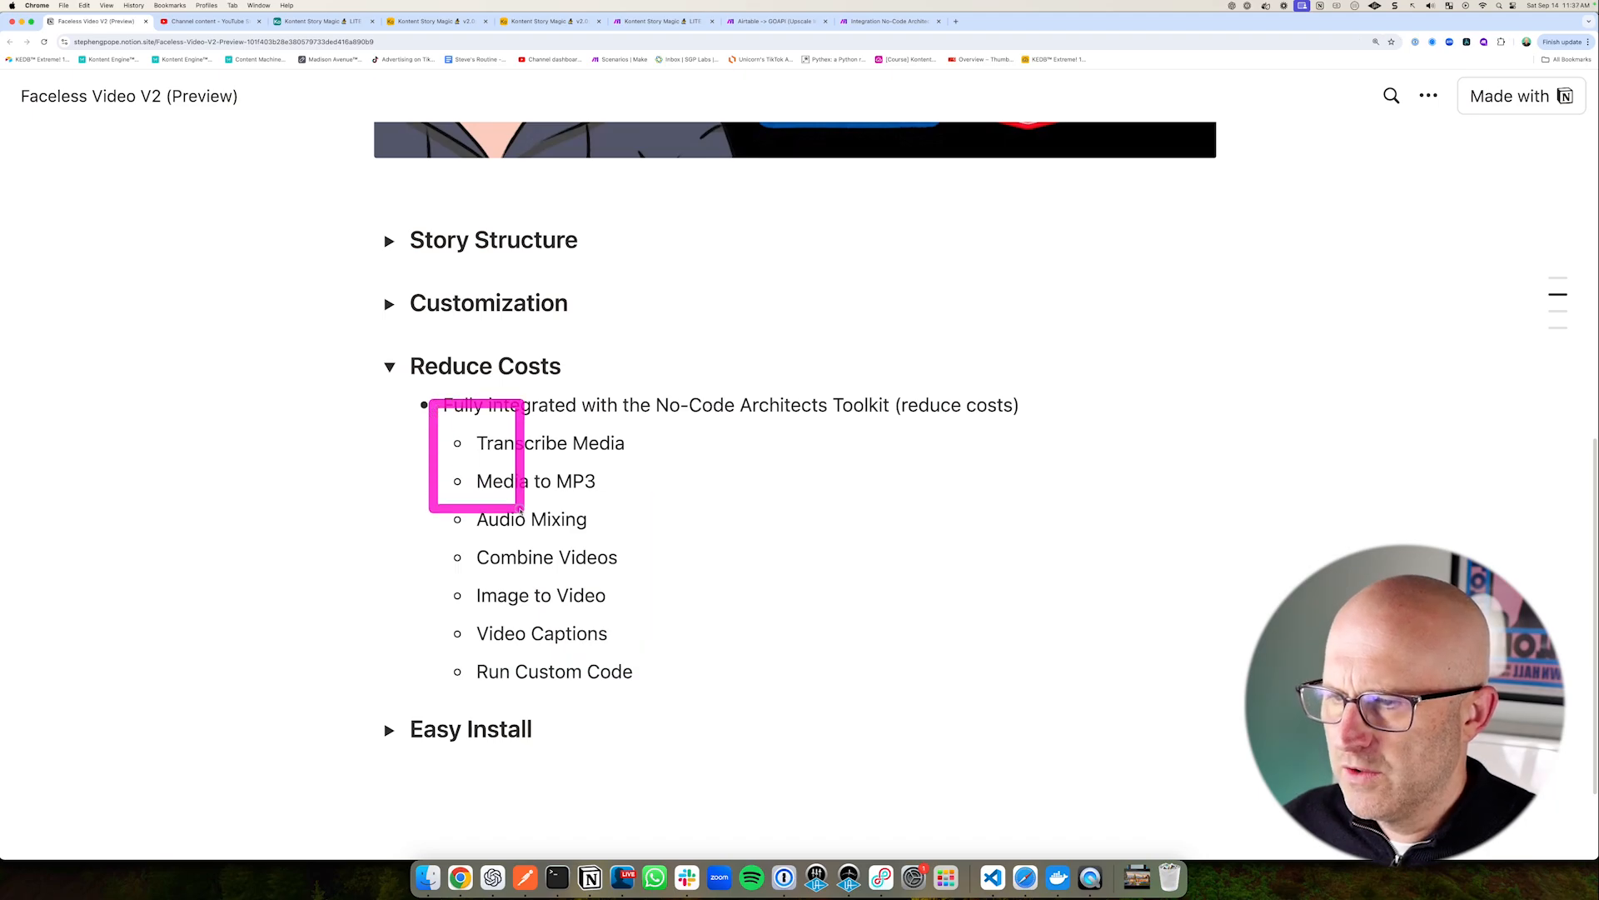
pyautogui.click(659, 21)
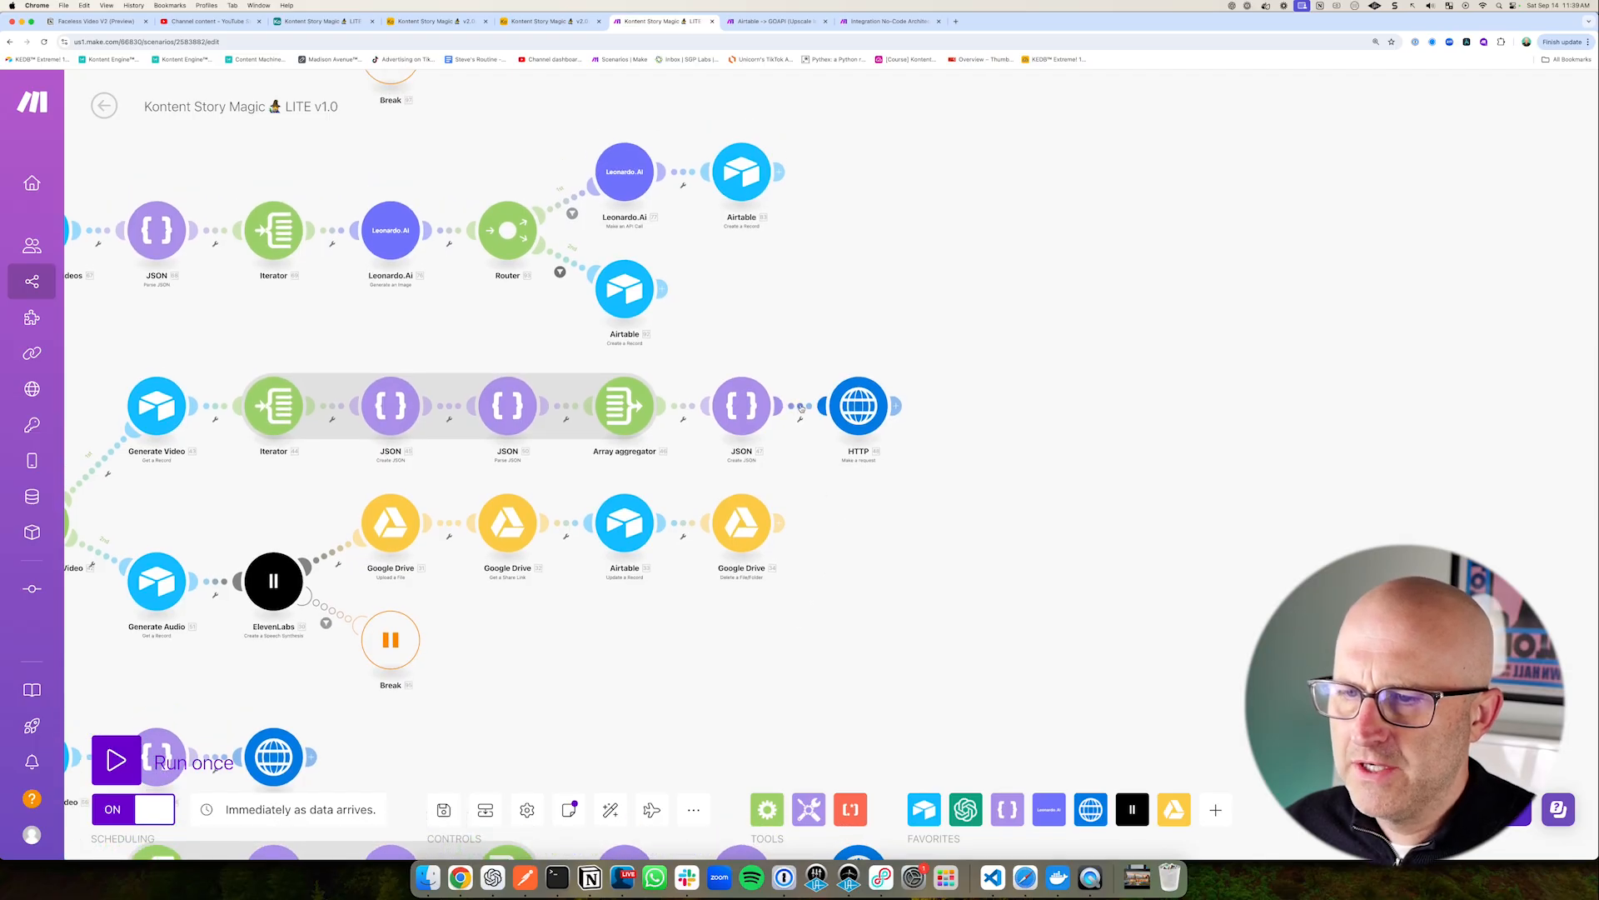
# - Add a No-Code Architects Toolkit Combine Videos module after the JSON module
pyautogui.click(858, 405)
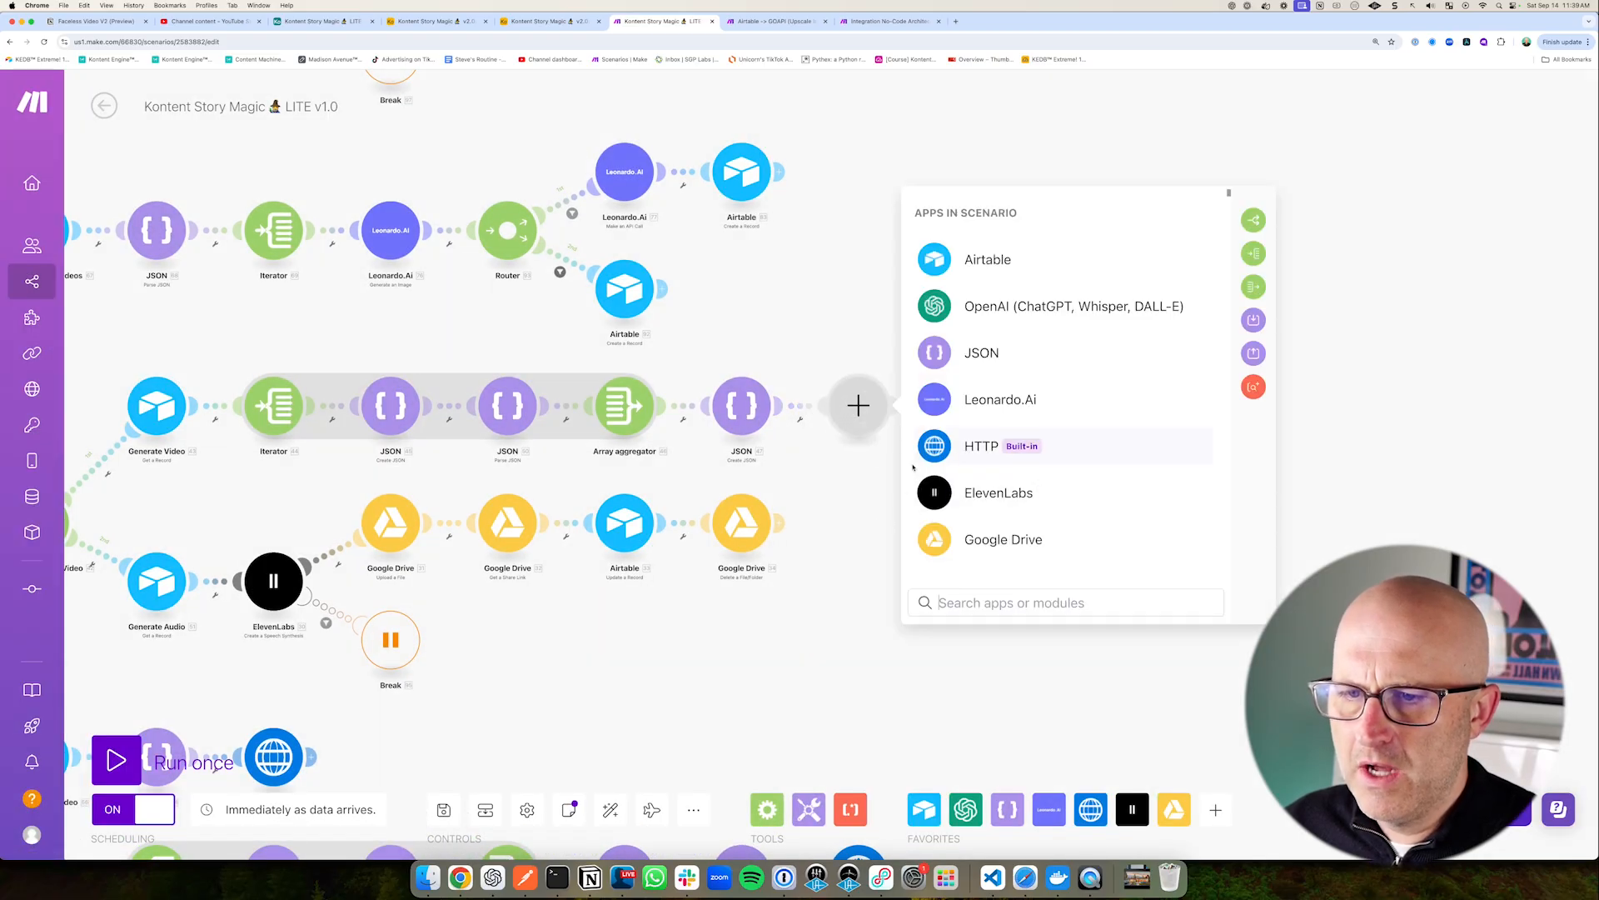
pyautogui.write('No-cod')
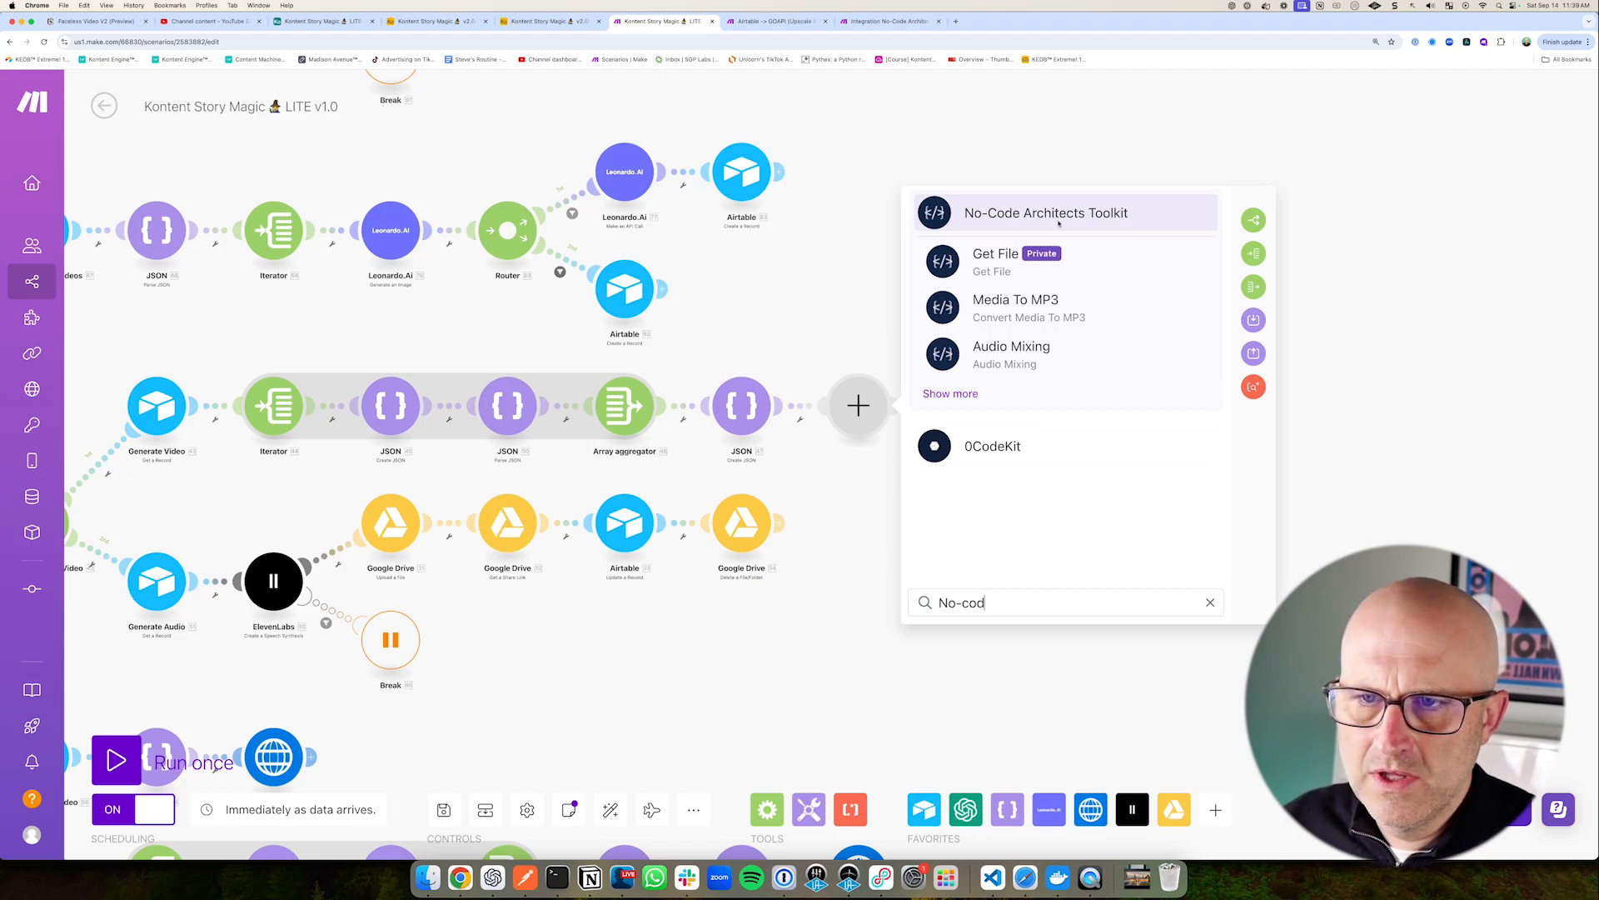
pyautogui.click(1046, 213)
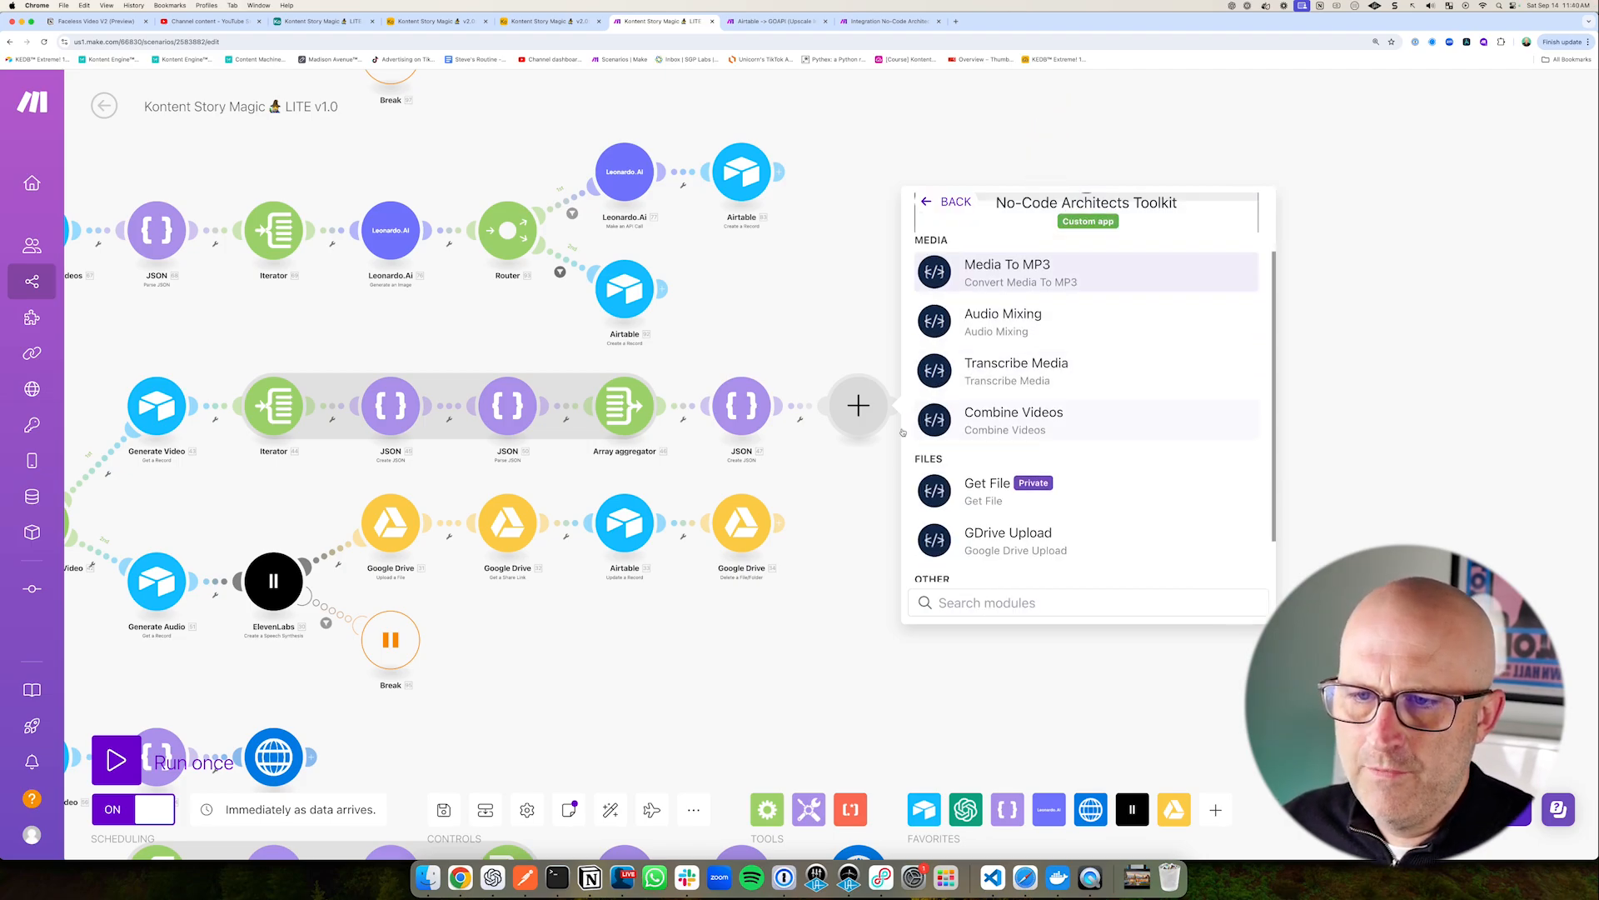
pyautogui.click(1013, 419)
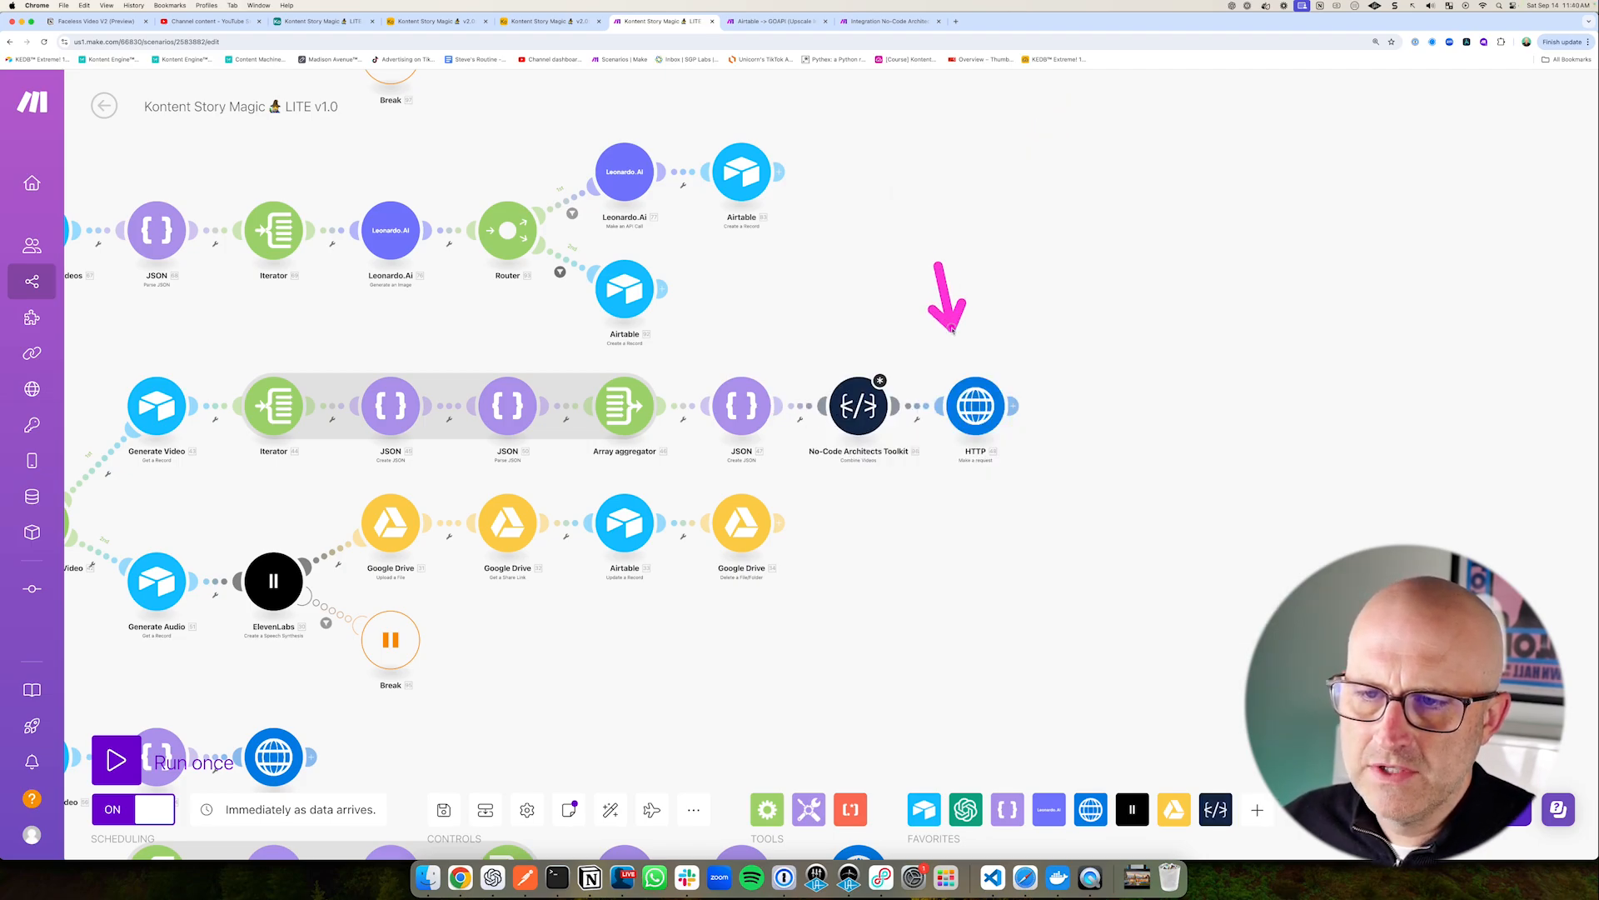
# - Add a media URL item to Combine Videos, then return to the Faceless Video V2 page
pyautogui.click(858, 406)
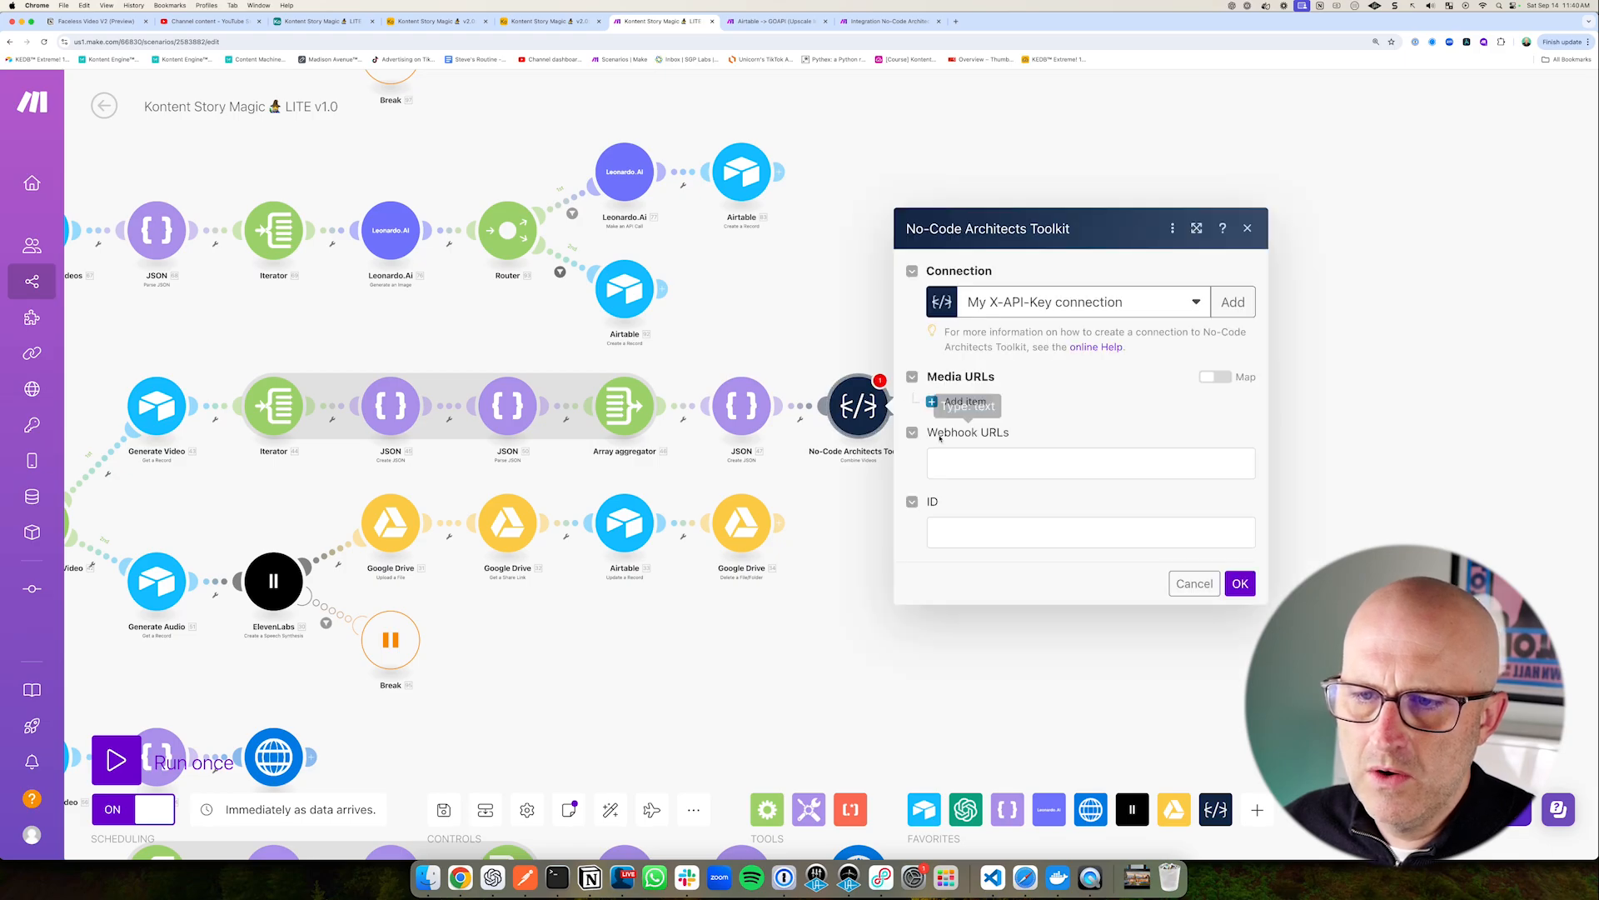
pyautogui.click(960, 403)
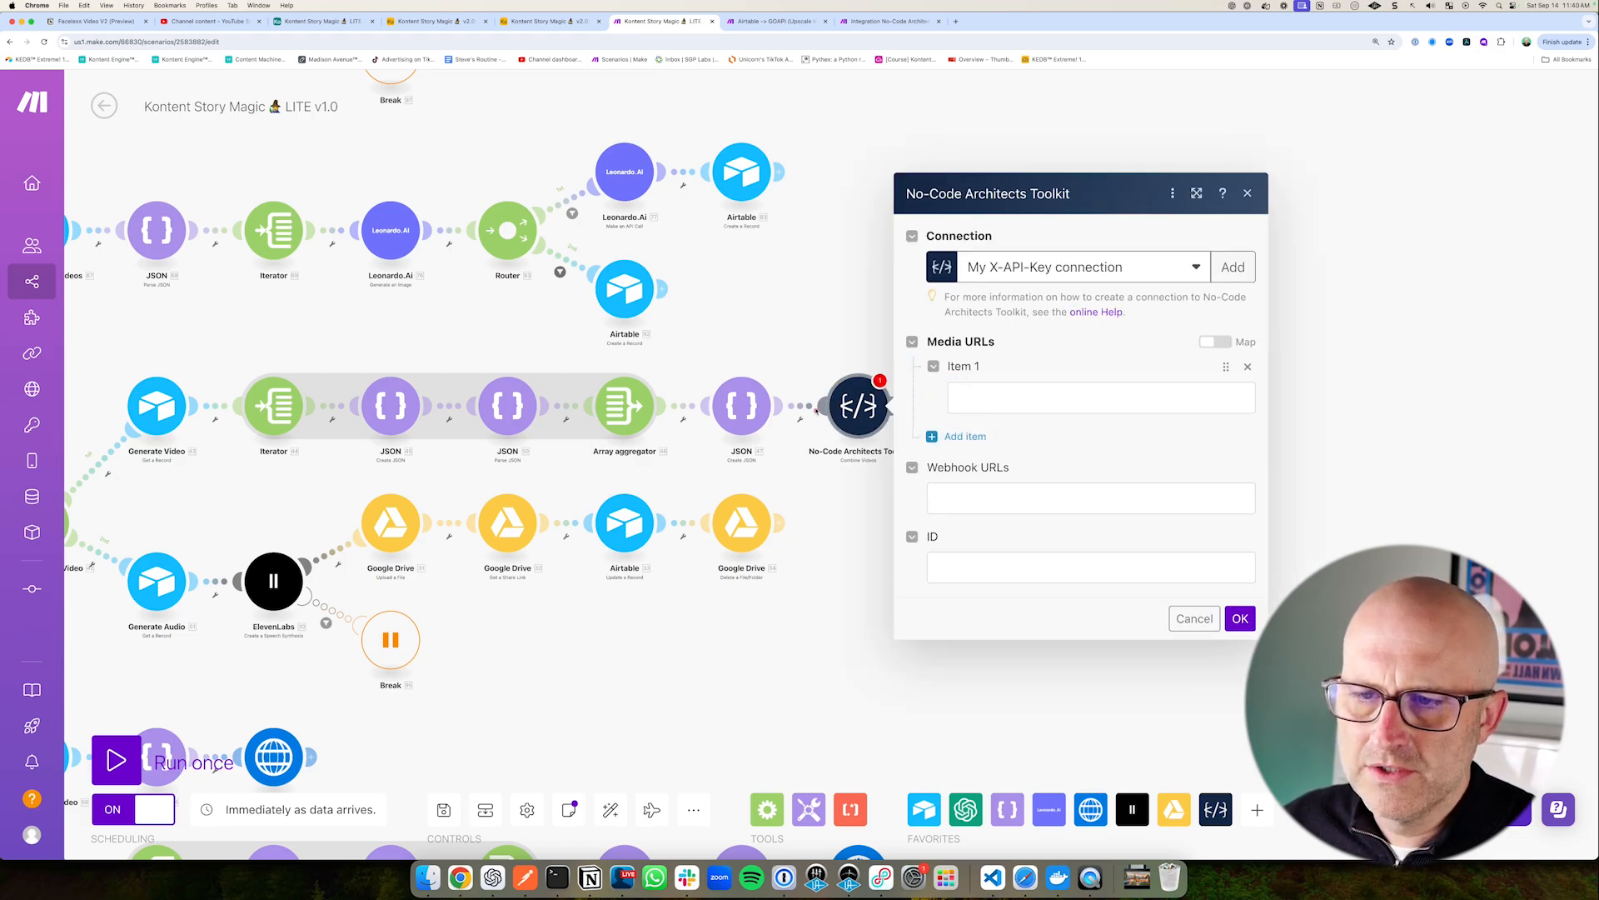
pyautogui.click(1239, 618)
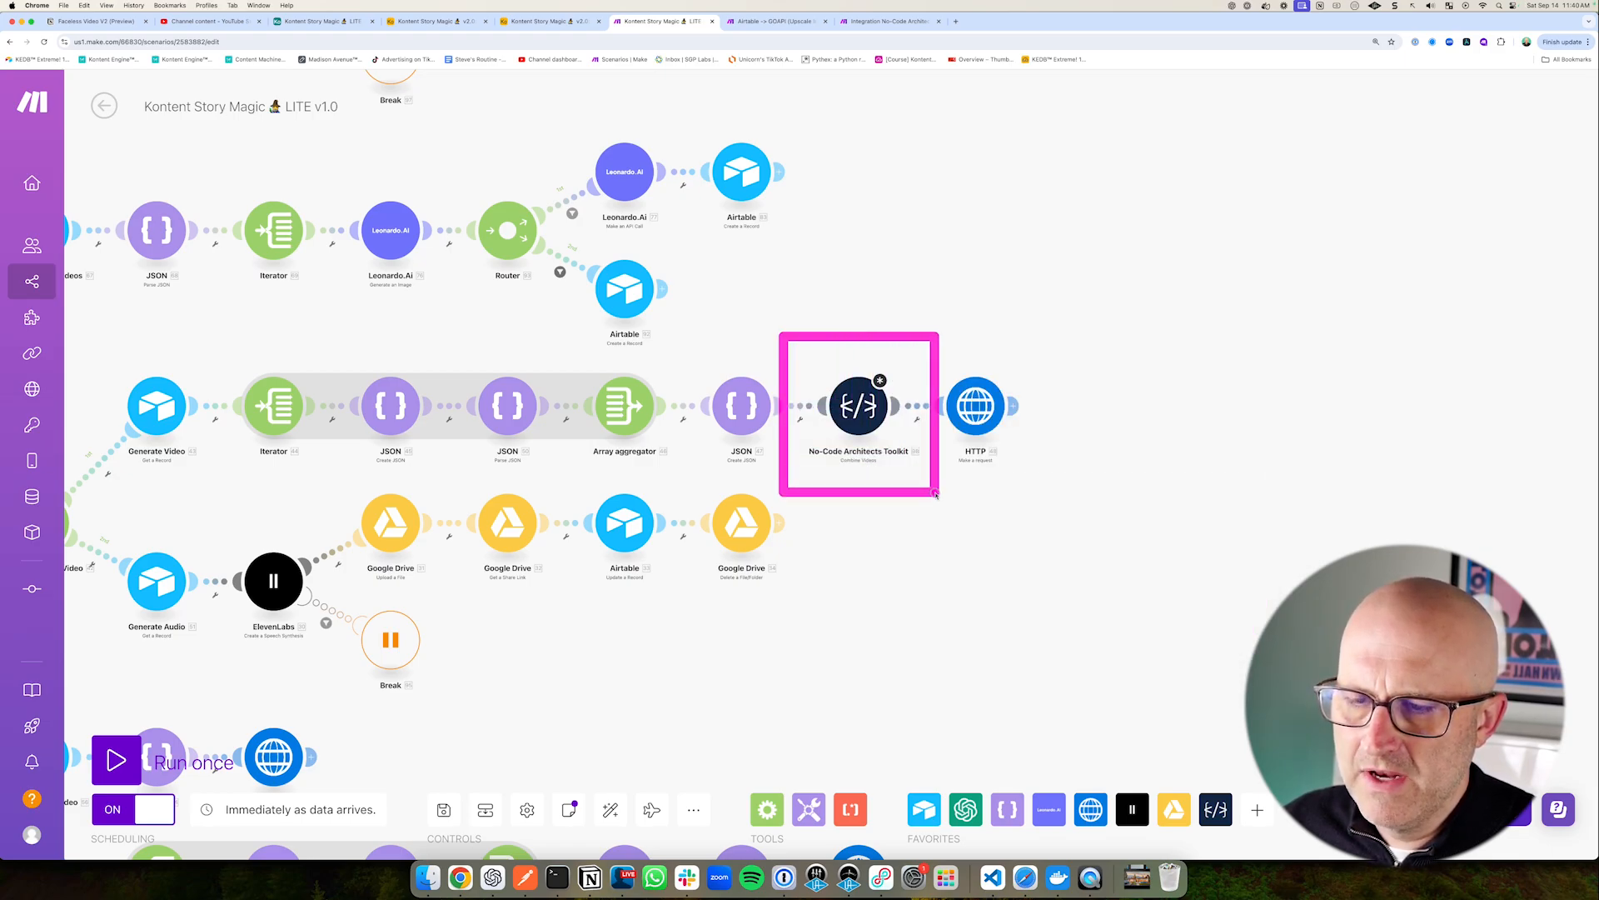
pyautogui.click(95, 23)
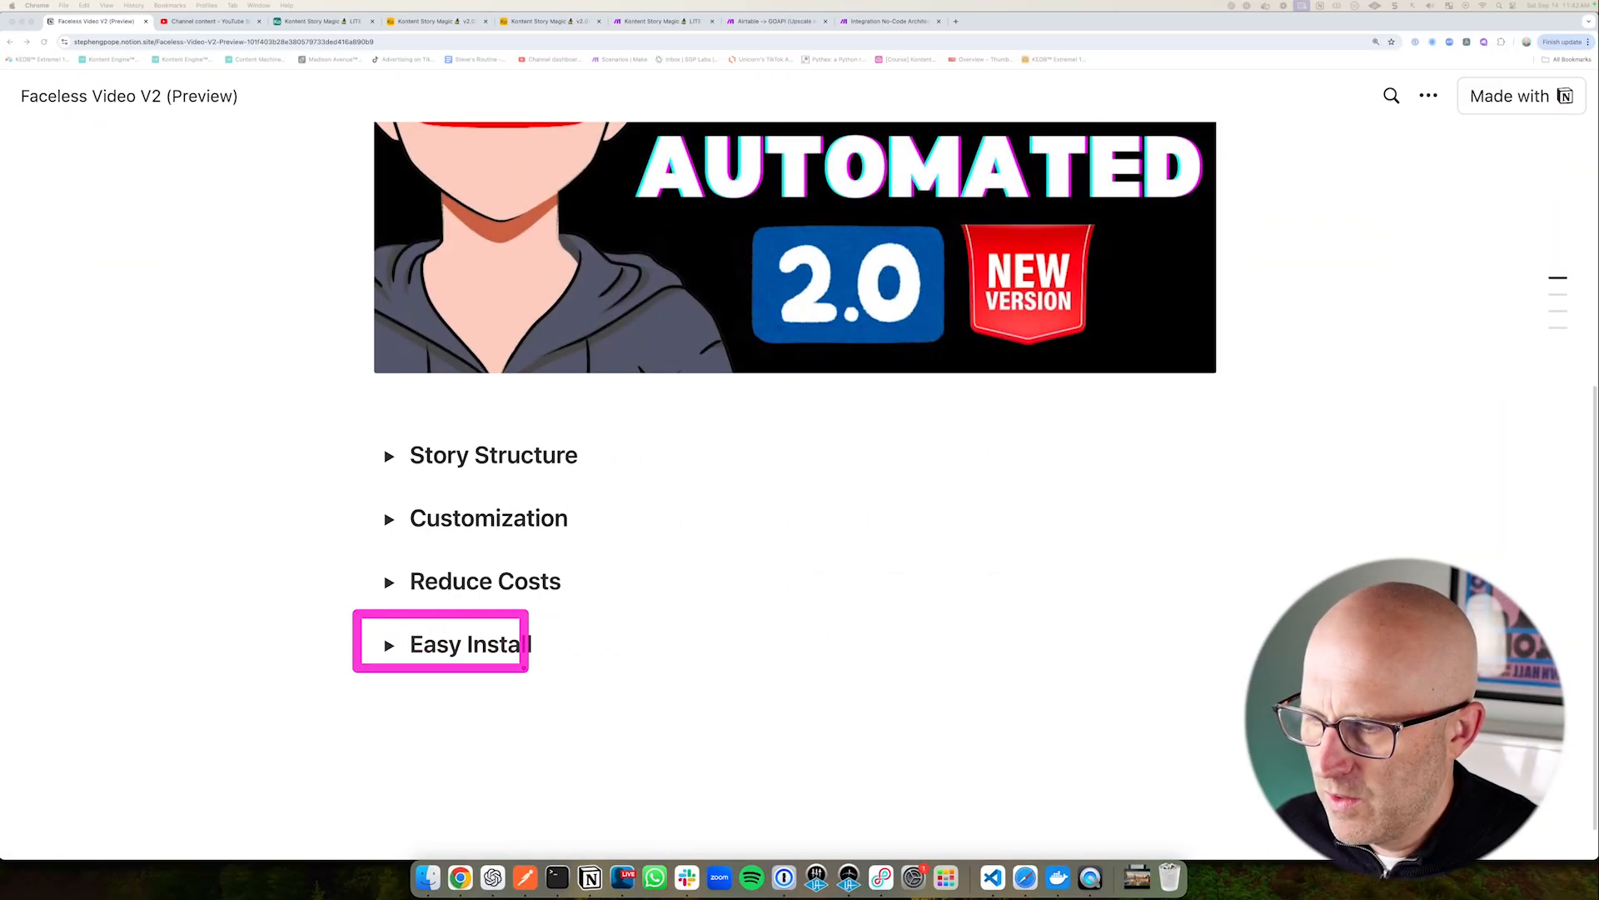
# - Open the No-Code Architects Classroom, then flip between the Airtable stories and Make scenario tabs
pyautogui.click(659, 19)
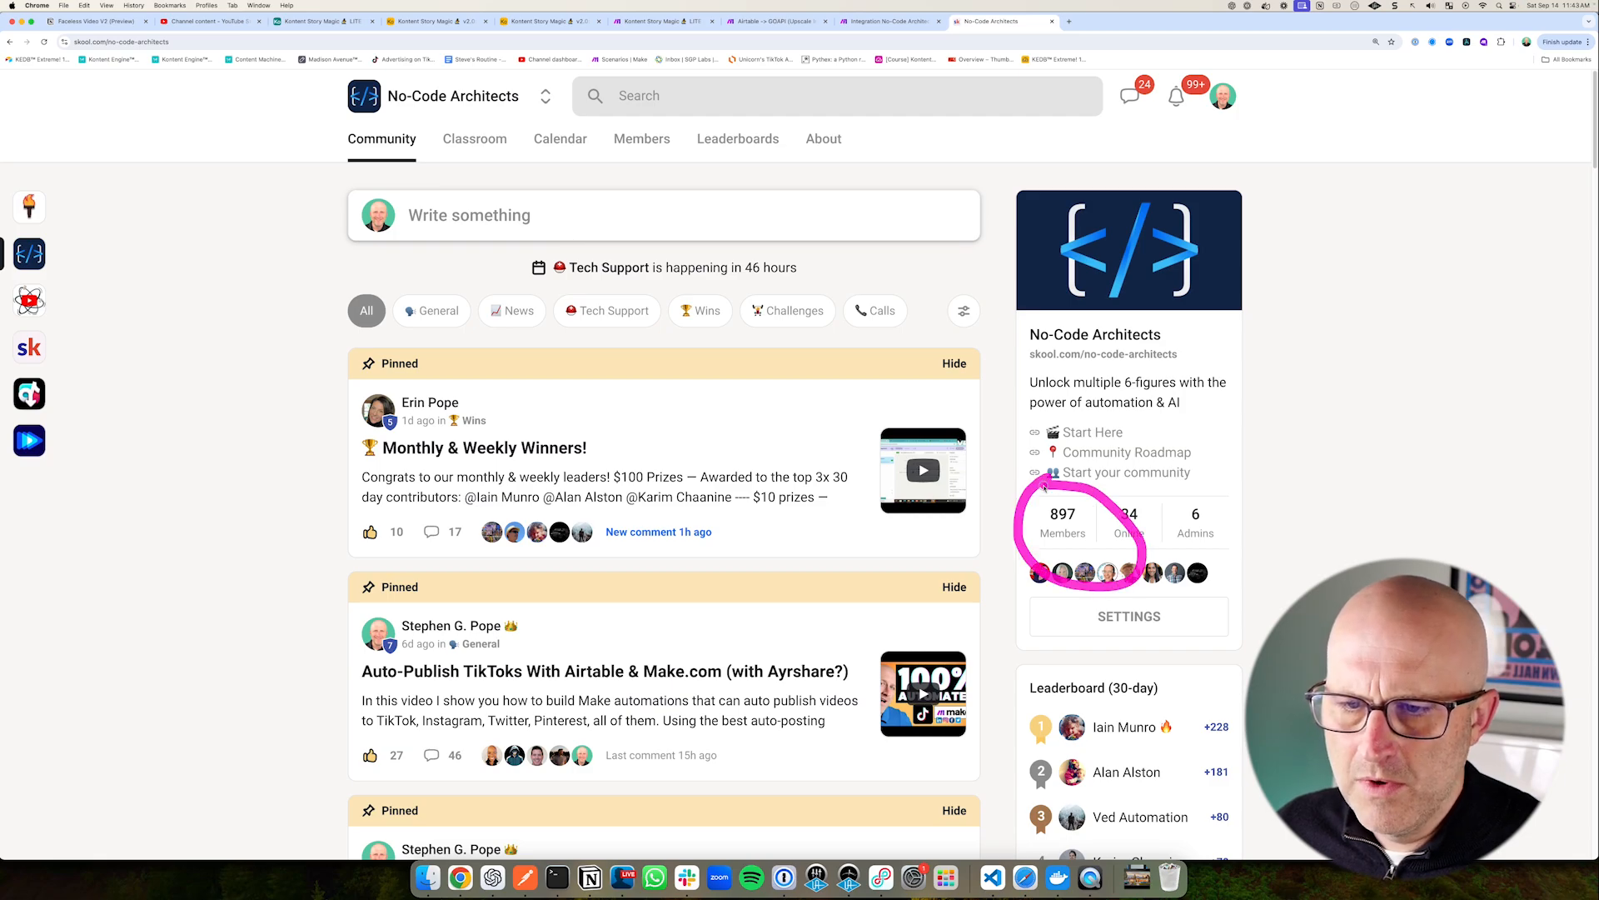
pyautogui.click(474, 138)
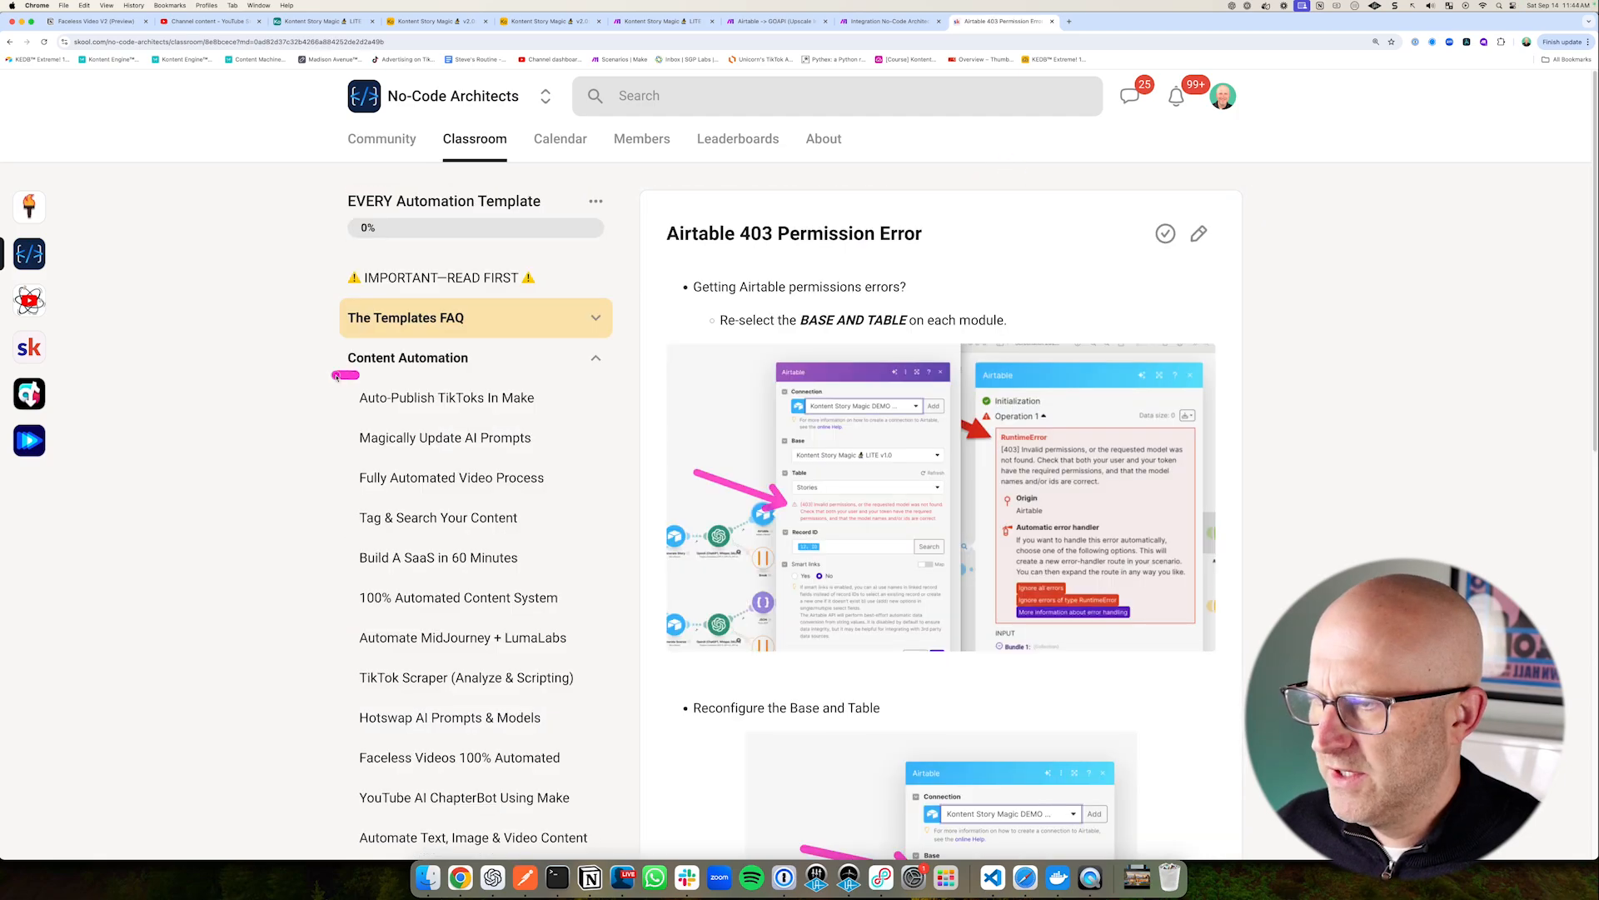
pyautogui.click(92, 22)
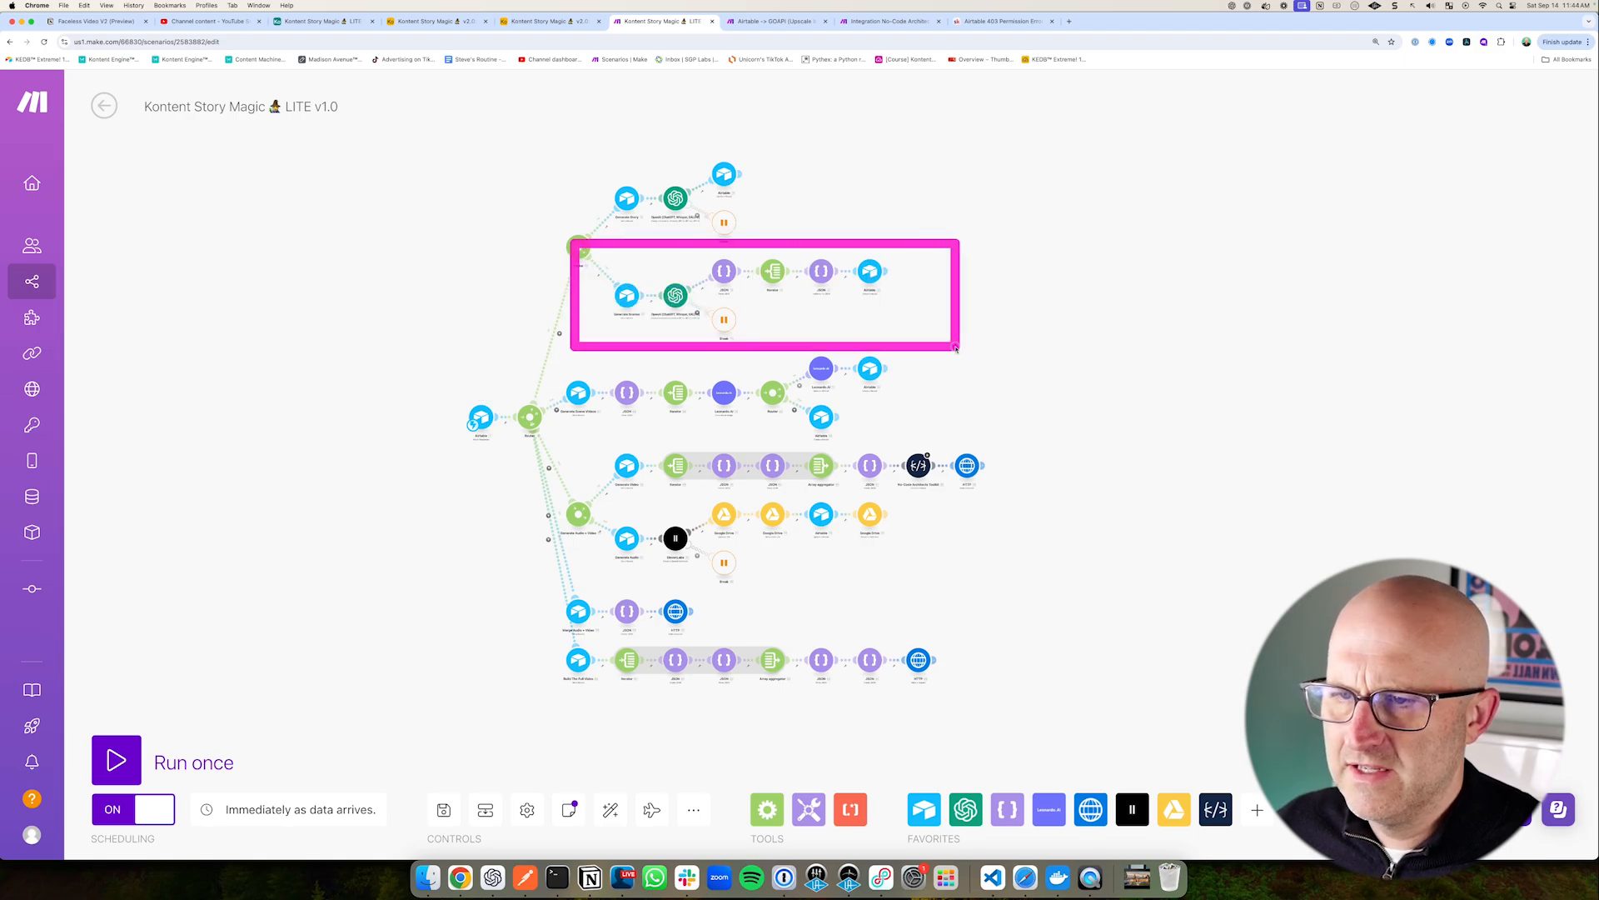
pyautogui.click(547, 21)
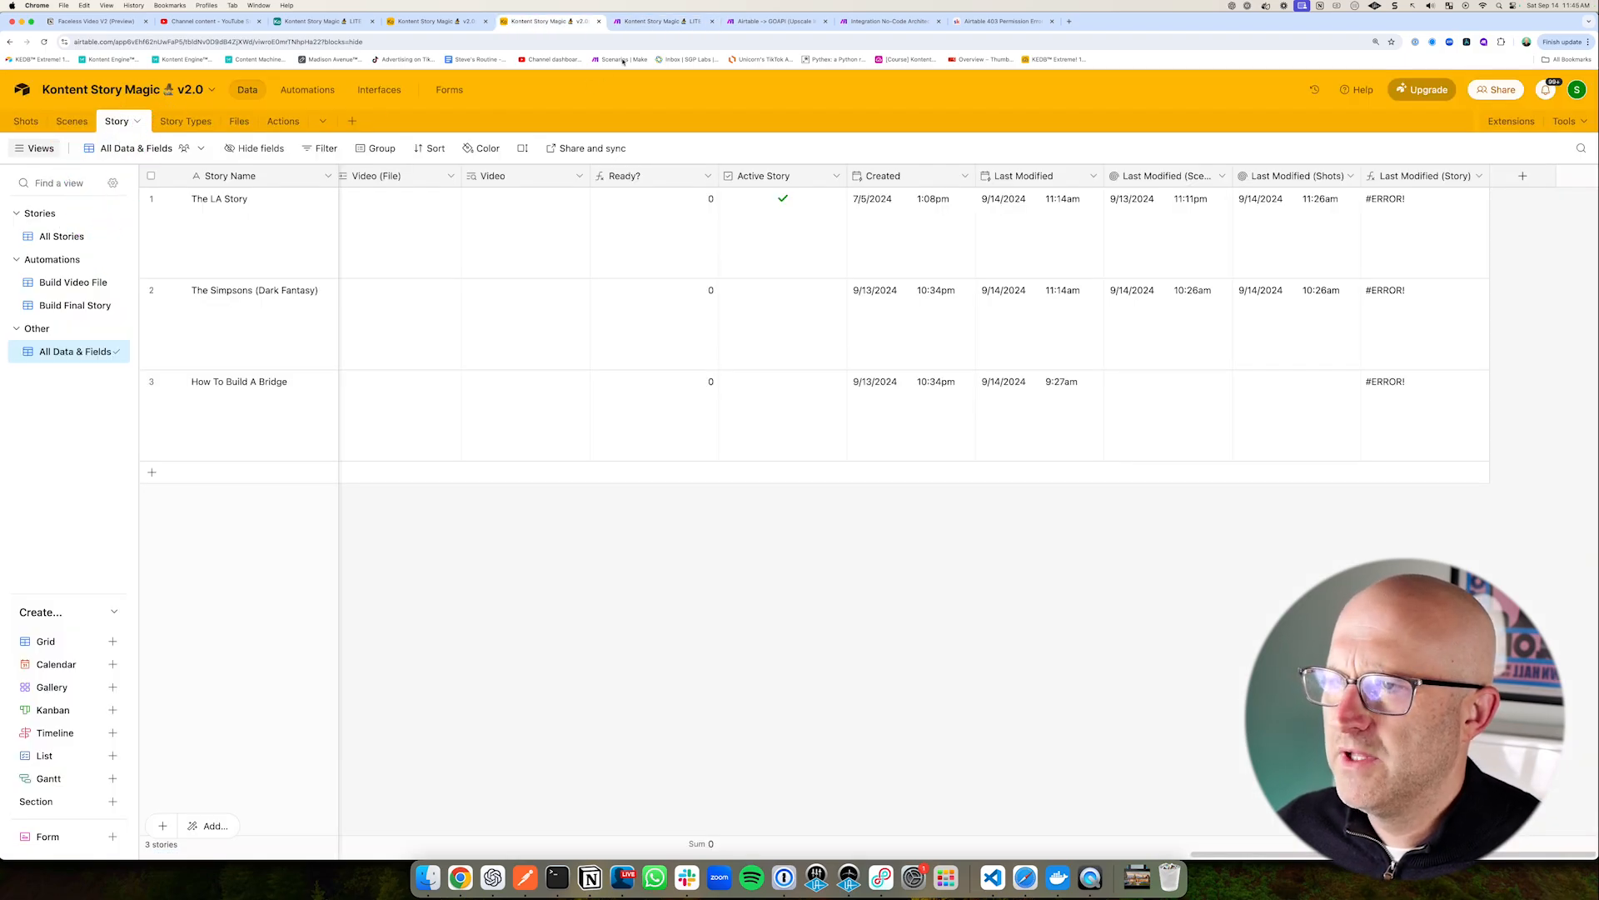
pyautogui.click(661, 22)
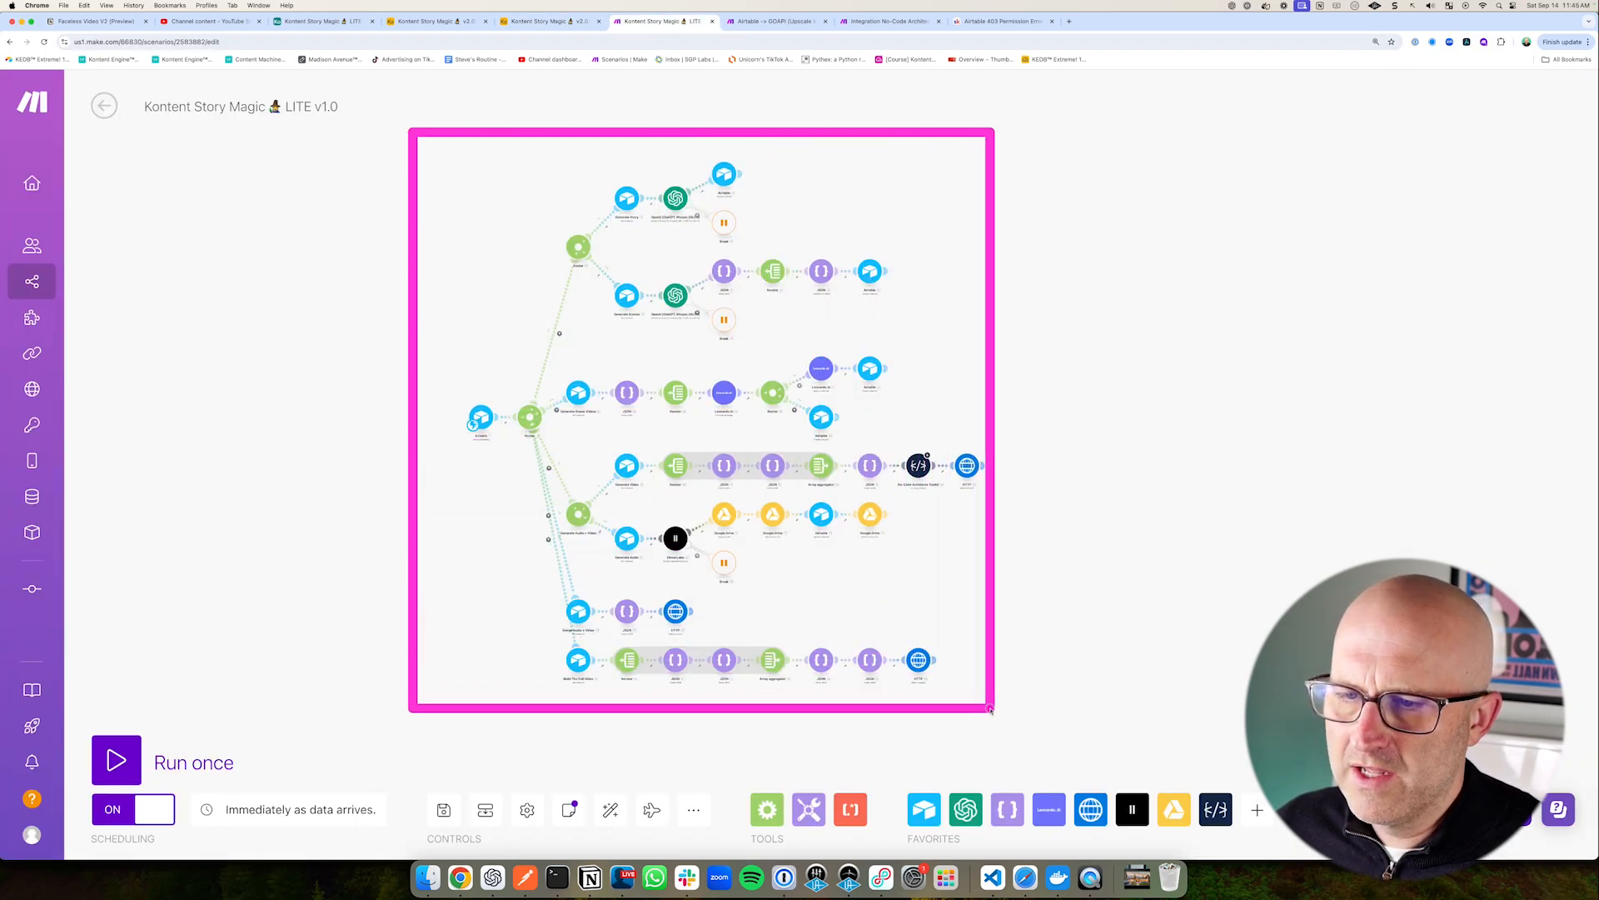
pyautogui.click(432, 20)
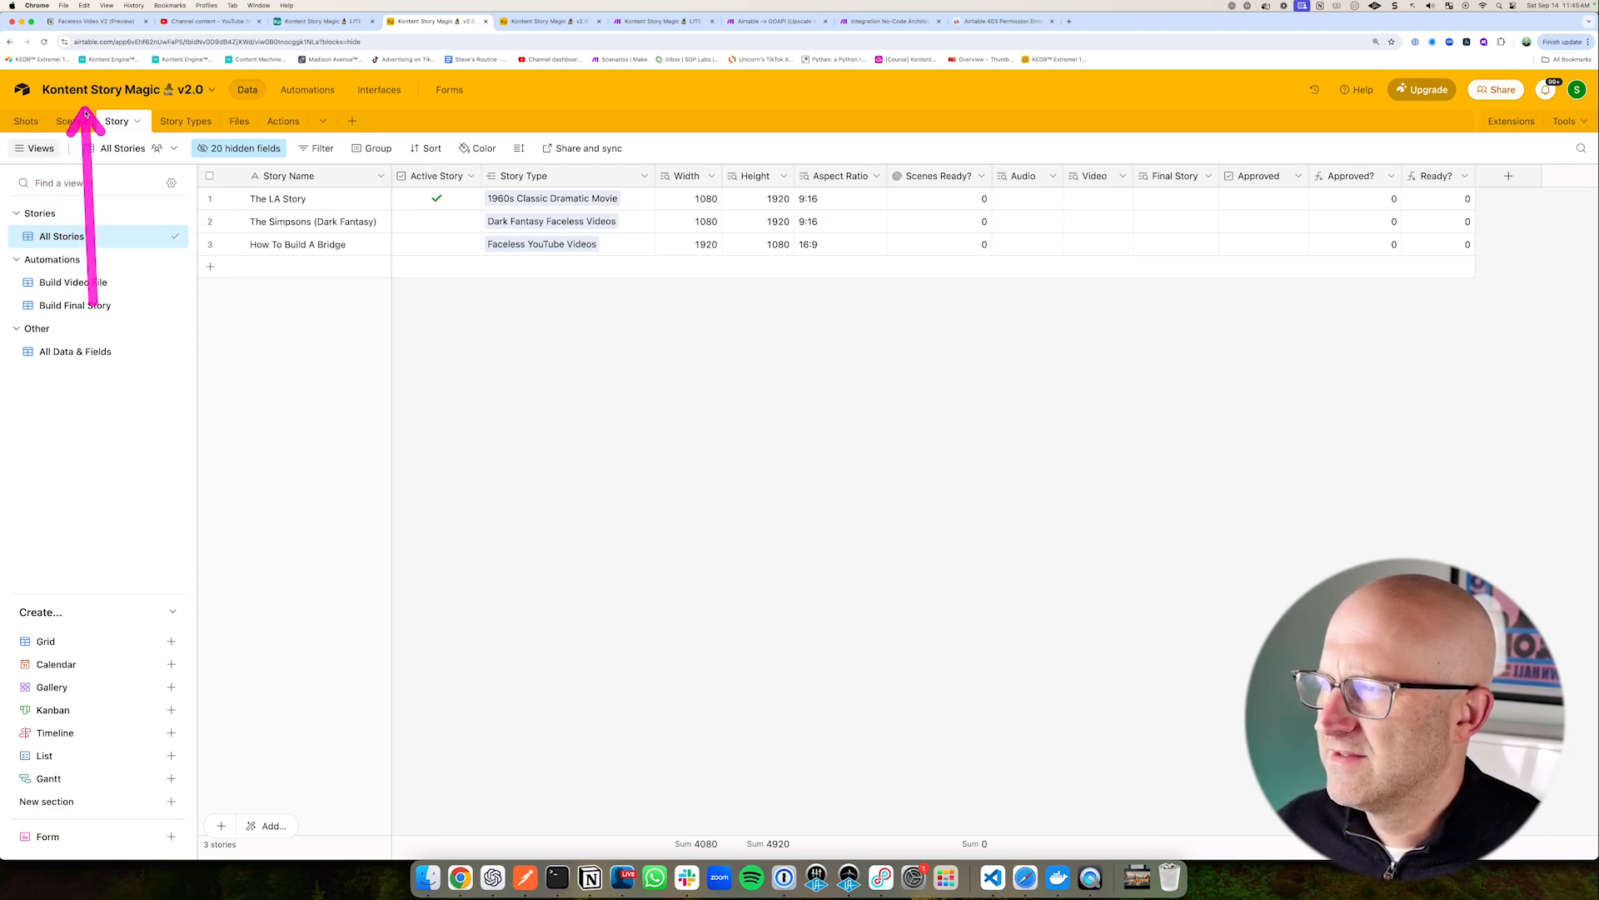
pyautogui.click(658, 20)
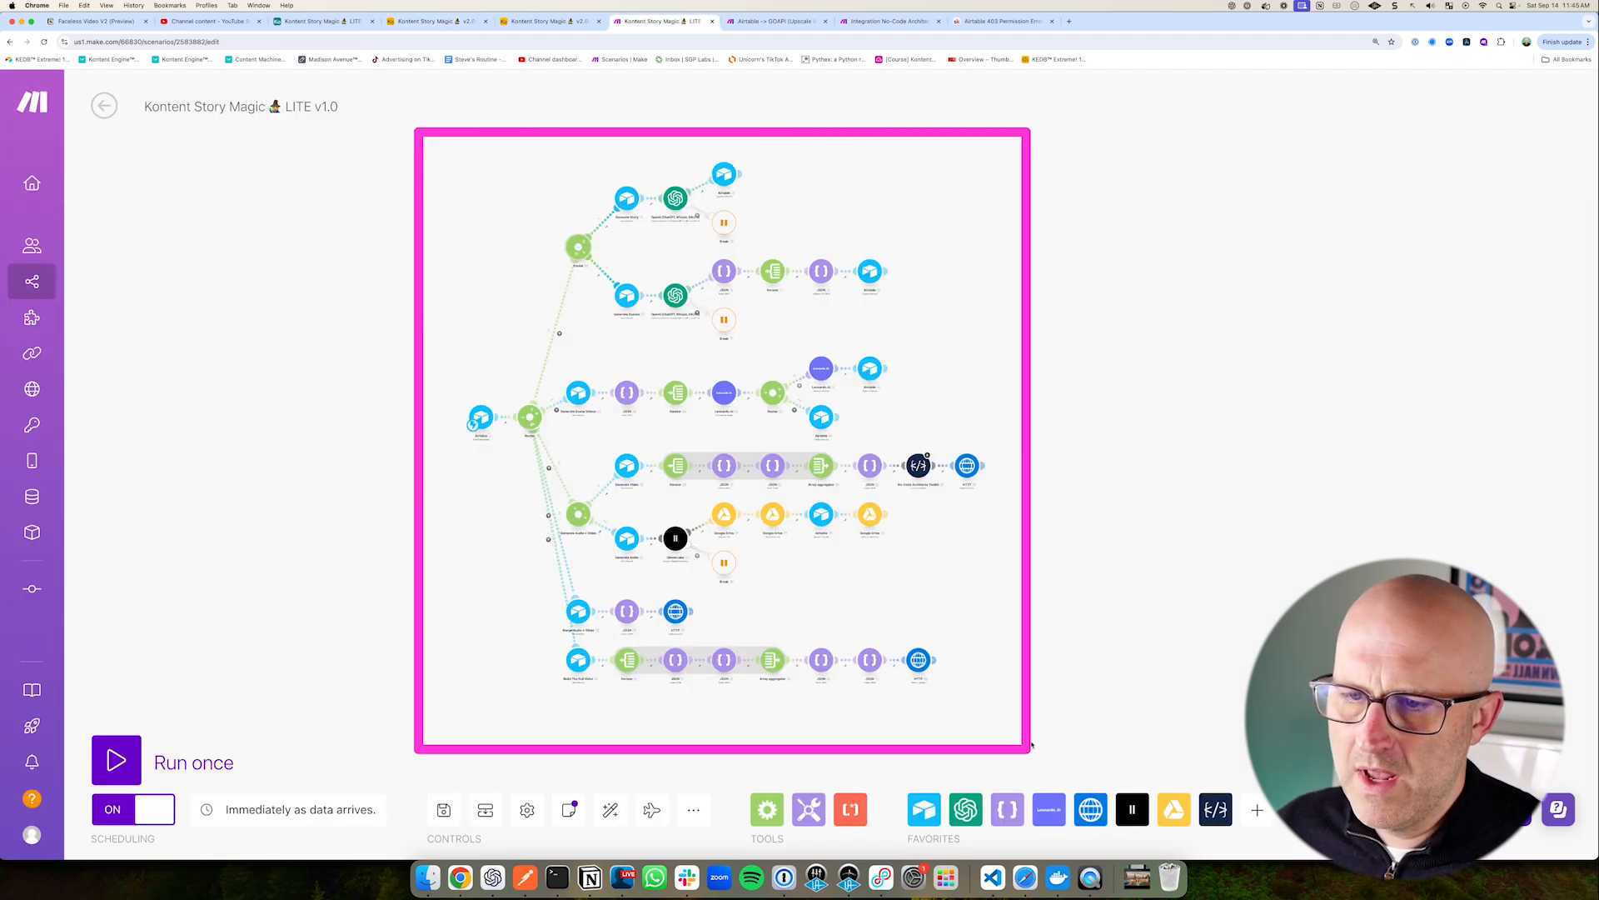